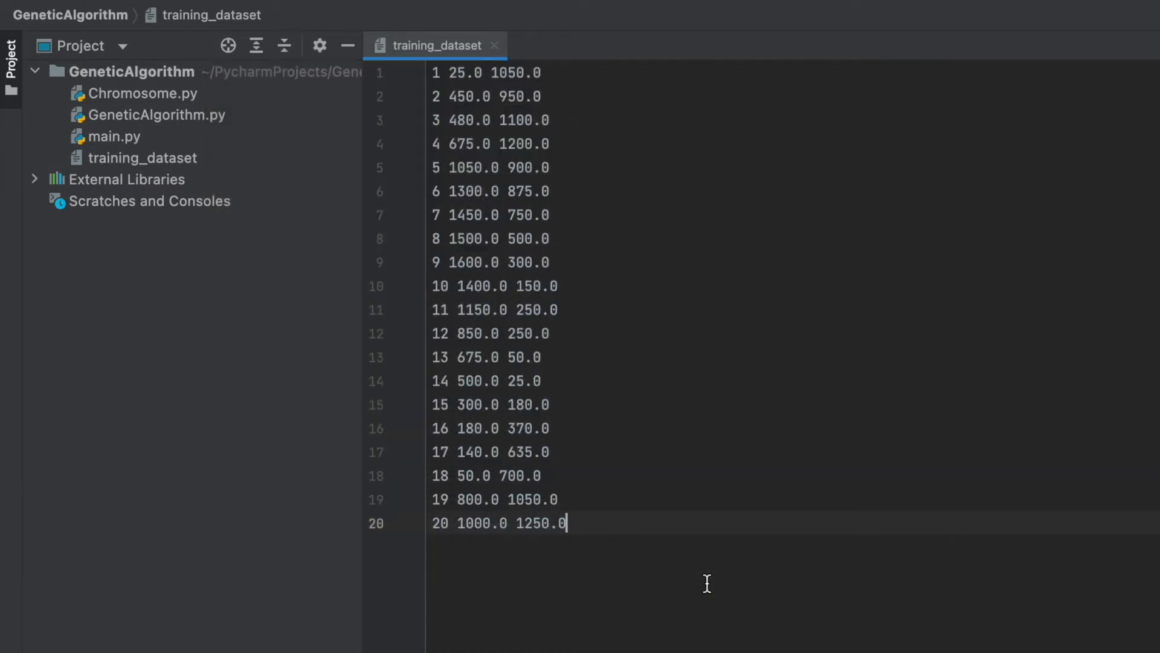
pyautogui.moveTo(587, 242)
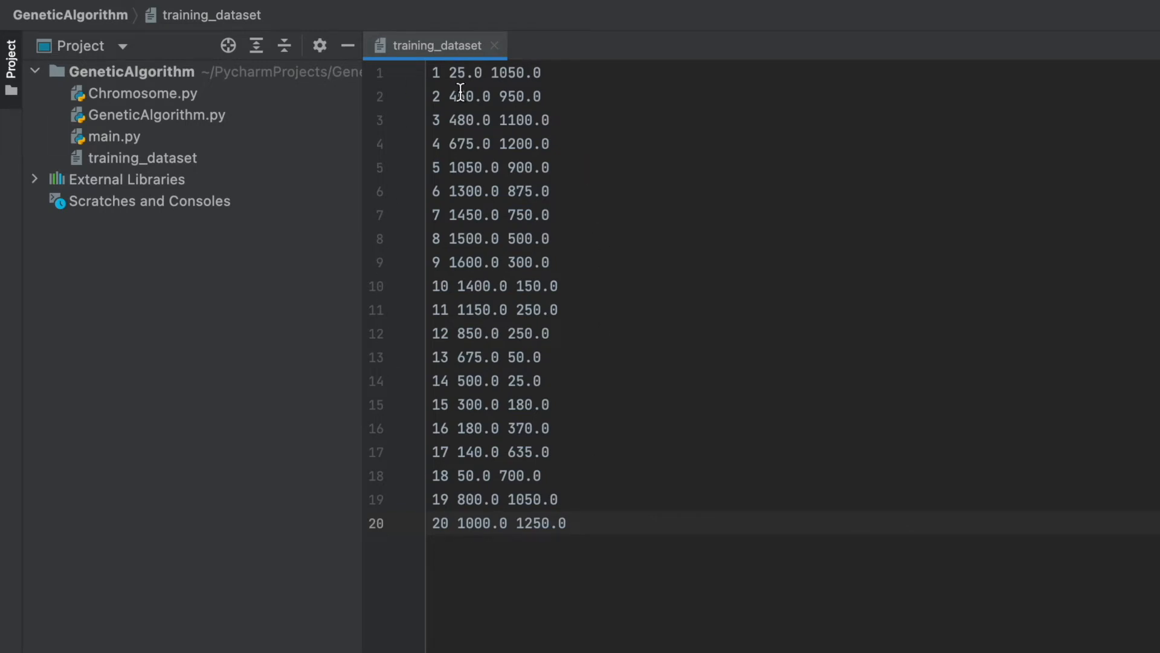
pyautogui.moveTo(673, 208)
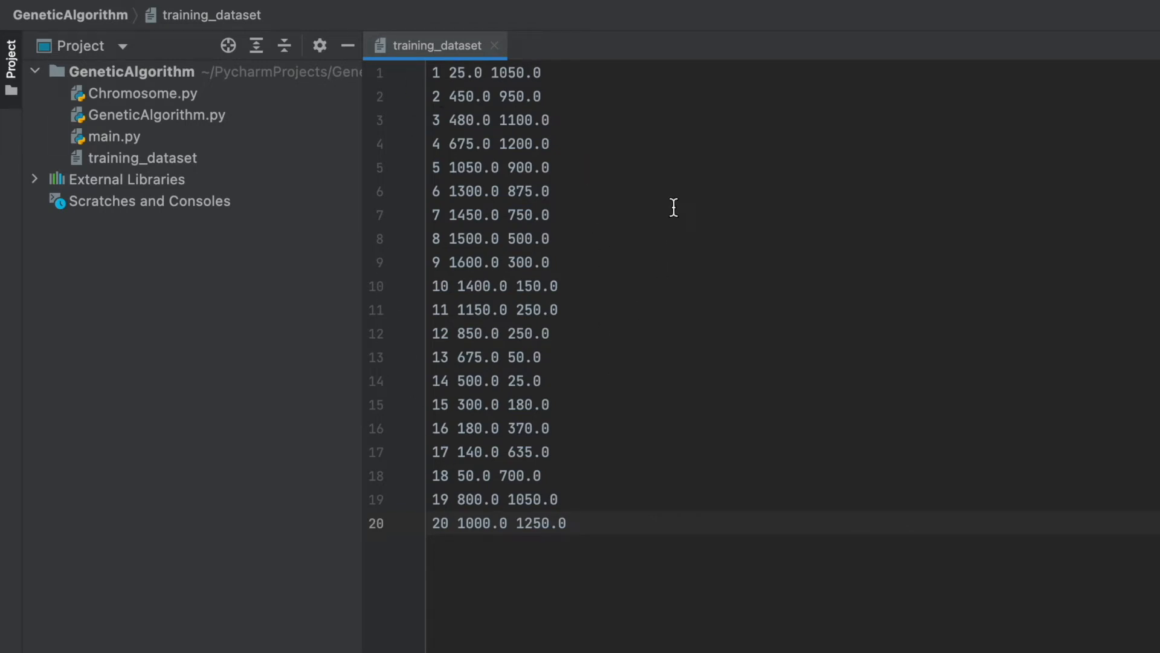
pyautogui.moveTo(548, 58)
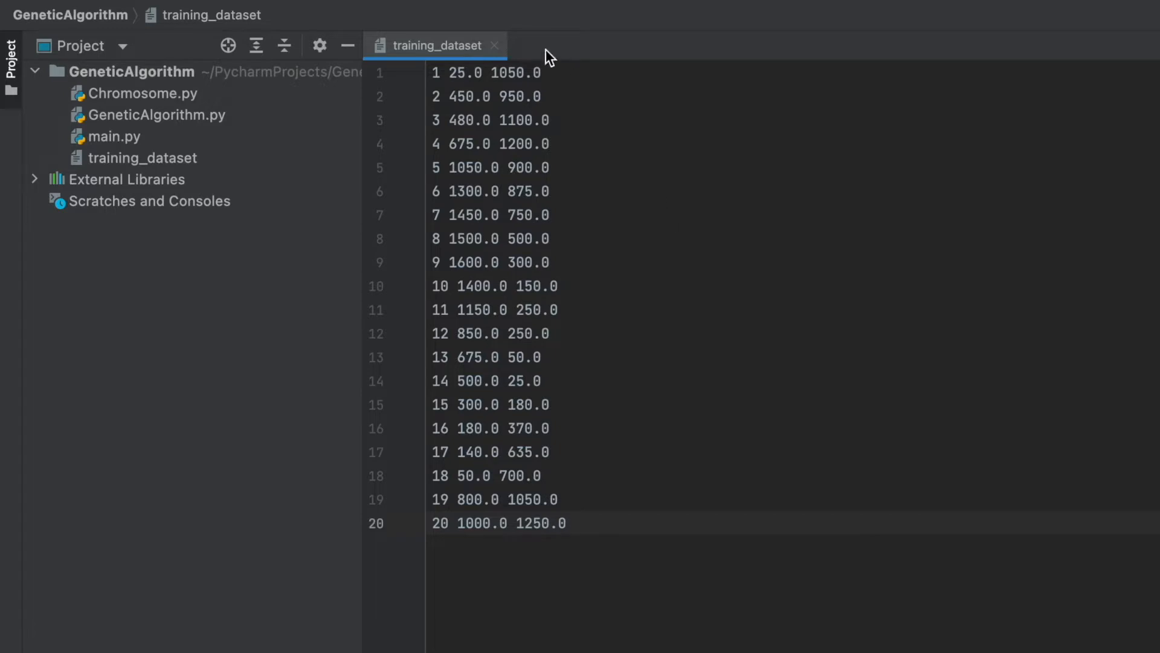
pyautogui.moveTo(549, 86)
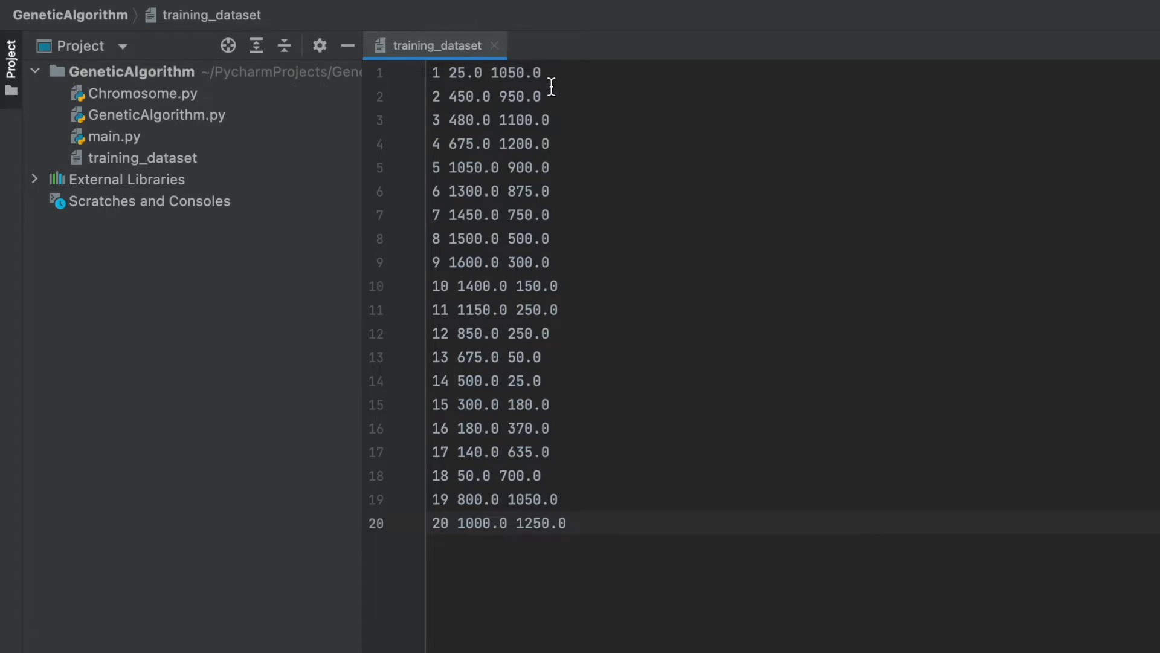
pyautogui.moveTo(618, 158)
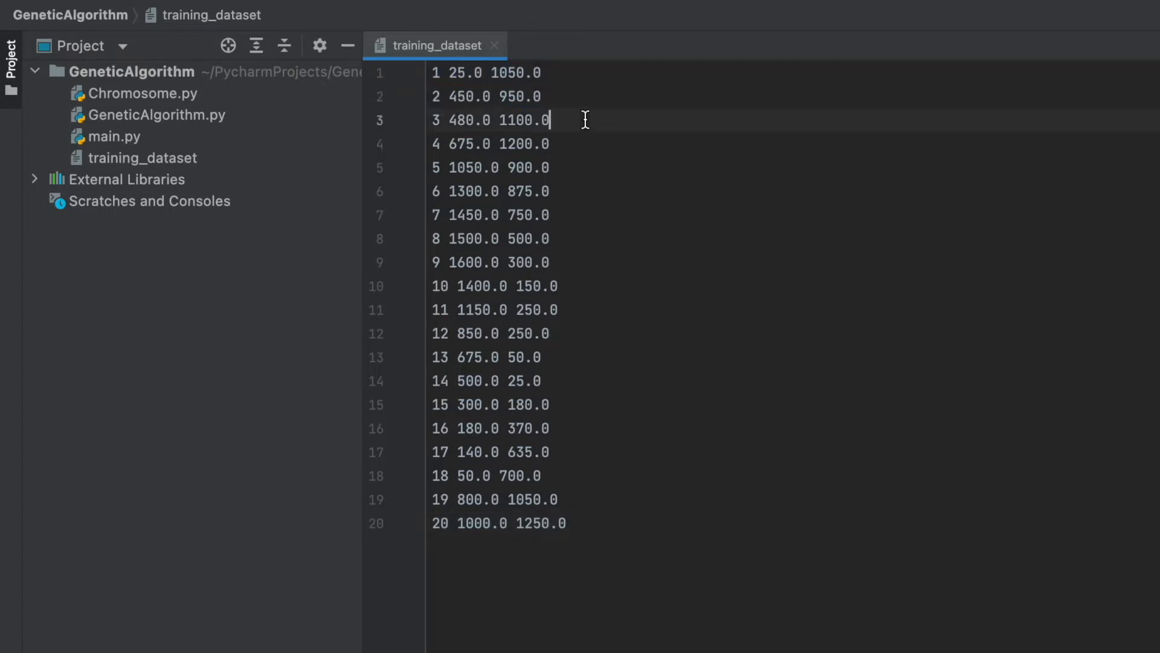
# Open main.py from the Project panel beside the training dataset file
pyautogui.doubleClick(515, 72)
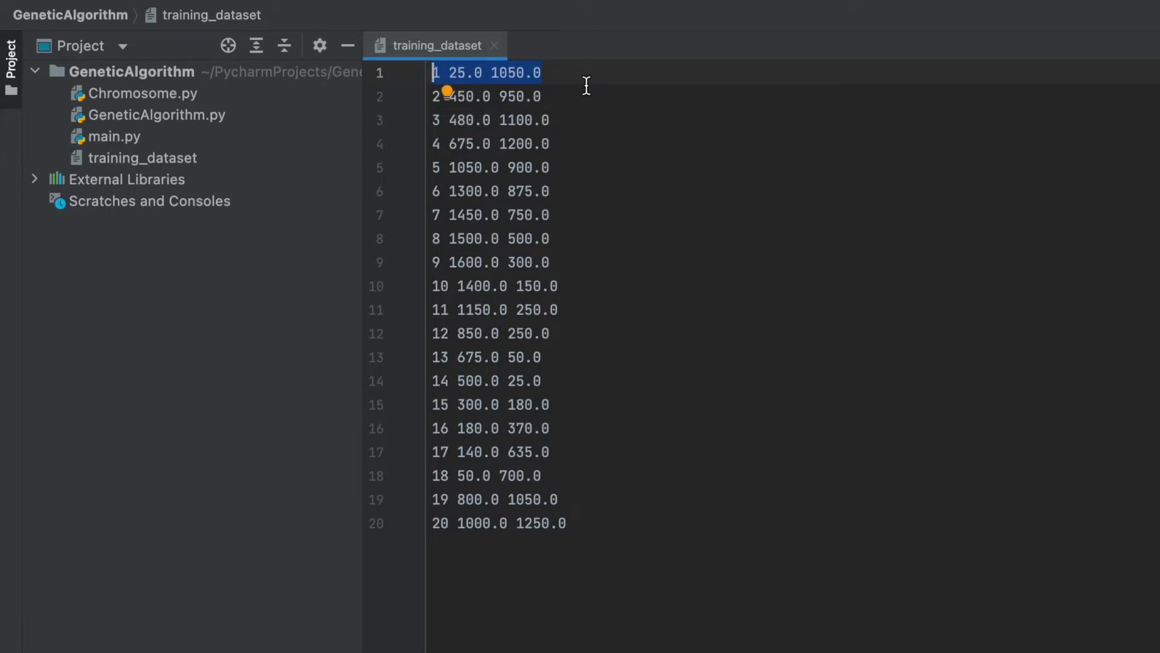
pyautogui.click(540, 72)
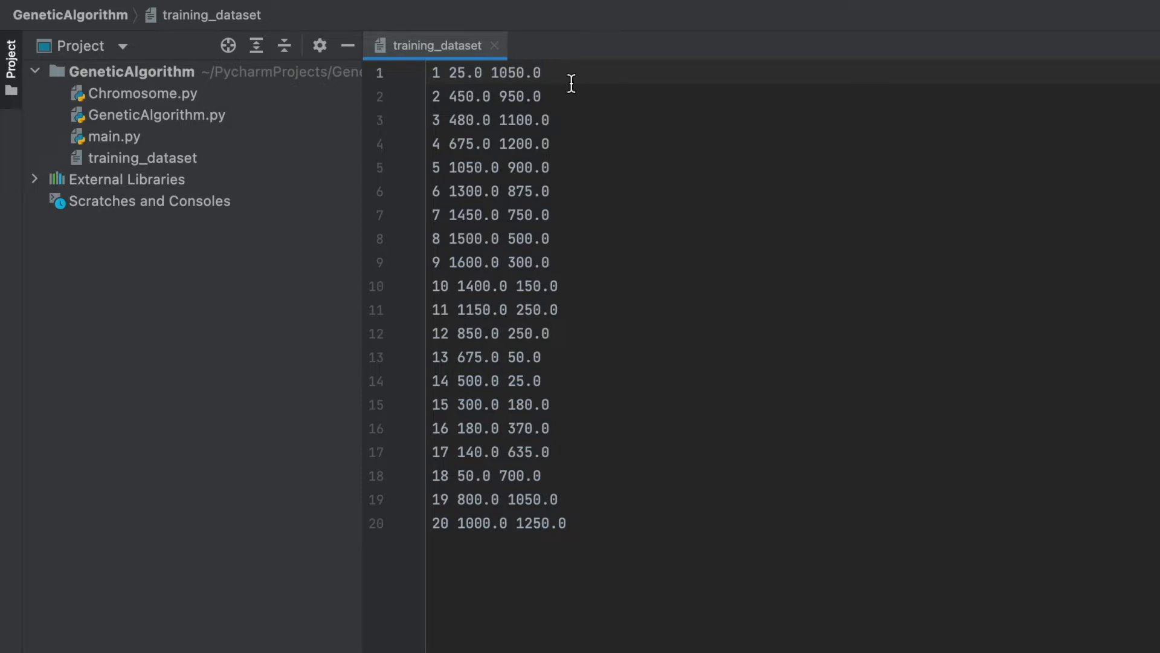
pyautogui.moveTo(544, 513)
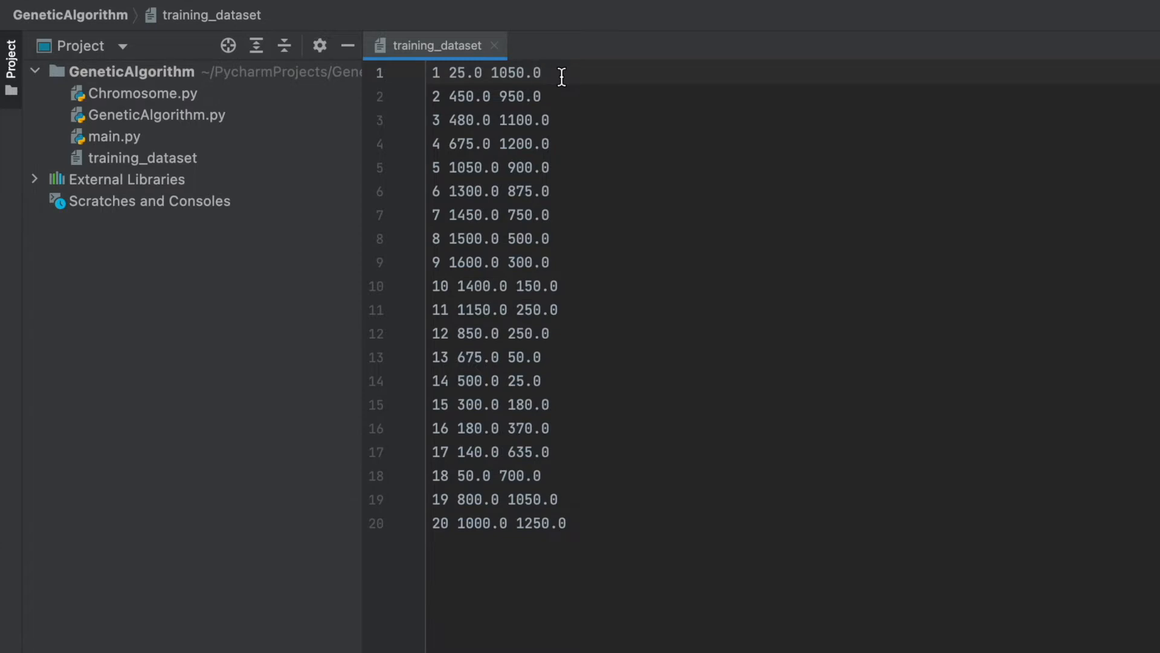
pyautogui.moveTo(365, 106)
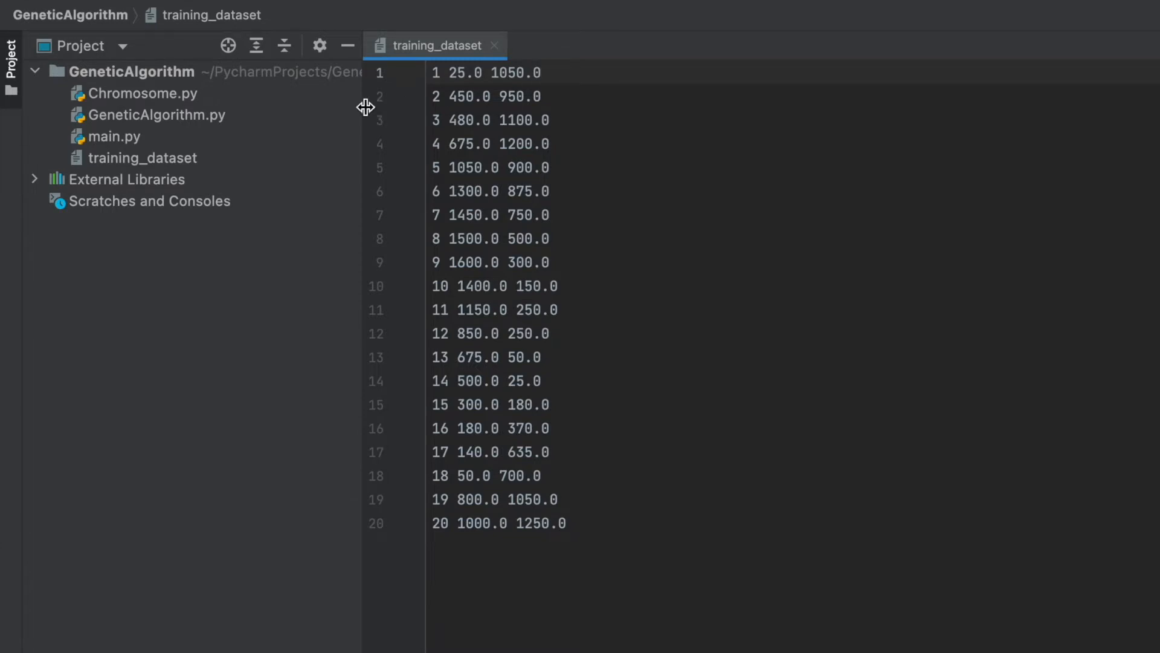
pyautogui.moveTo(157, 72)
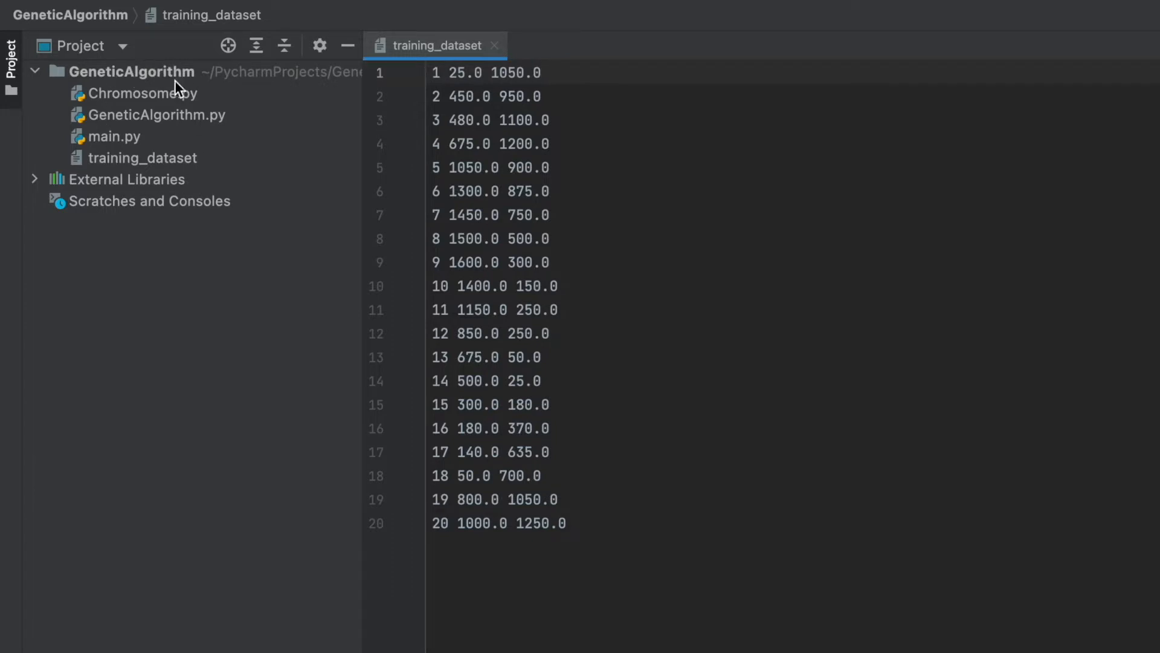
pyautogui.click(144, 157)
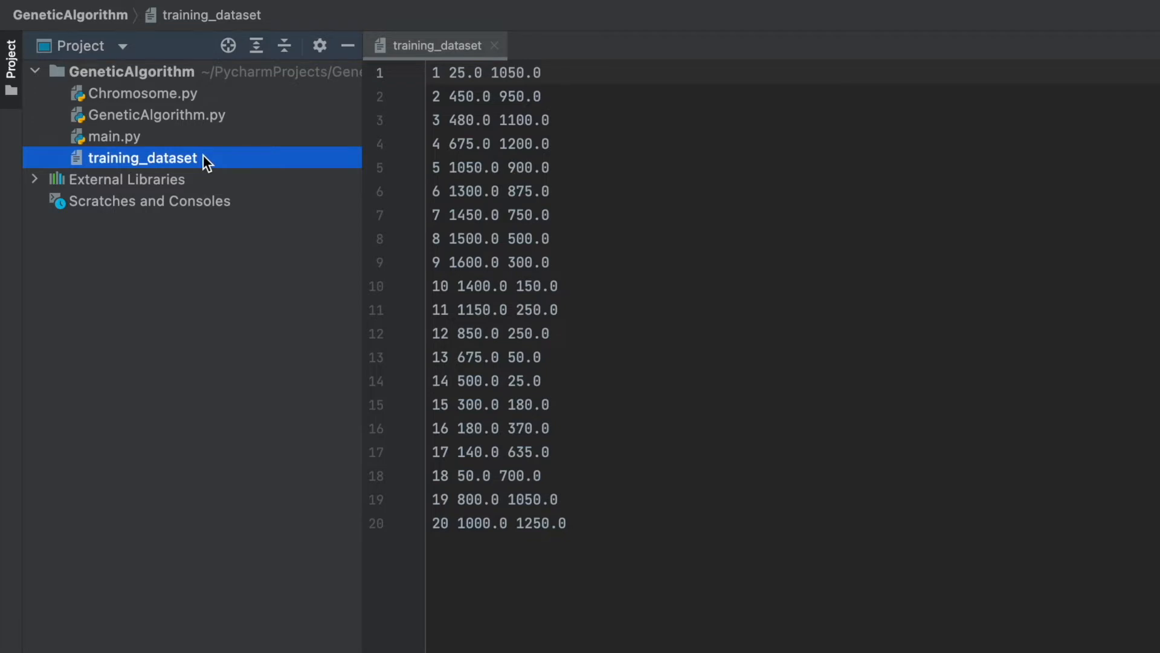
pyautogui.moveTo(191, 122)
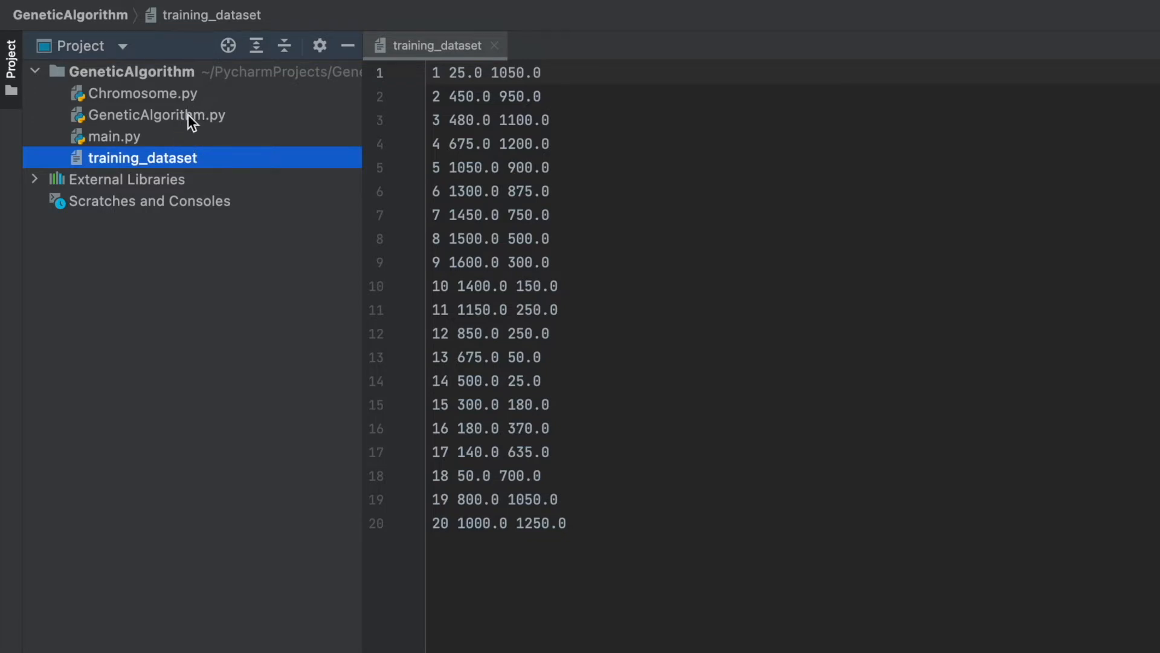
pyautogui.click(116, 136)
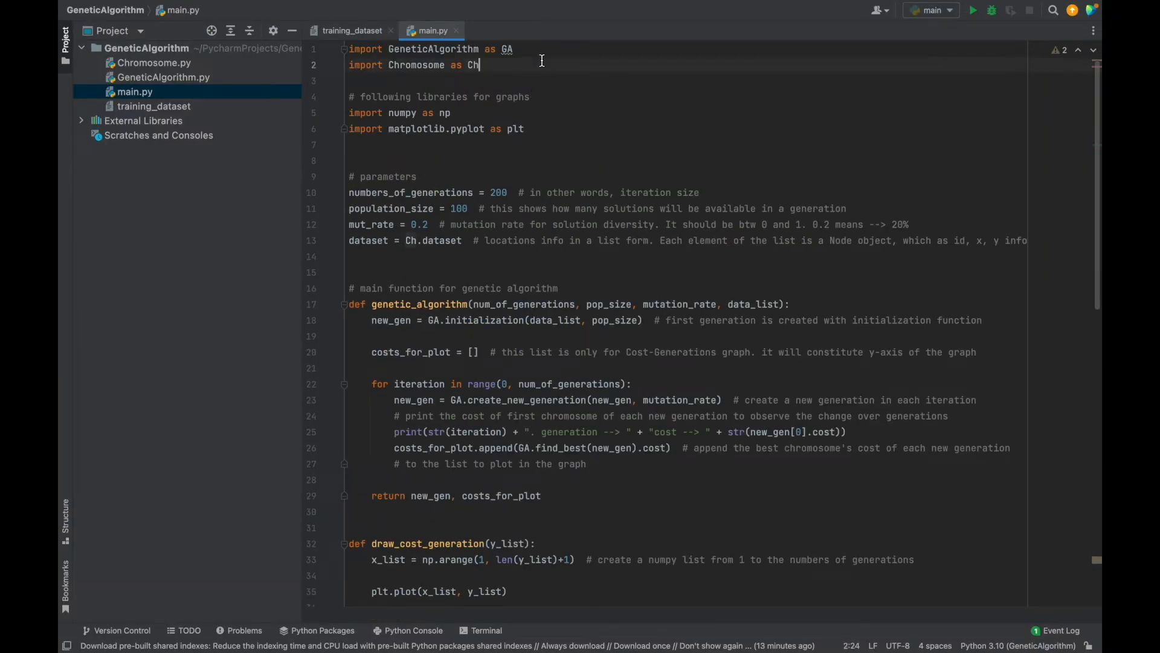
pyautogui.doubleClick(432, 49)
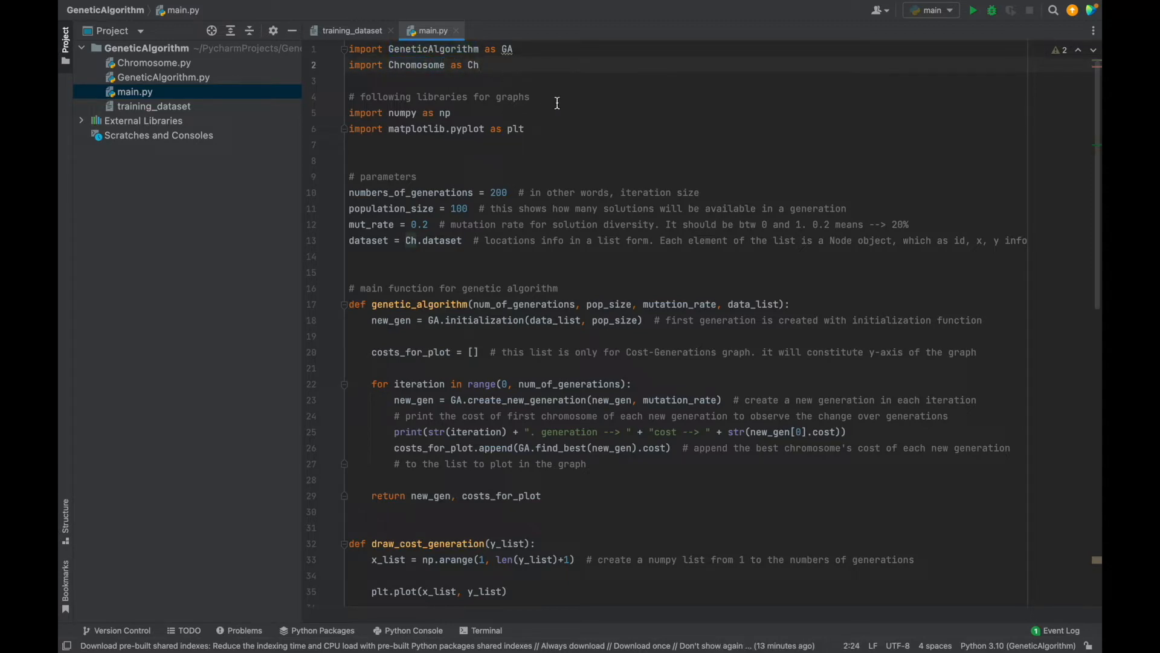
pyautogui.moveTo(550, 126)
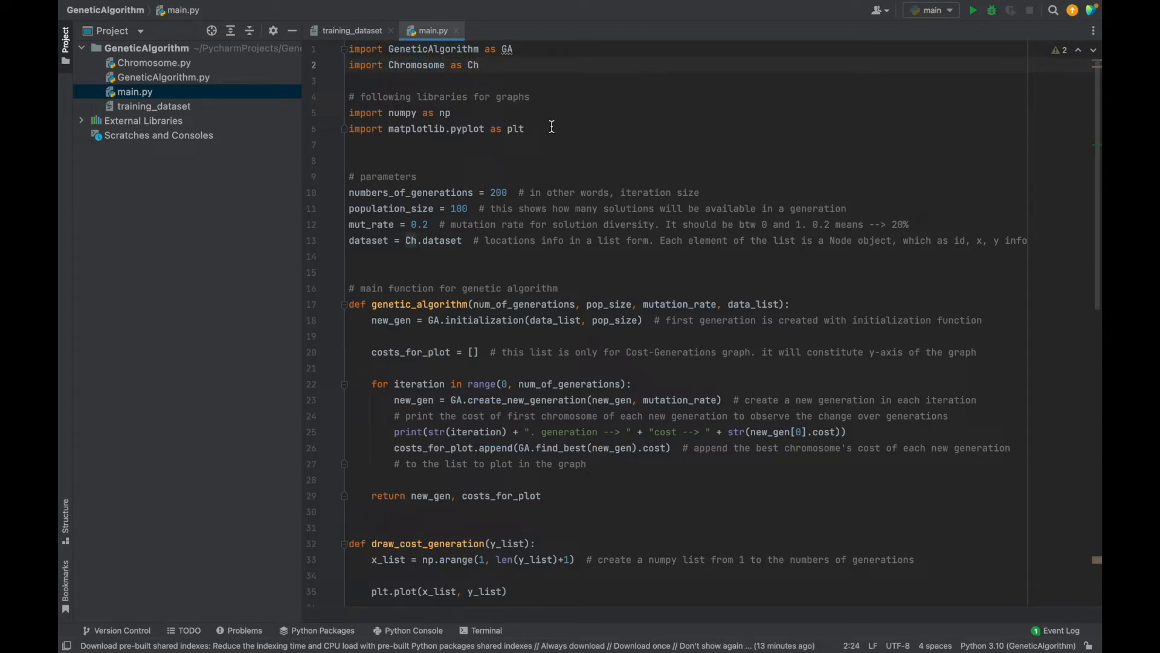
pyautogui.doubleClick(401, 112)
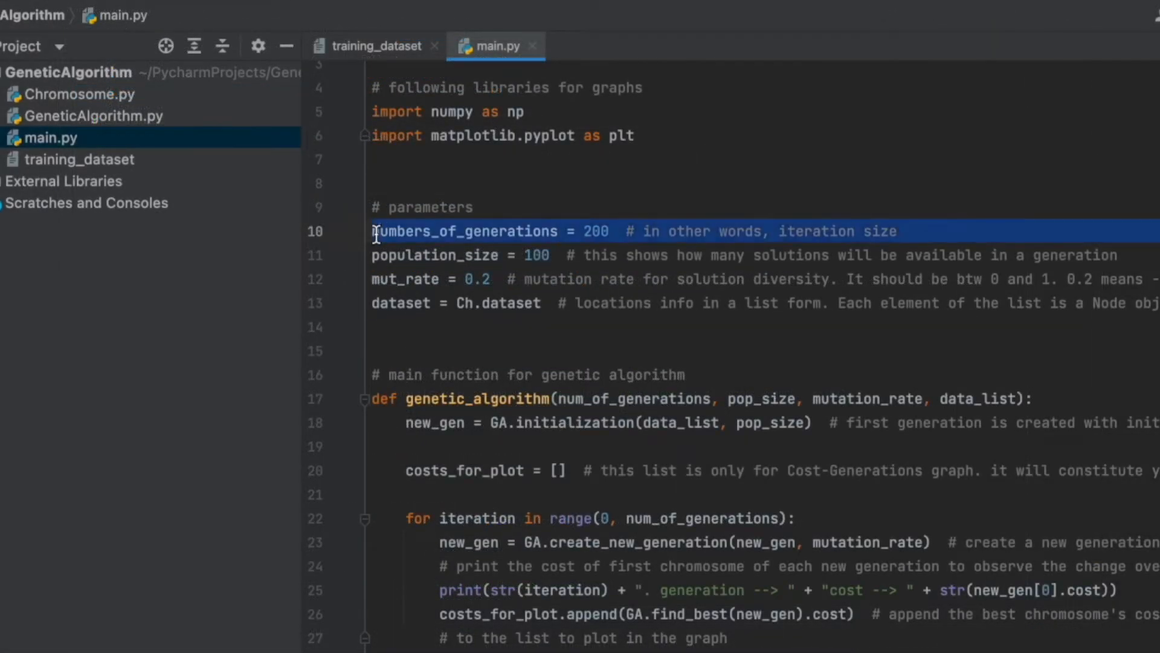
pyautogui.click(474, 206)
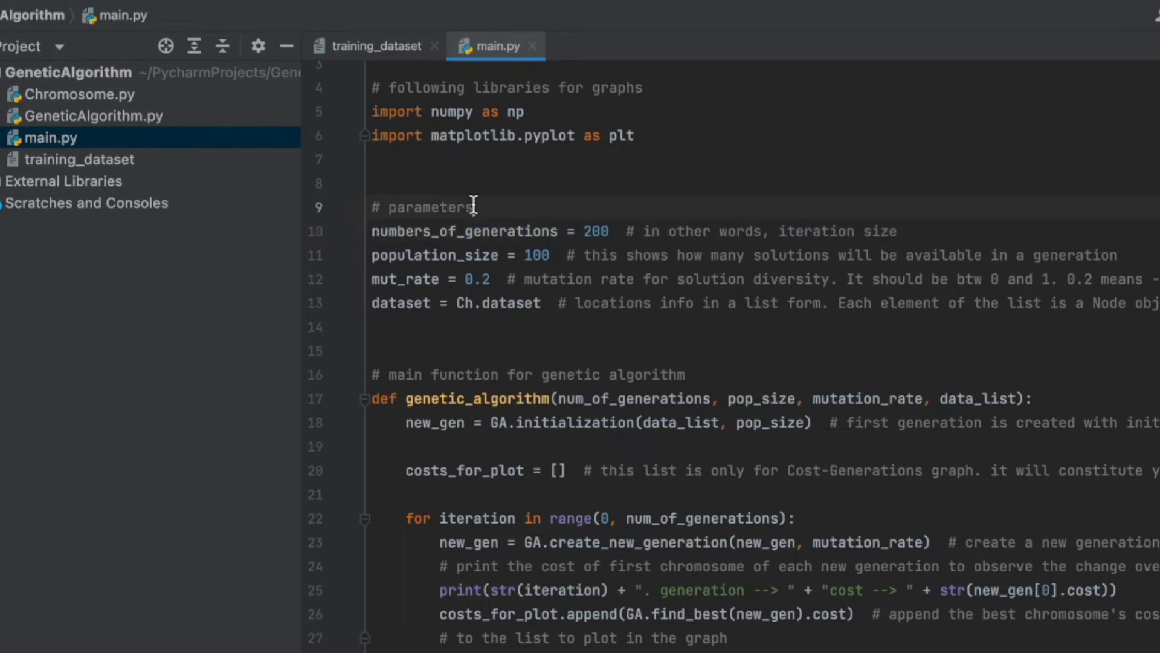
pyautogui.doubleClick(435, 255)
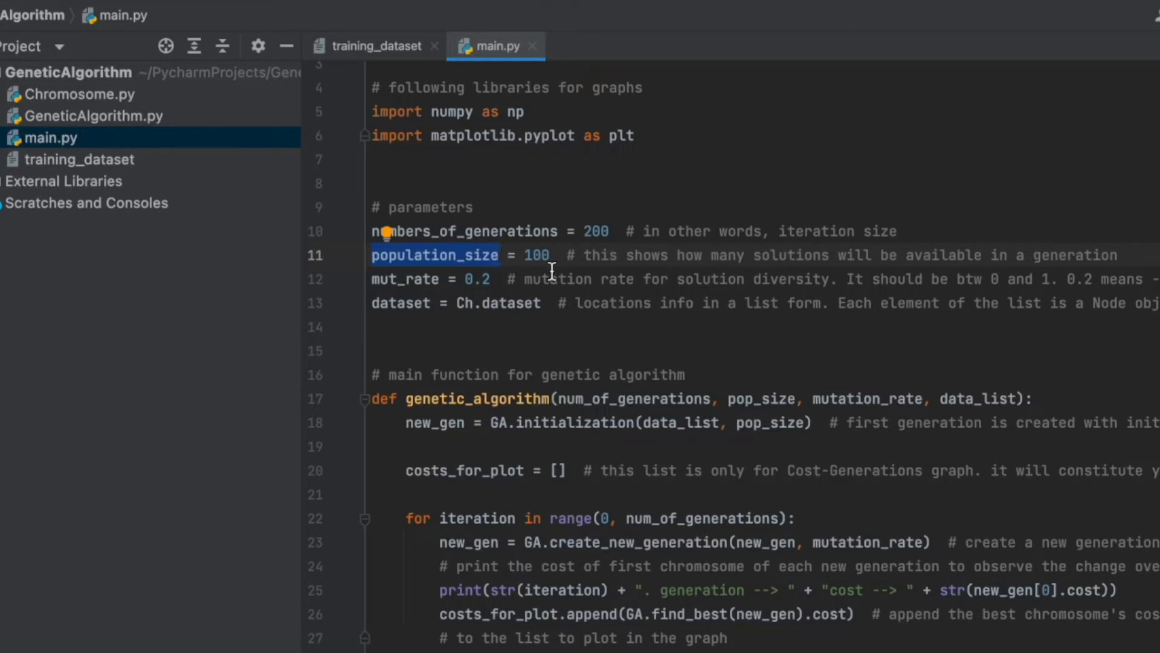
pyautogui.moveTo(421, 278)
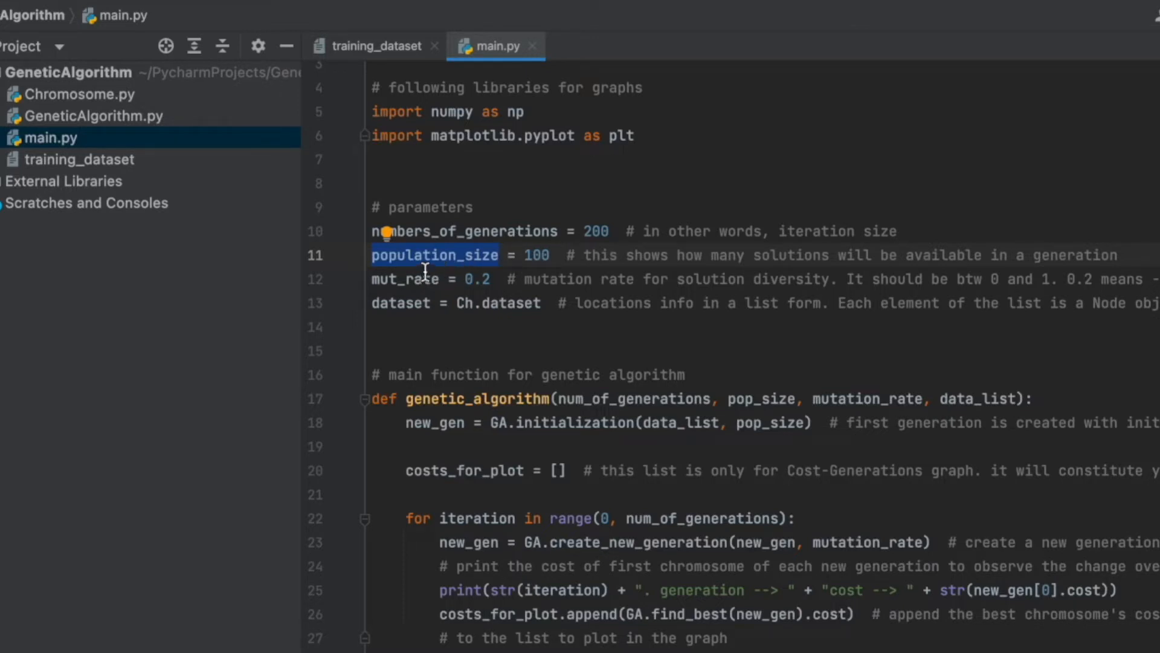
pyautogui.moveTo(594, 198)
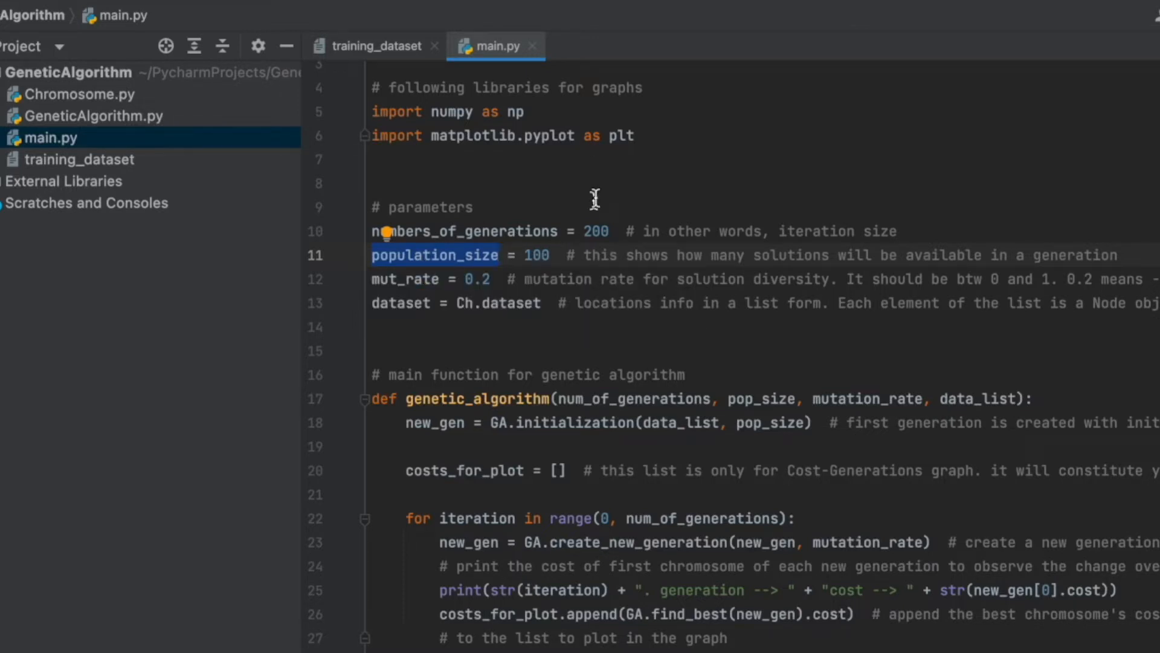
pyautogui.moveTo(774, 254)
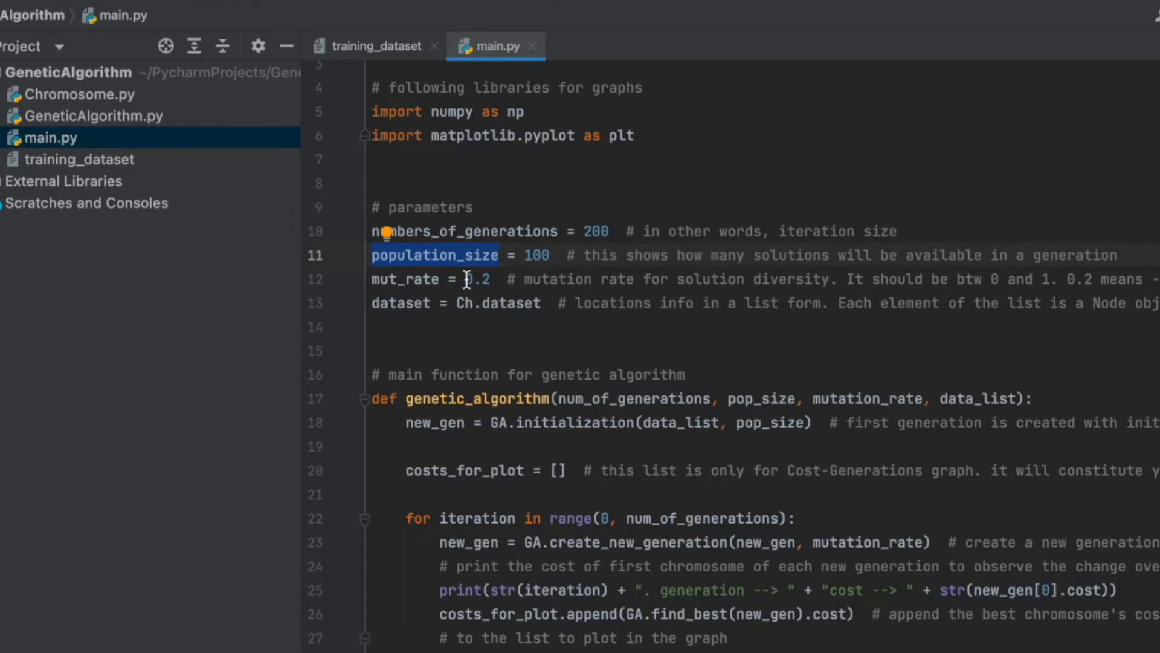
pyautogui.doubleClick(404, 279)
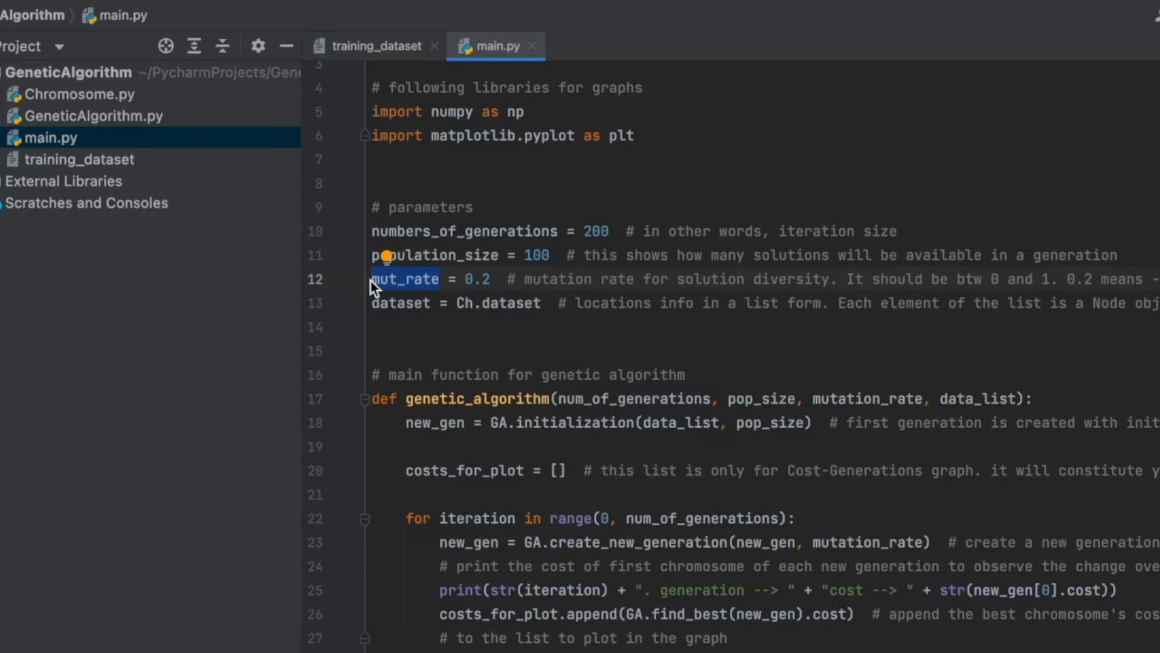
pyautogui.click(426, 327)
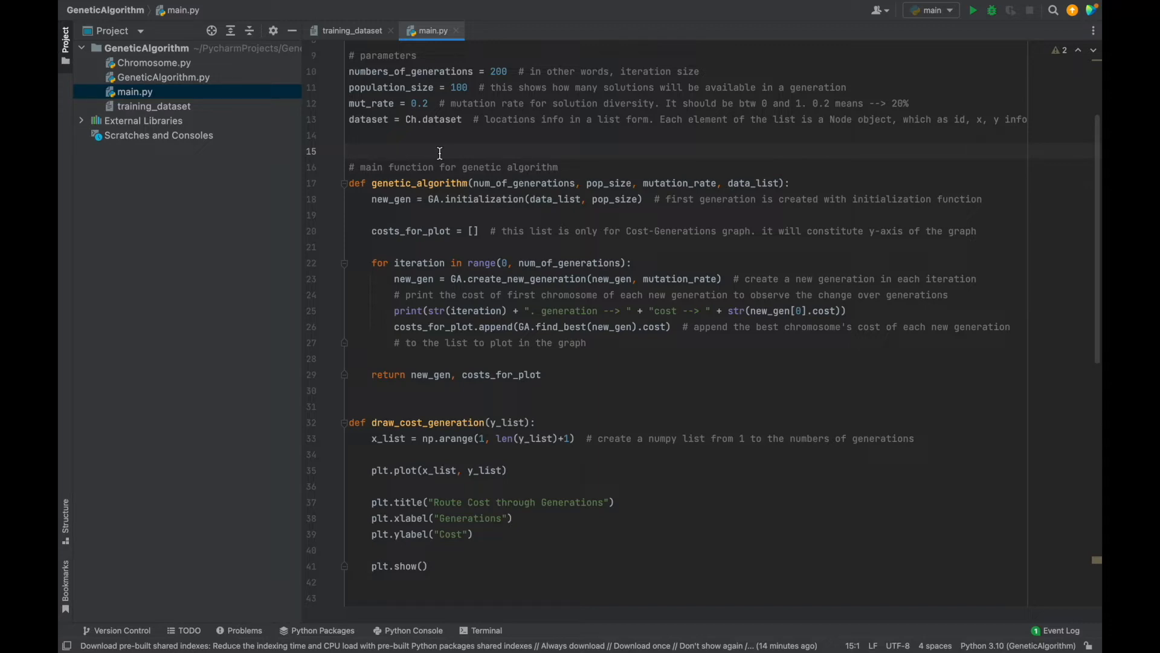
pyautogui.scroll(-3)
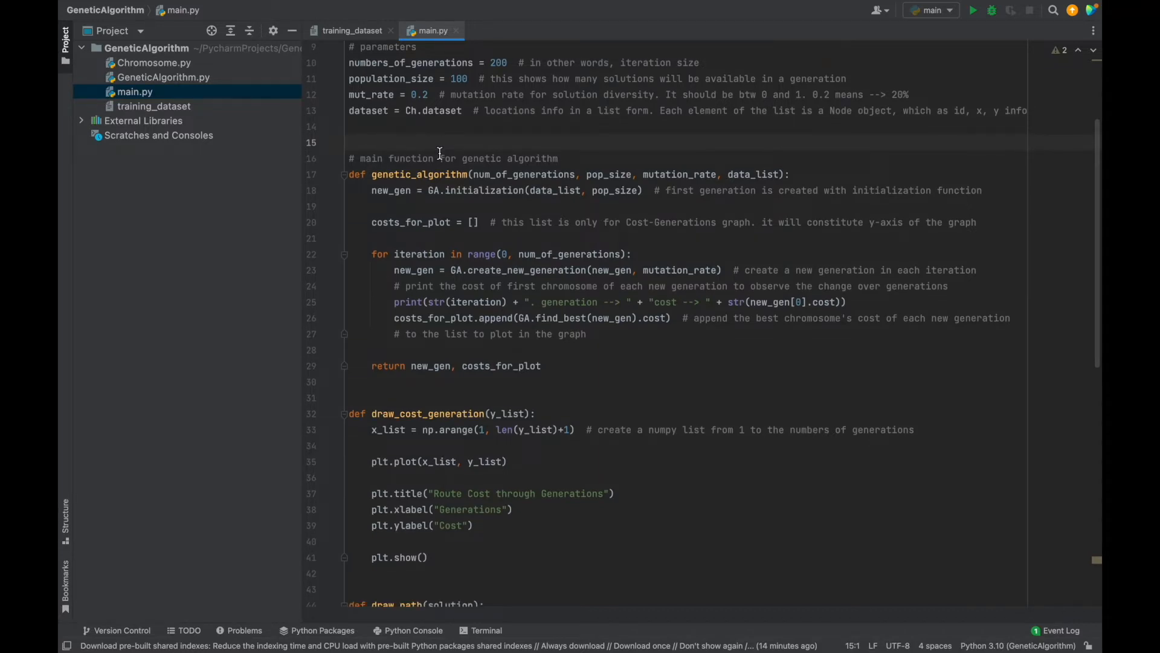
pyautogui.click(599, 190)
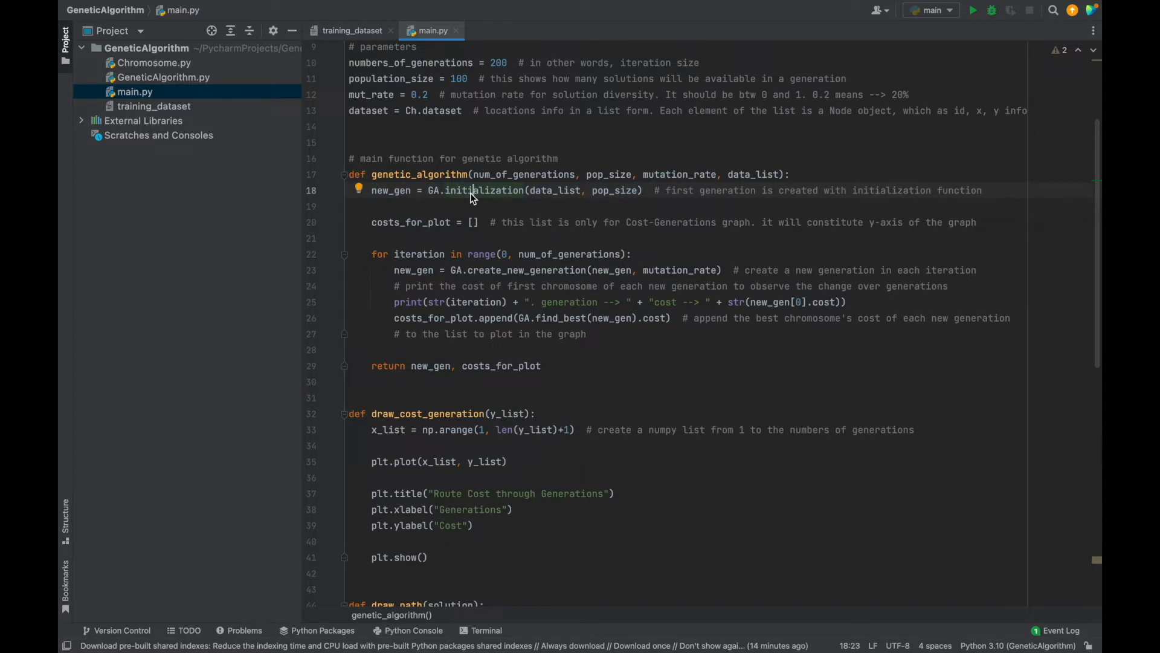
pyautogui.click(449, 222)
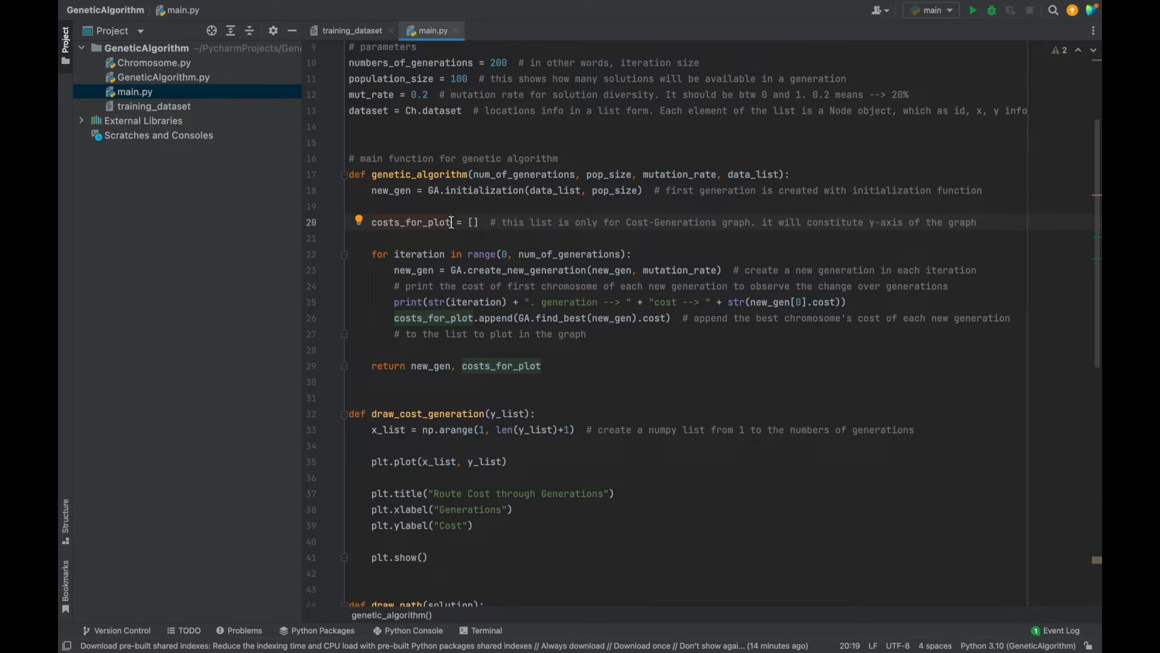
pyautogui.moveTo(420, 250)
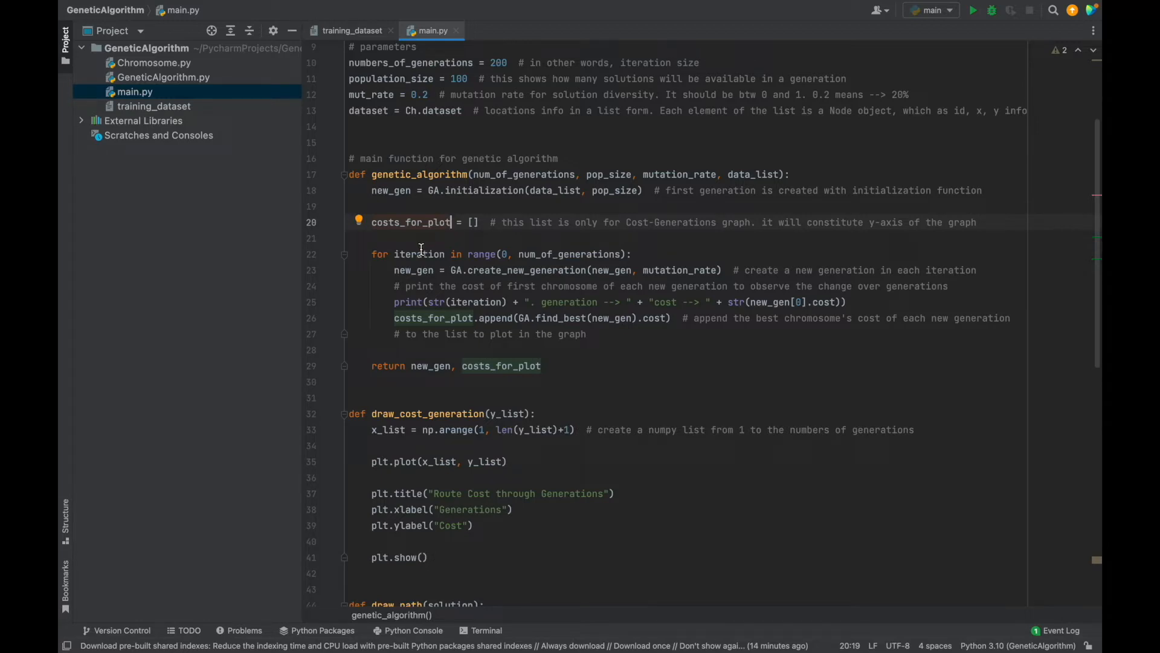
pyautogui.click(633, 254)
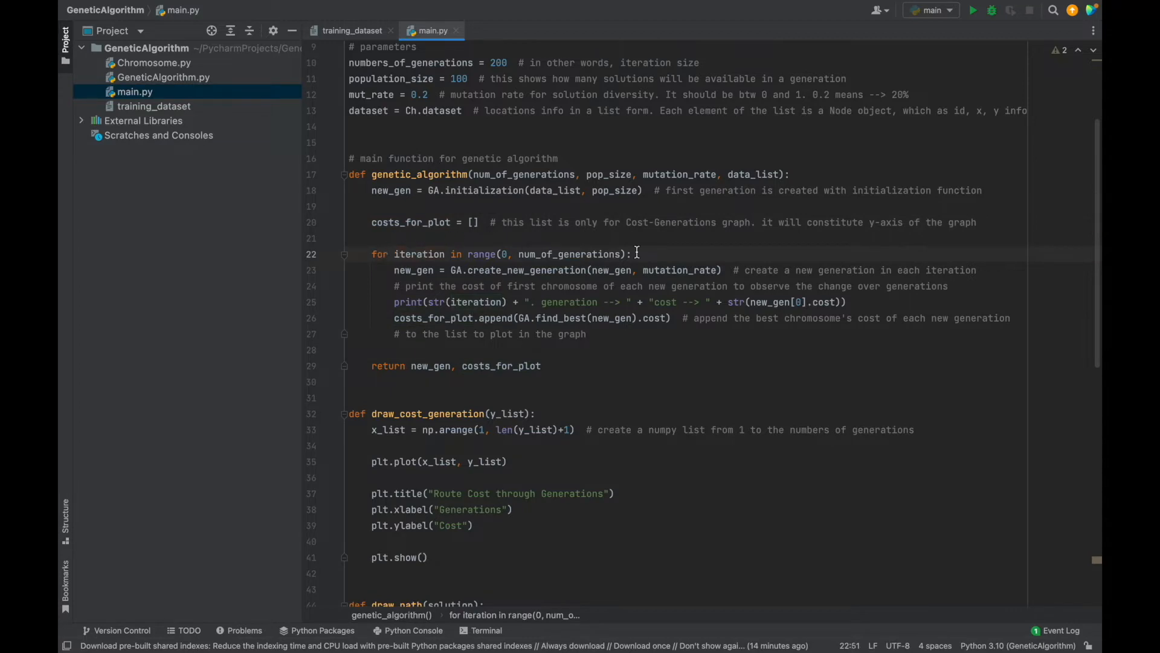
pyautogui.moveTo(609, 253)
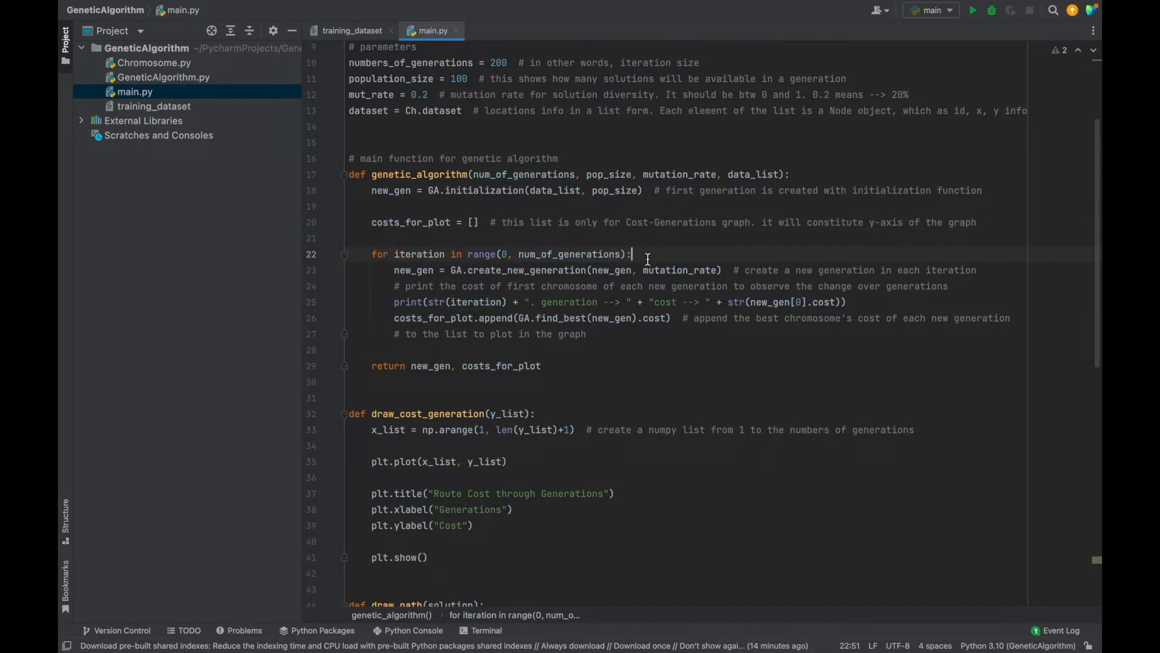
pyautogui.doubleClick(527, 270)
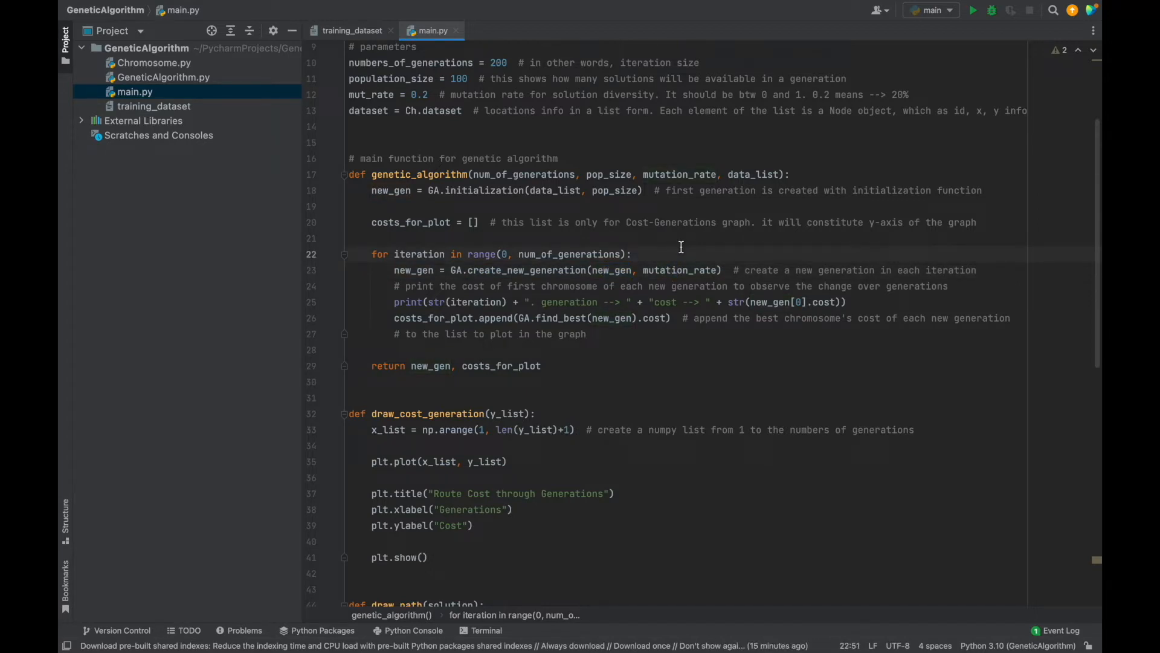
pyautogui.click(395, 301)
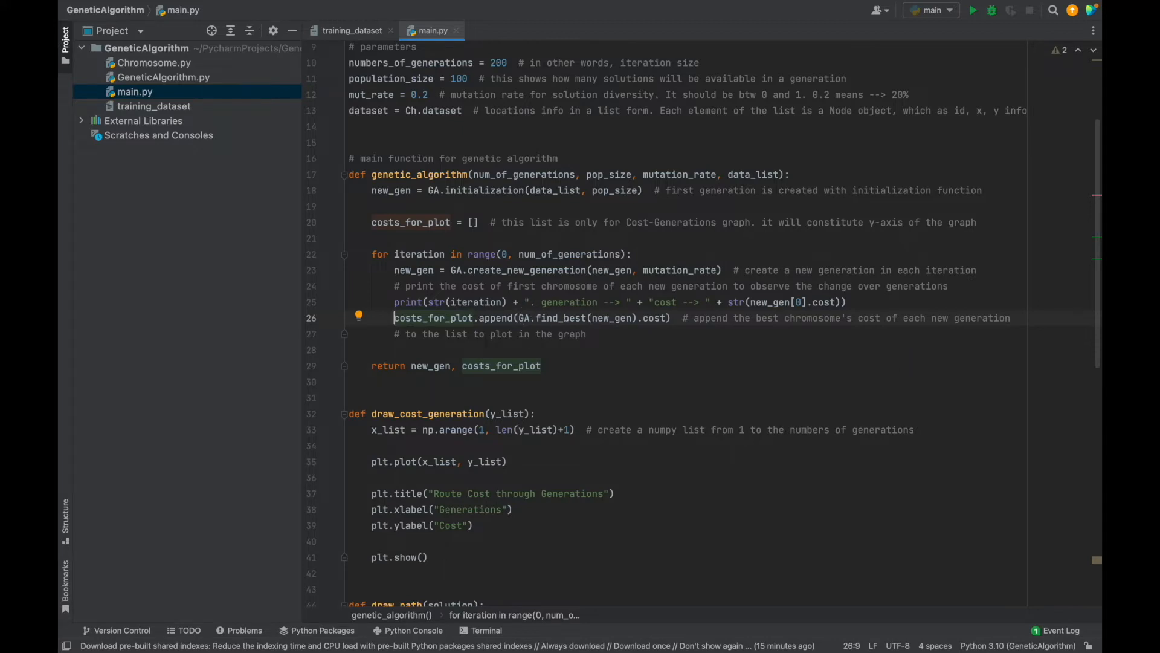
pyautogui.click(541, 365)
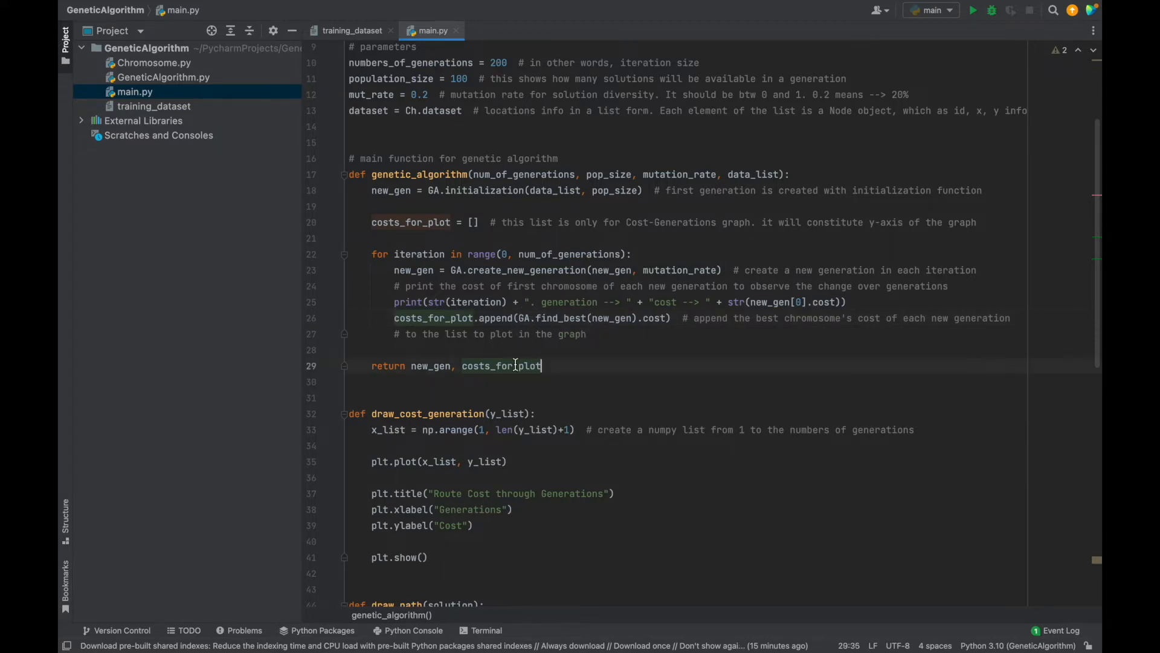
pyautogui.doubleClick(501, 365)
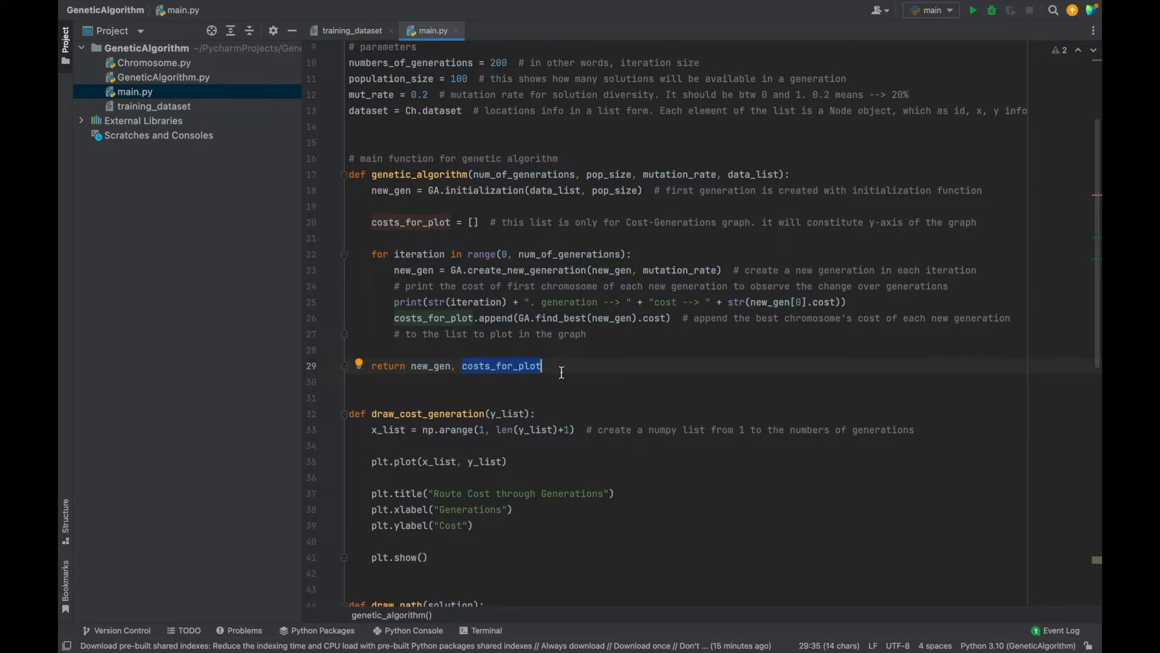
pyautogui.scroll(-3)
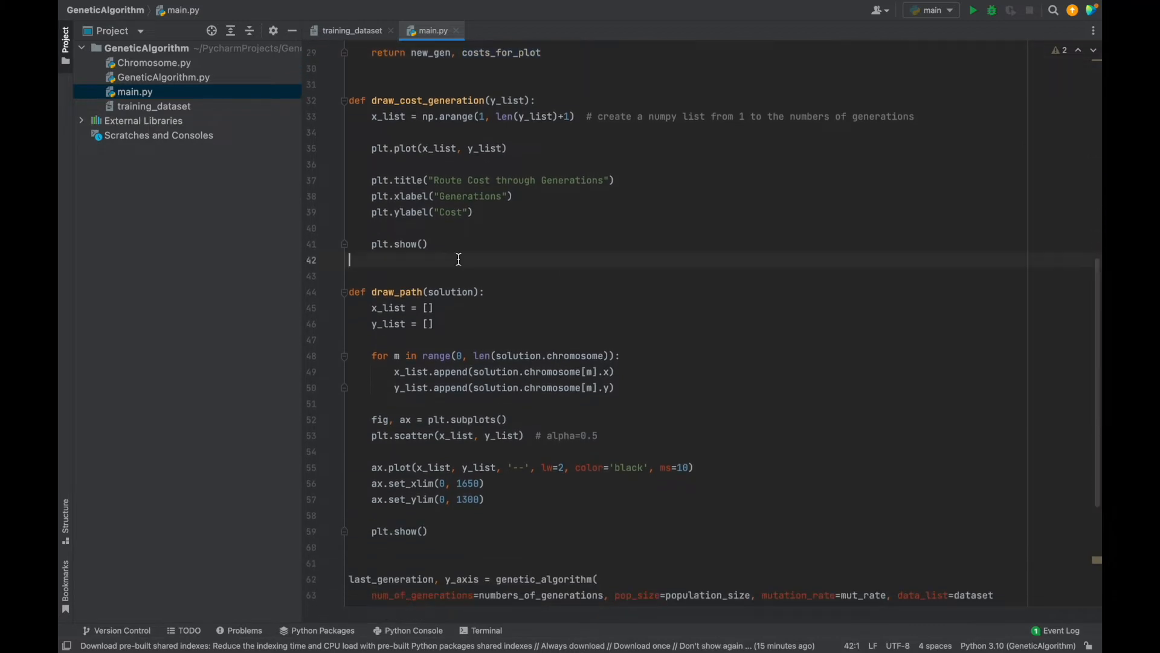
pyautogui.moveTo(396, 314)
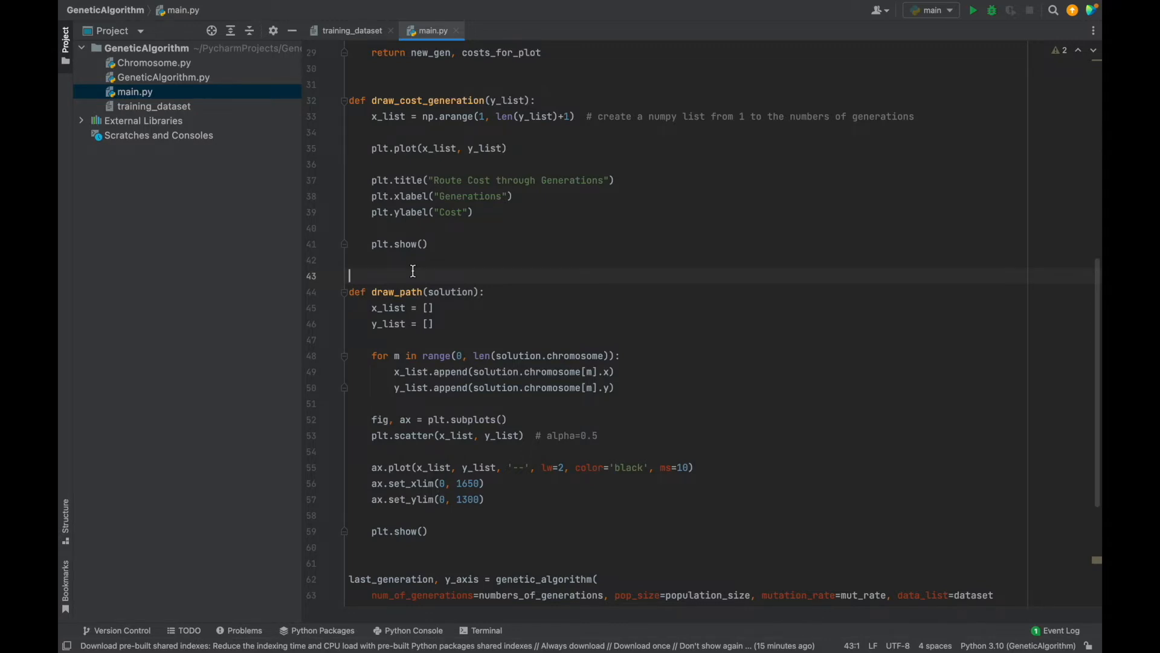
pyautogui.scroll(-3)
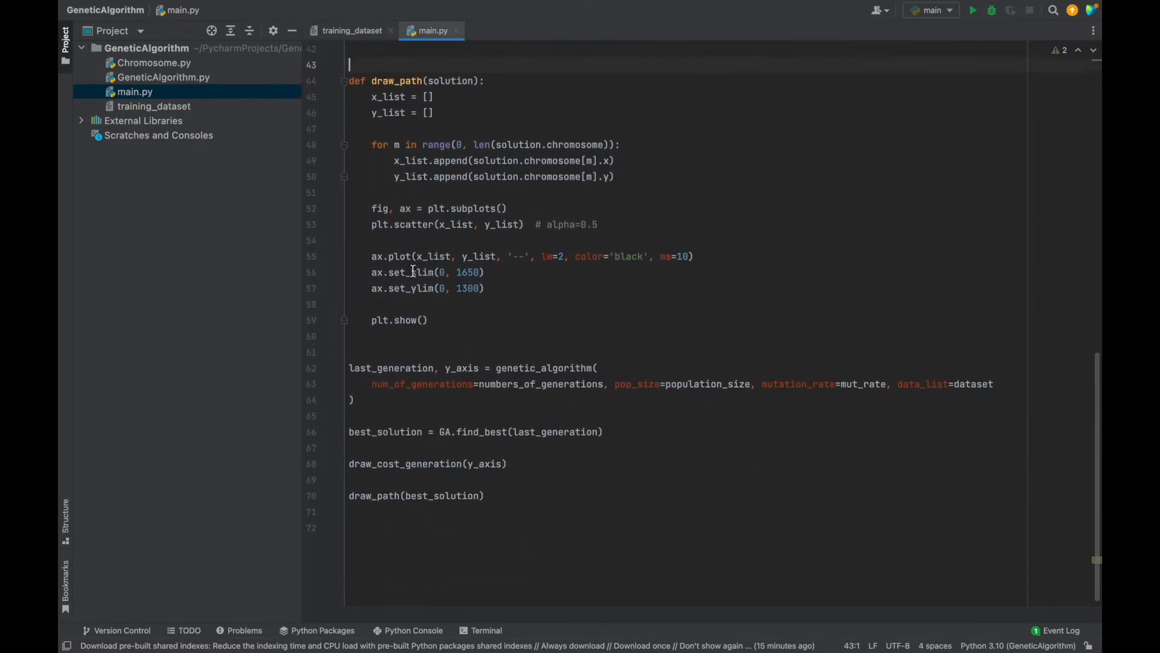
pyautogui.scroll(3)
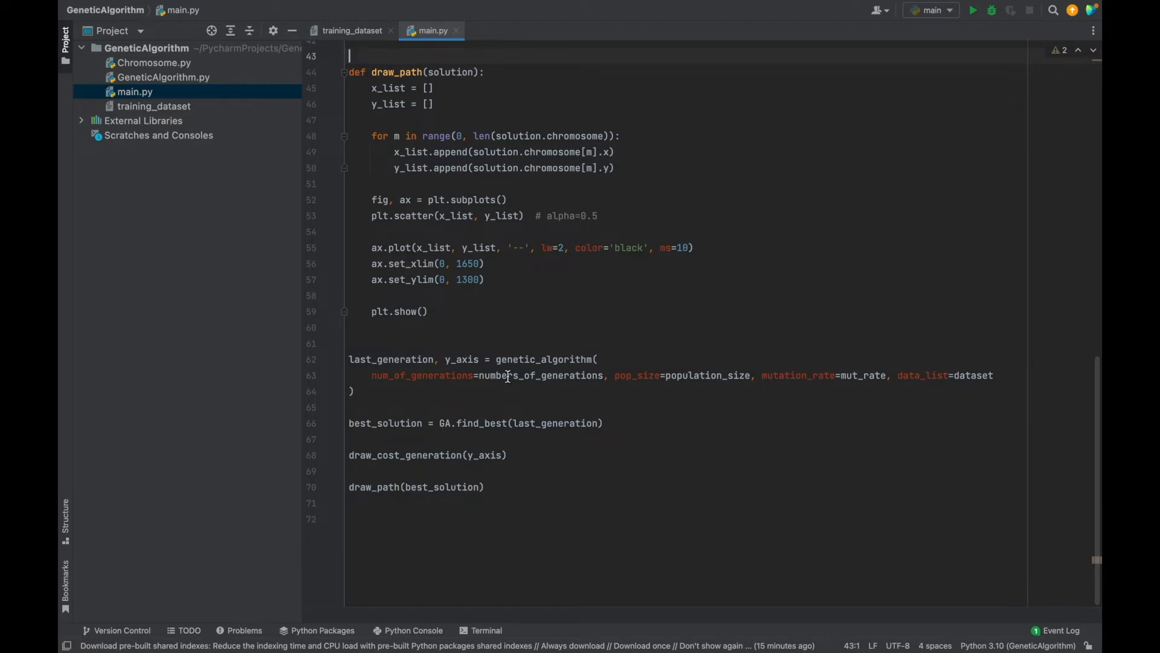
pyautogui.doubleClick(545, 359)
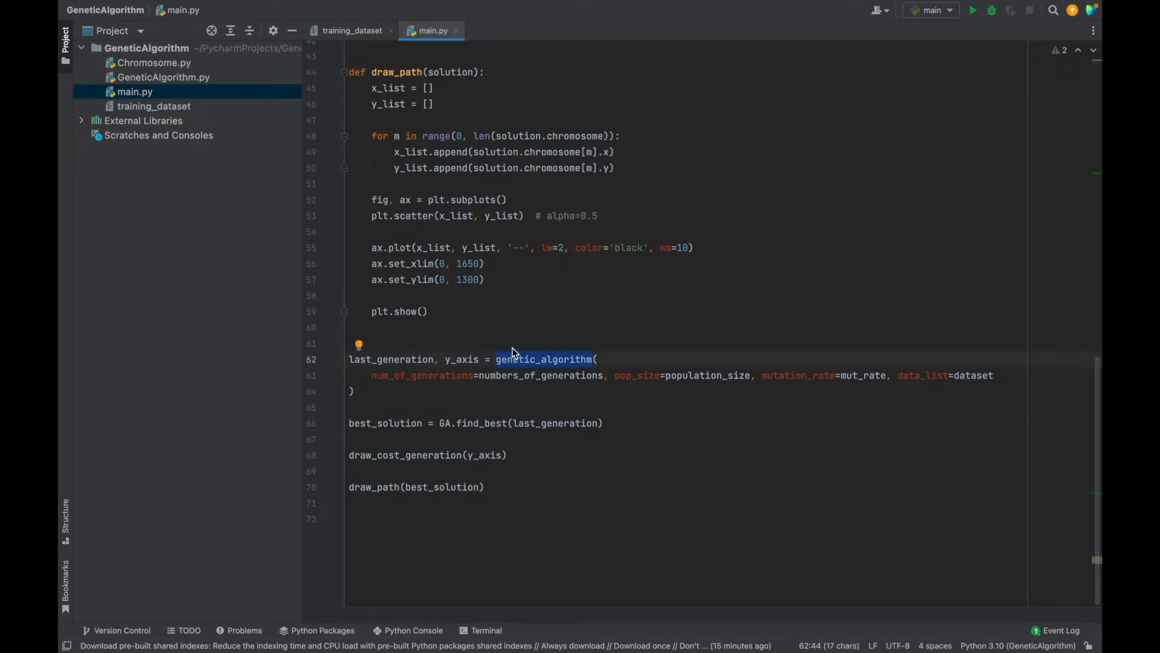
pyautogui.click(392, 342)
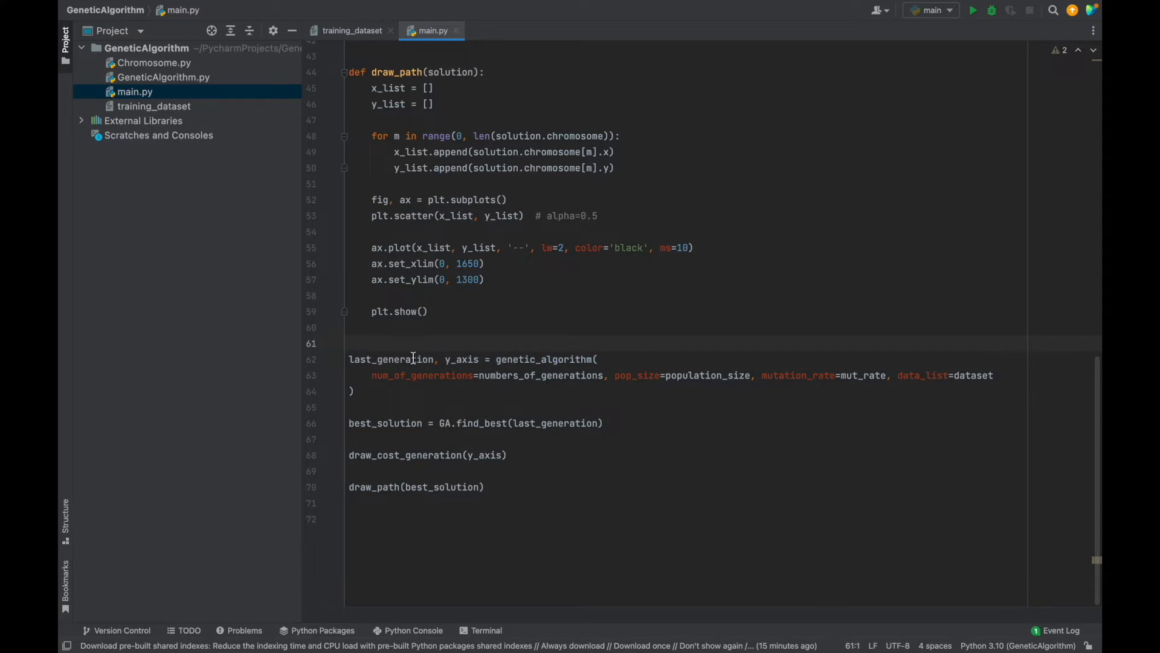
pyautogui.moveTo(461, 344)
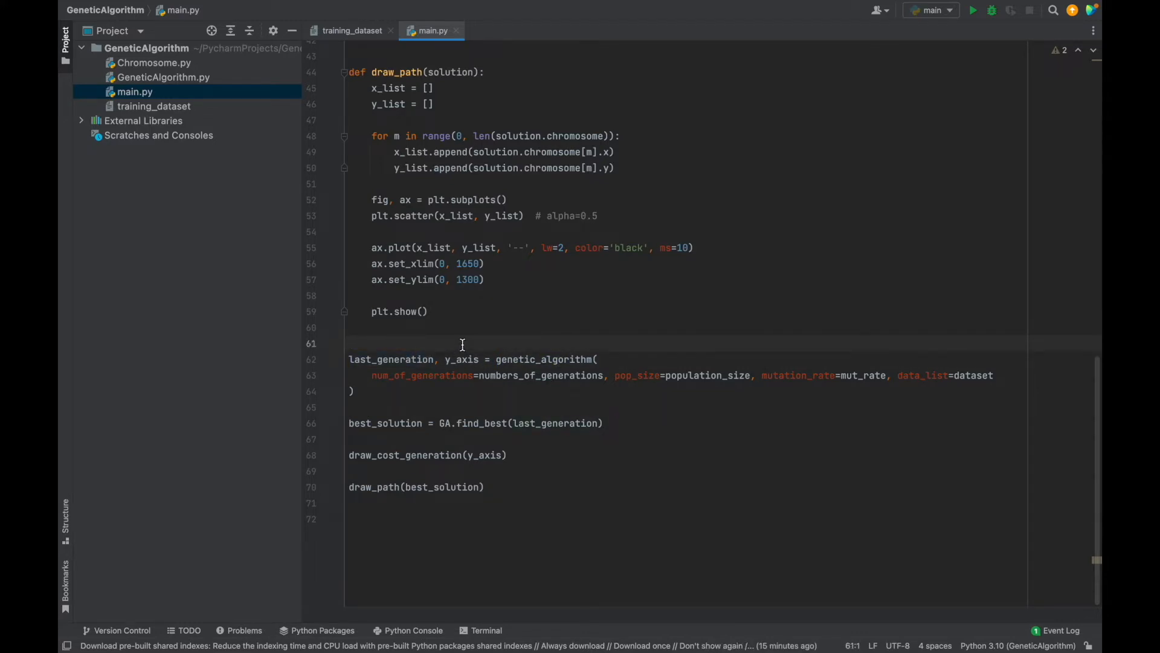
pyautogui.click(349, 342)
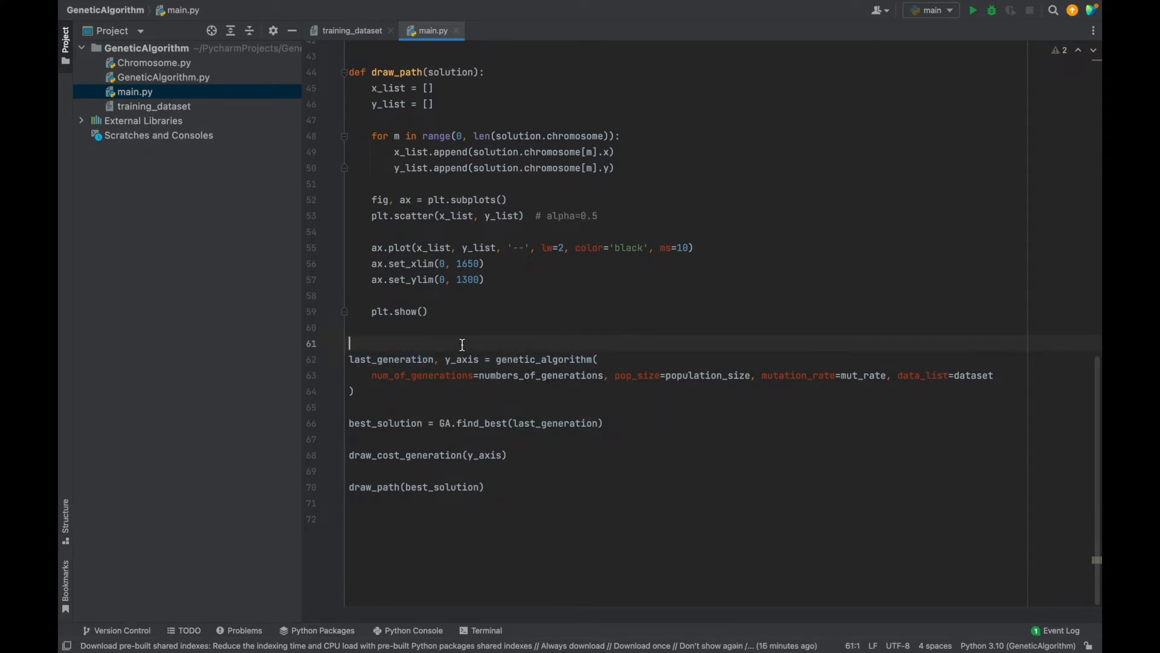
pyautogui.moveTo(497, 444)
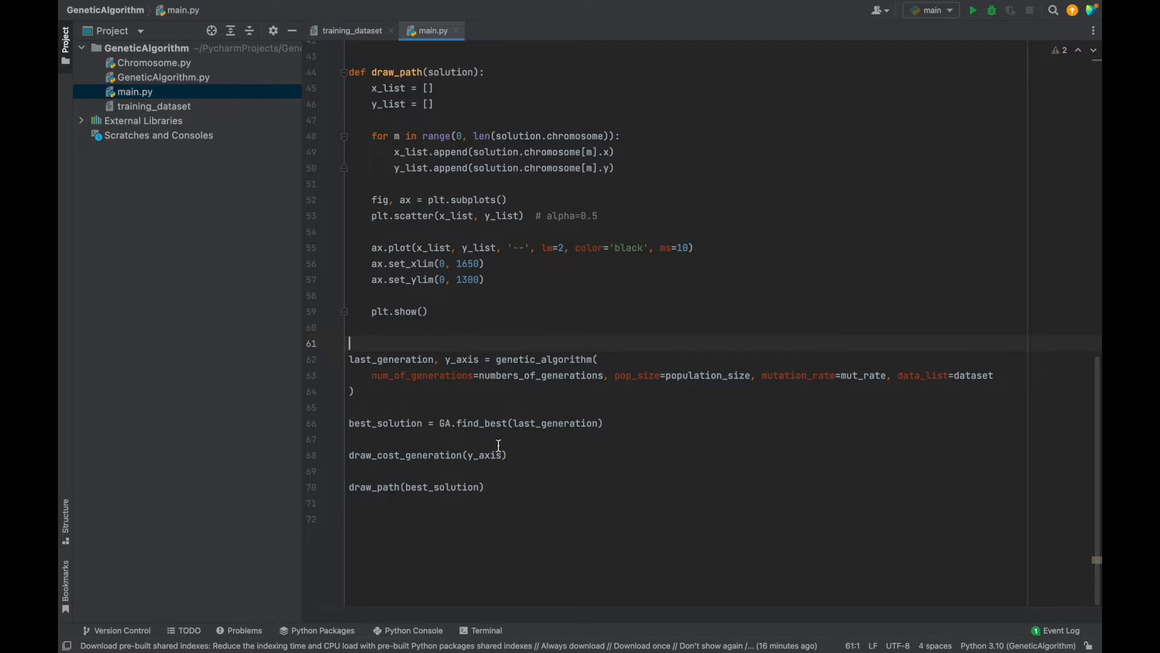
pyautogui.click(487, 487)
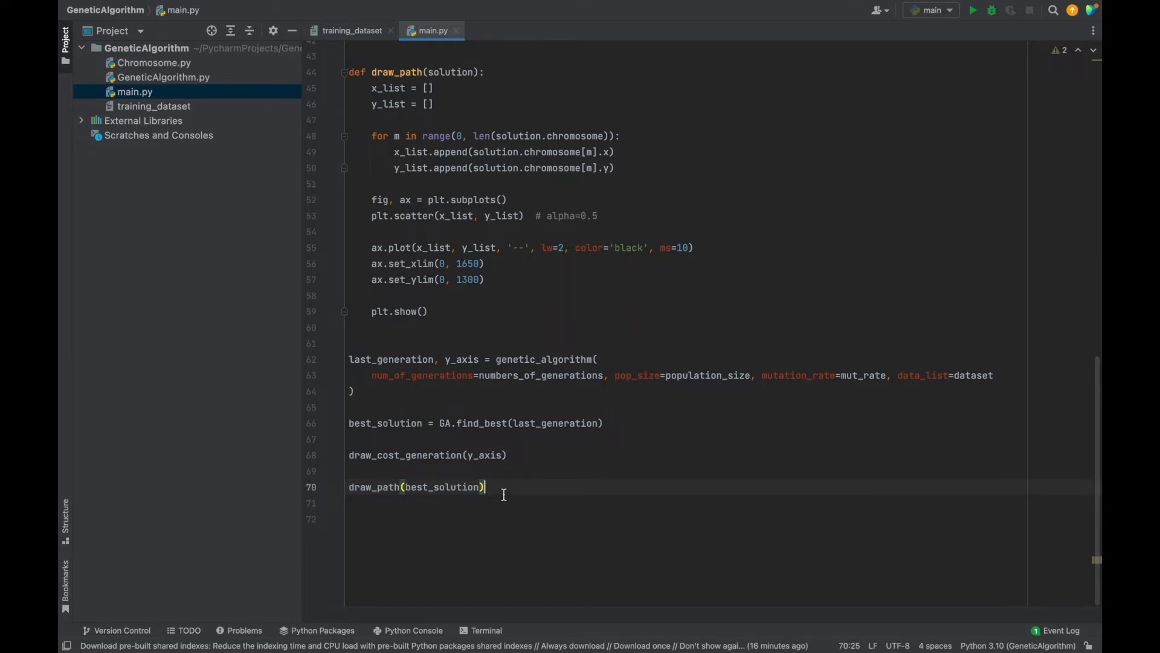
pyautogui.moveTo(472, 401)
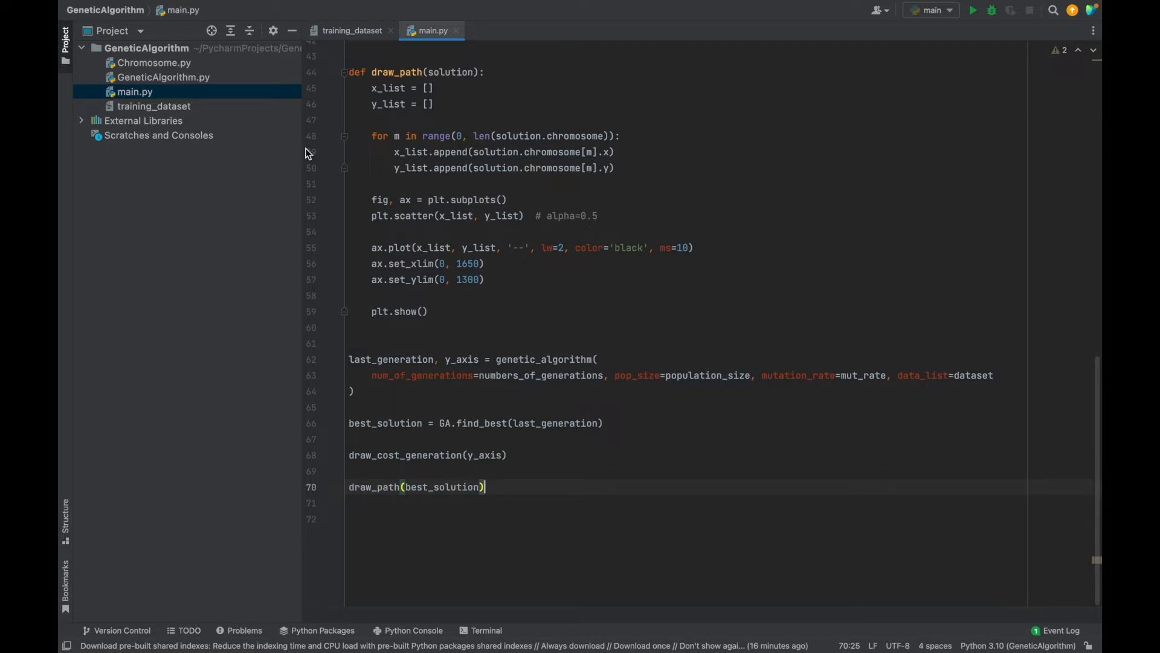
# Open Chromosome.py and review its math import and Node constructor attributes
pyautogui.click(154, 62)
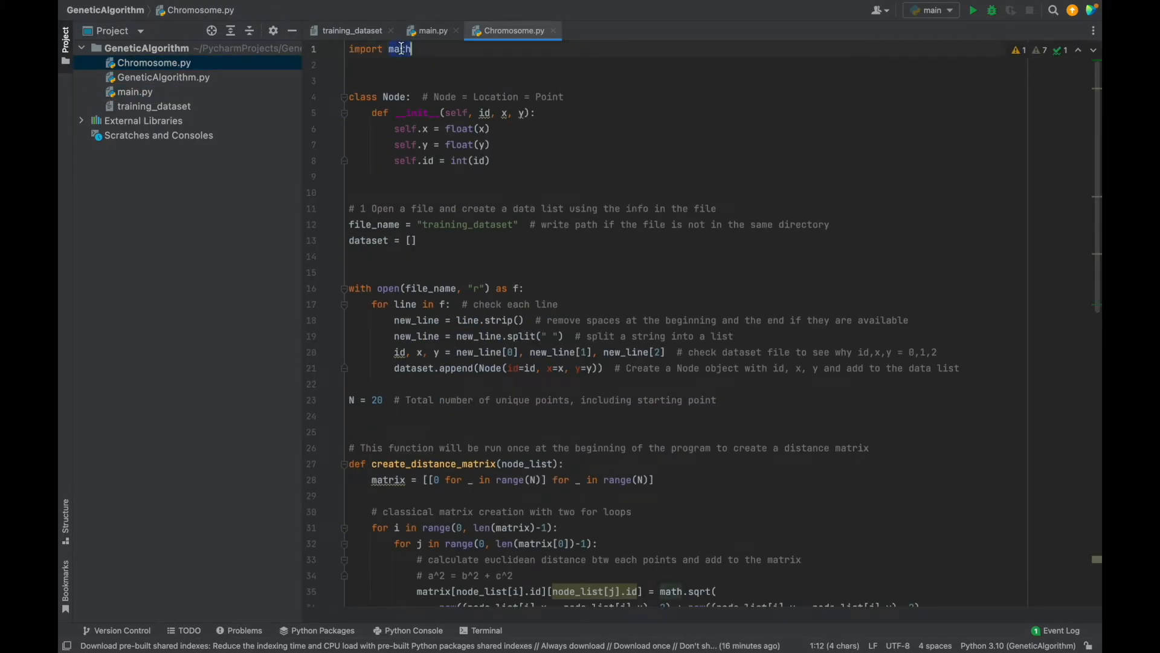
pyautogui.scroll(-3)
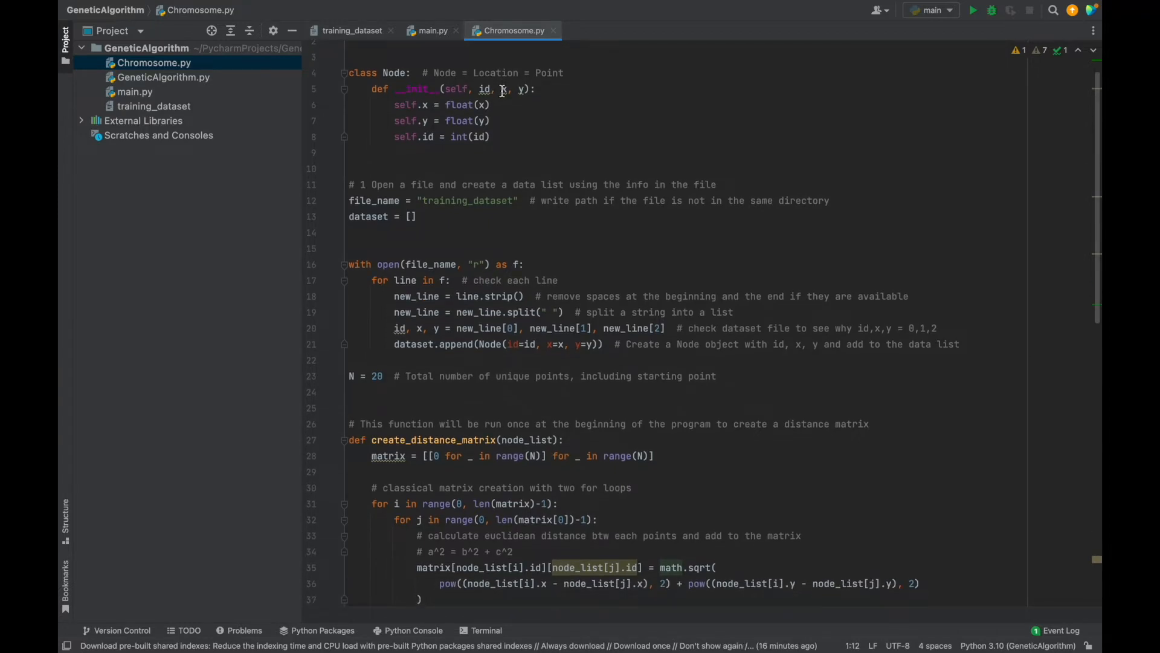
pyautogui.write('import math')
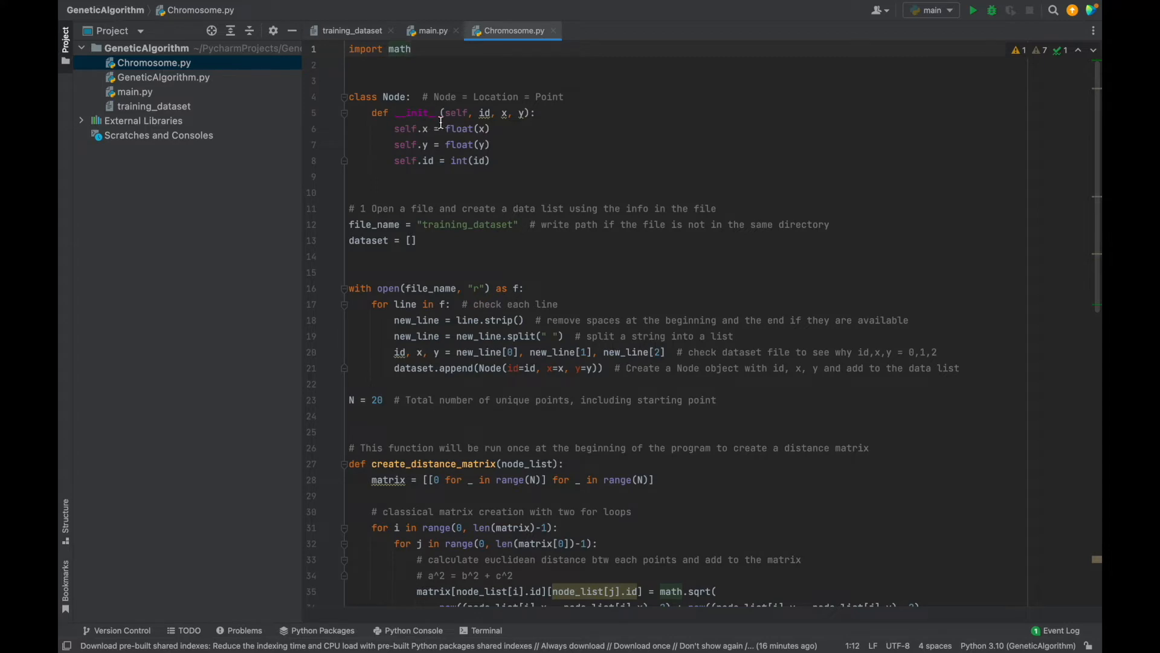
pyautogui.click(491, 161)
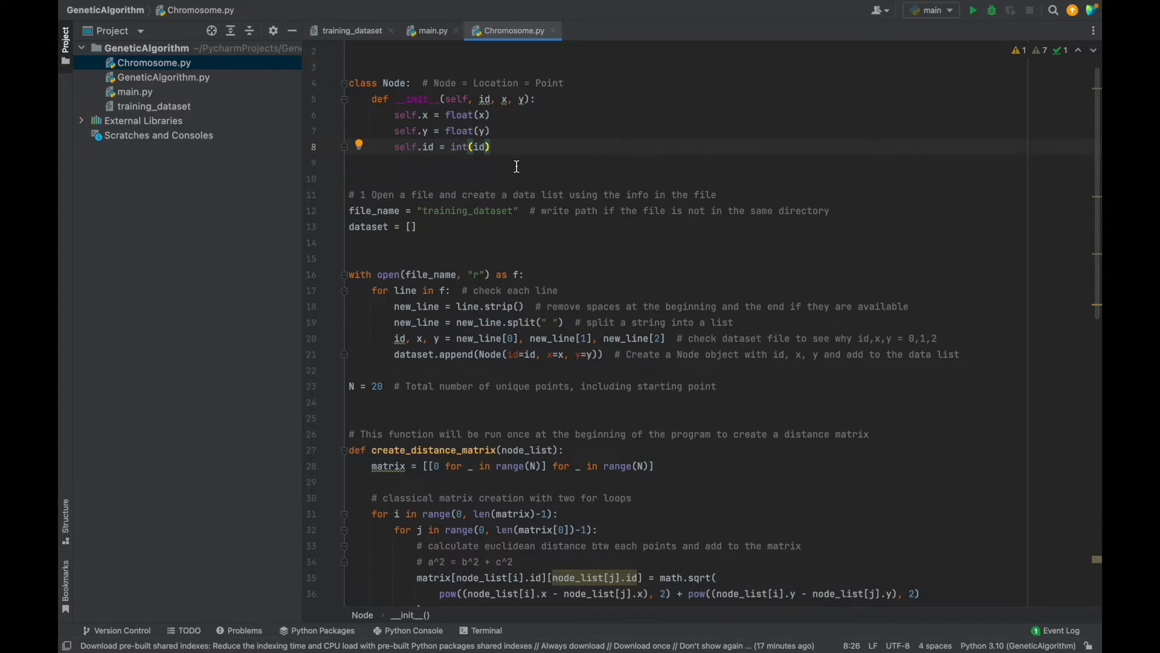
pyautogui.scroll(-3)
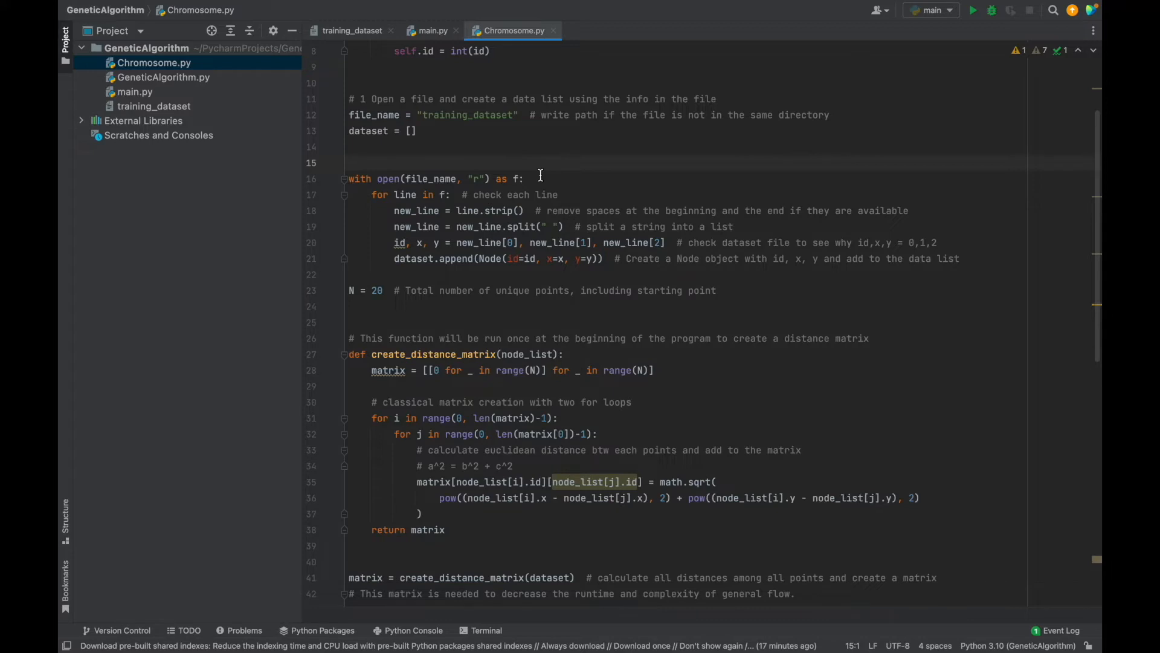
pyautogui.moveTo(507, 180)
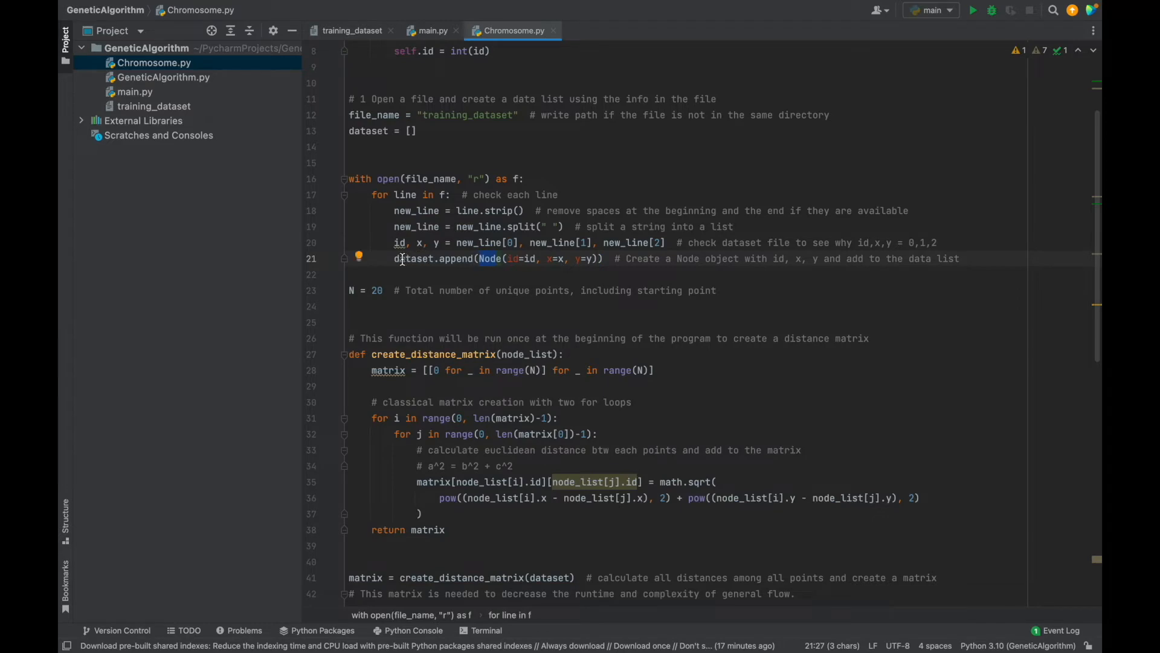
pyautogui.click(377, 290)
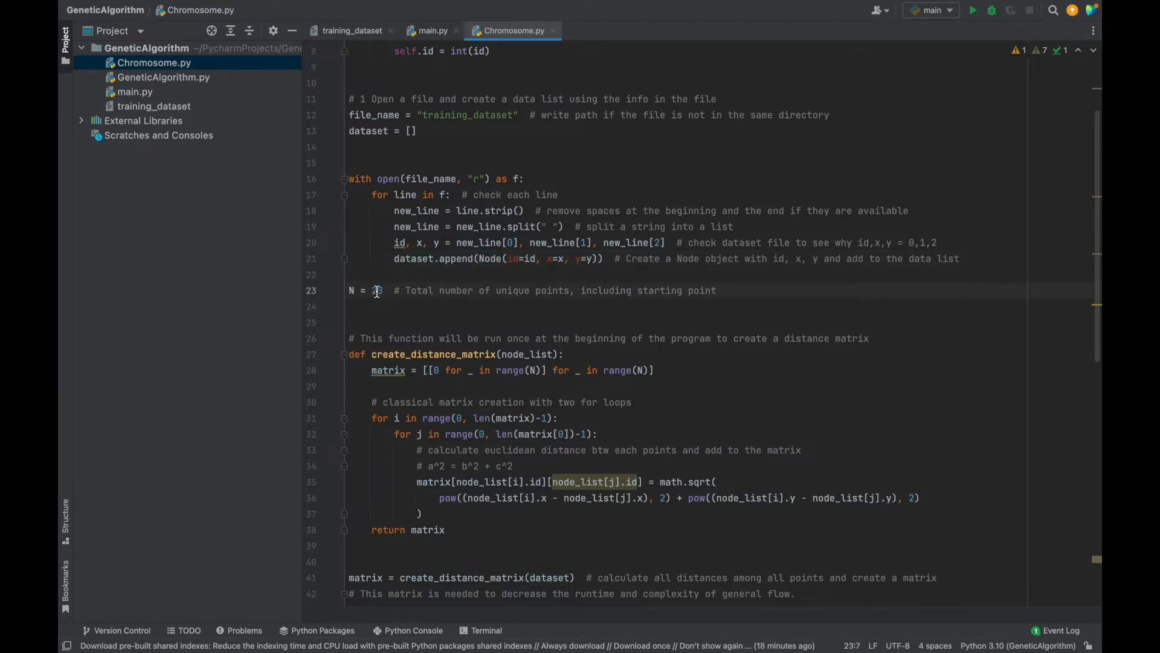
pyautogui.write('20')
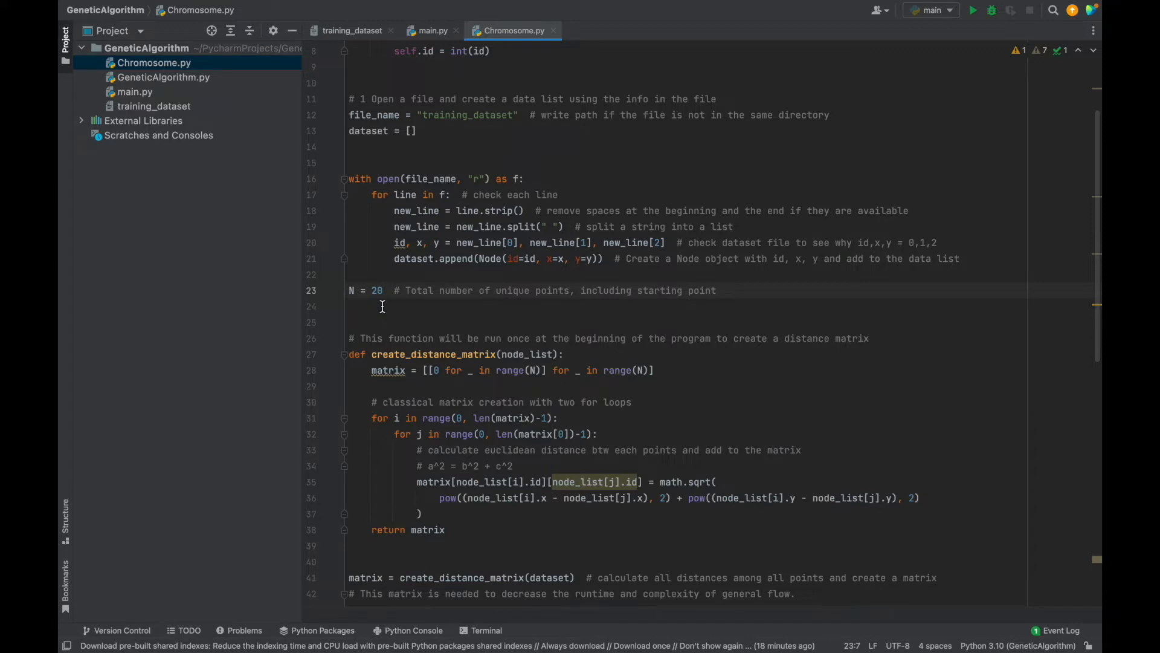
pyautogui.scroll(-3)
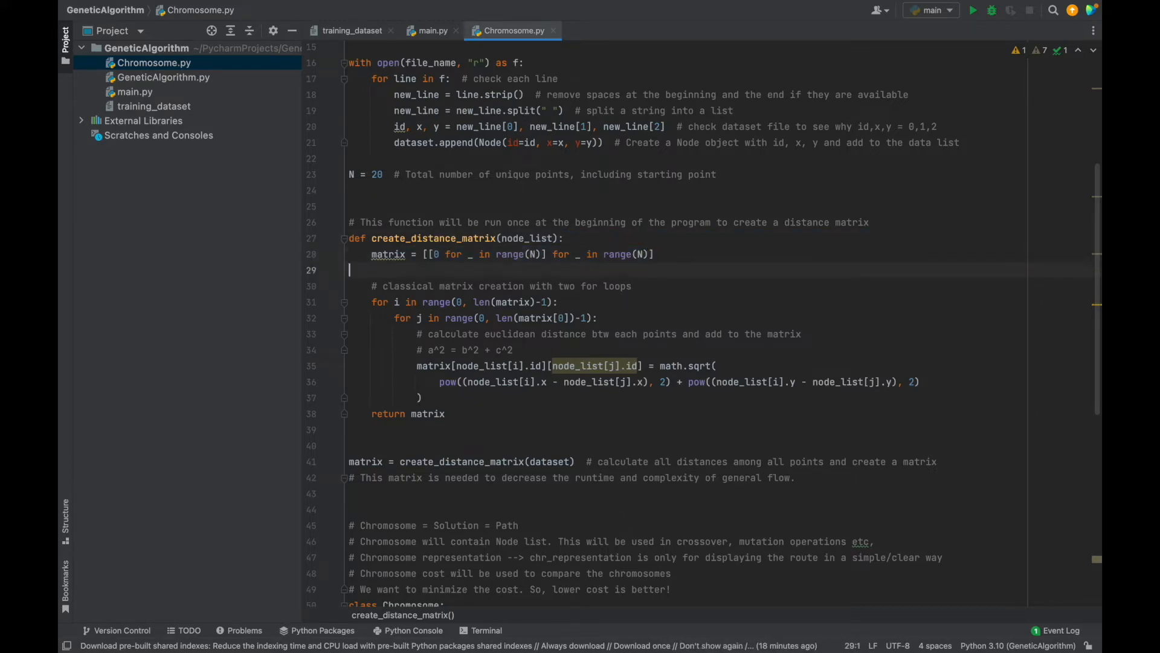
pyautogui.moveTo(658, 274)
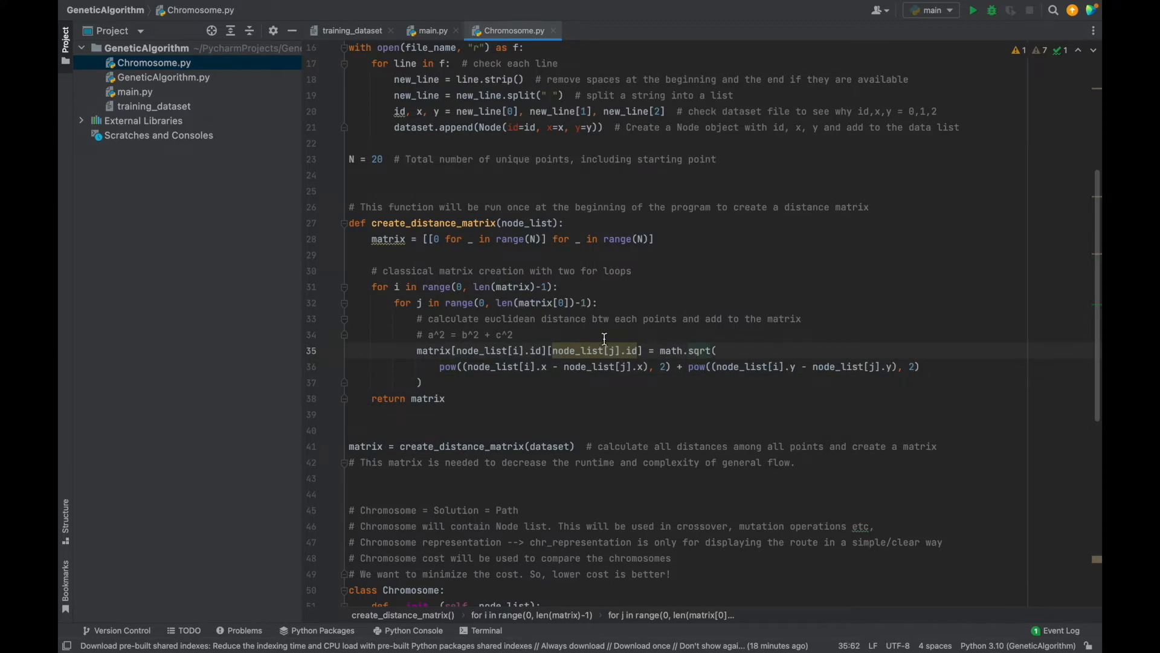
pyautogui.click(490, 398)
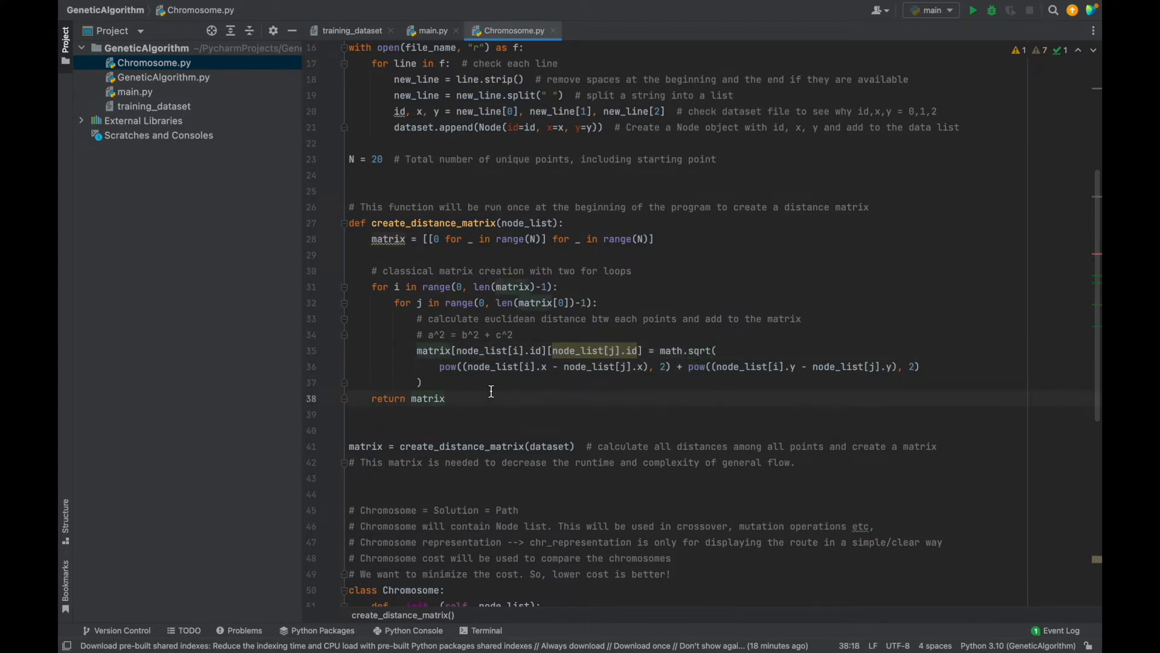
pyautogui.scroll(-3)
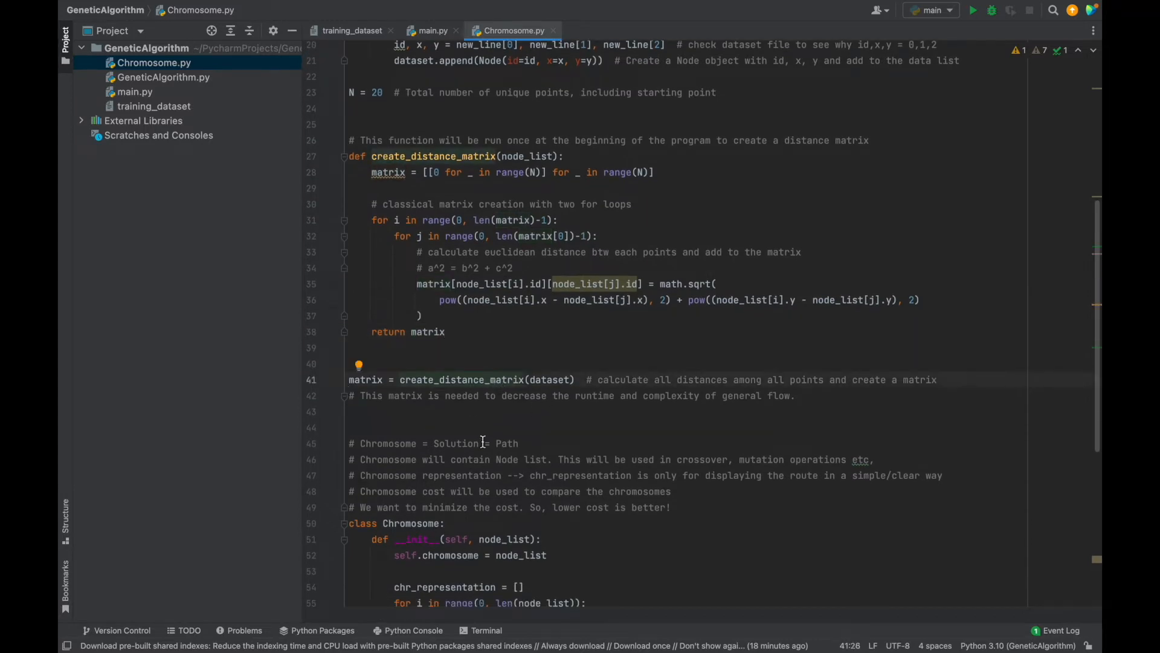
pyautogui.scroll(-3)
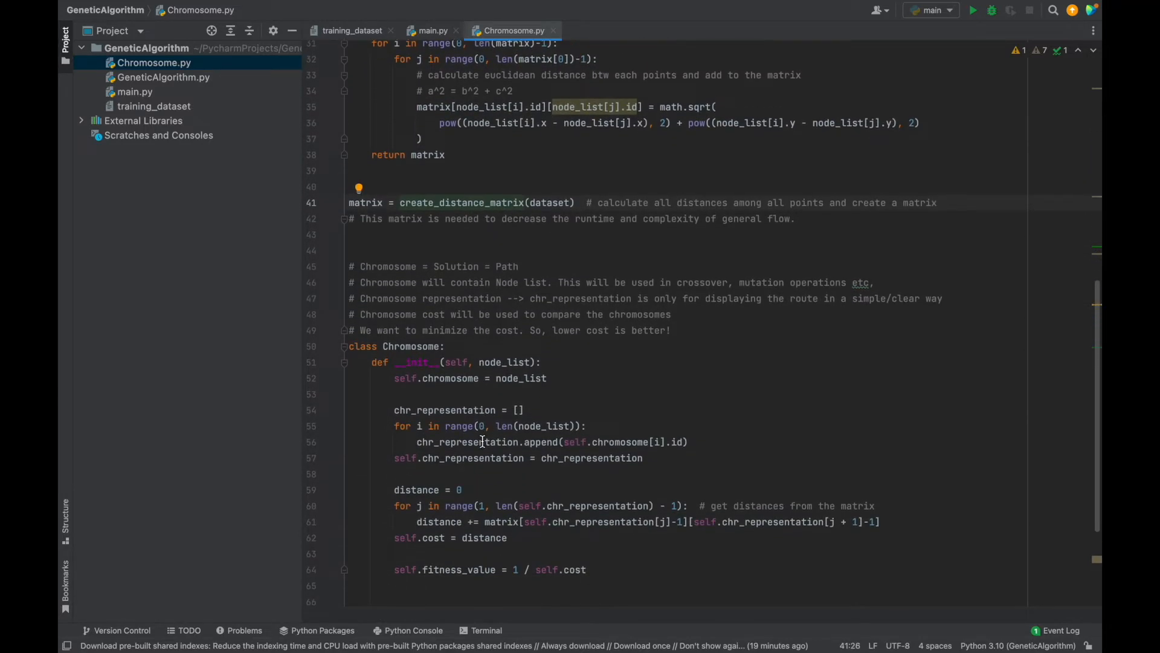
pyautogui.scroll(-3)
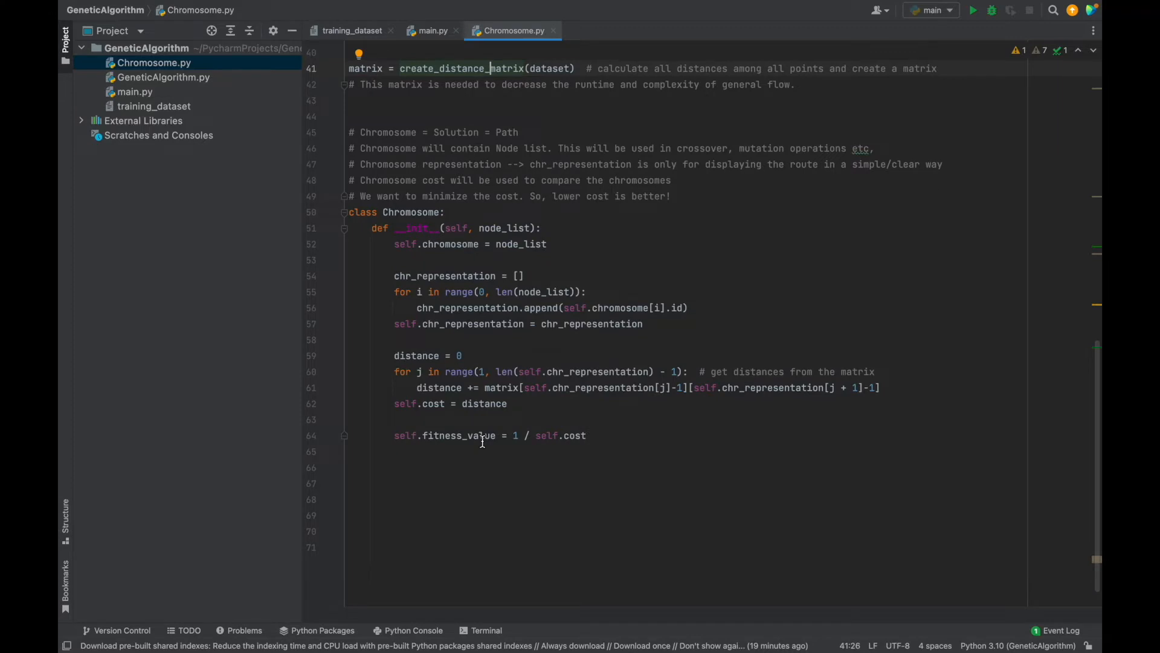
pyautogui.doubleClick(505, 227)
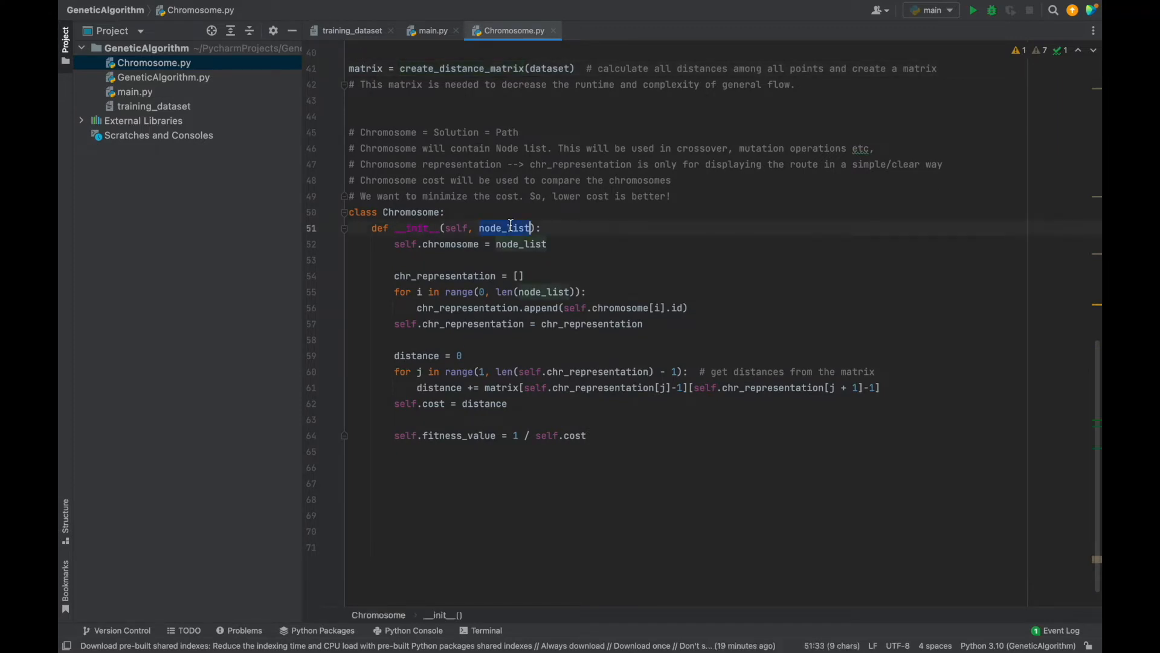
pyautogui.click(553, 244)
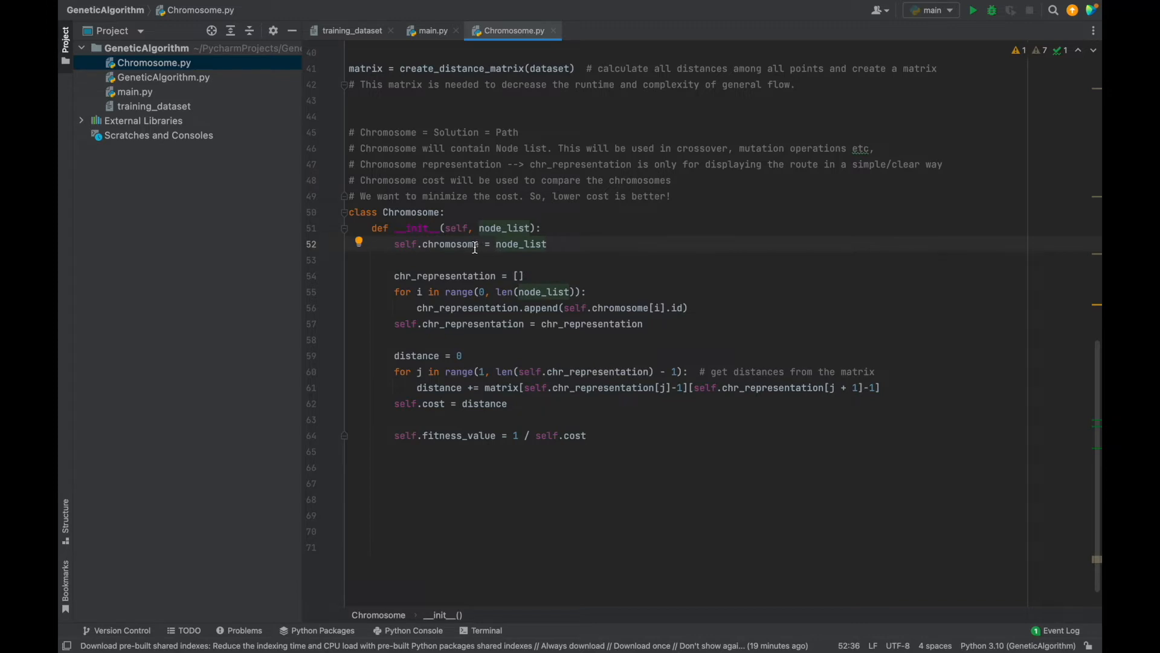
pyautogui.click(549, 244)
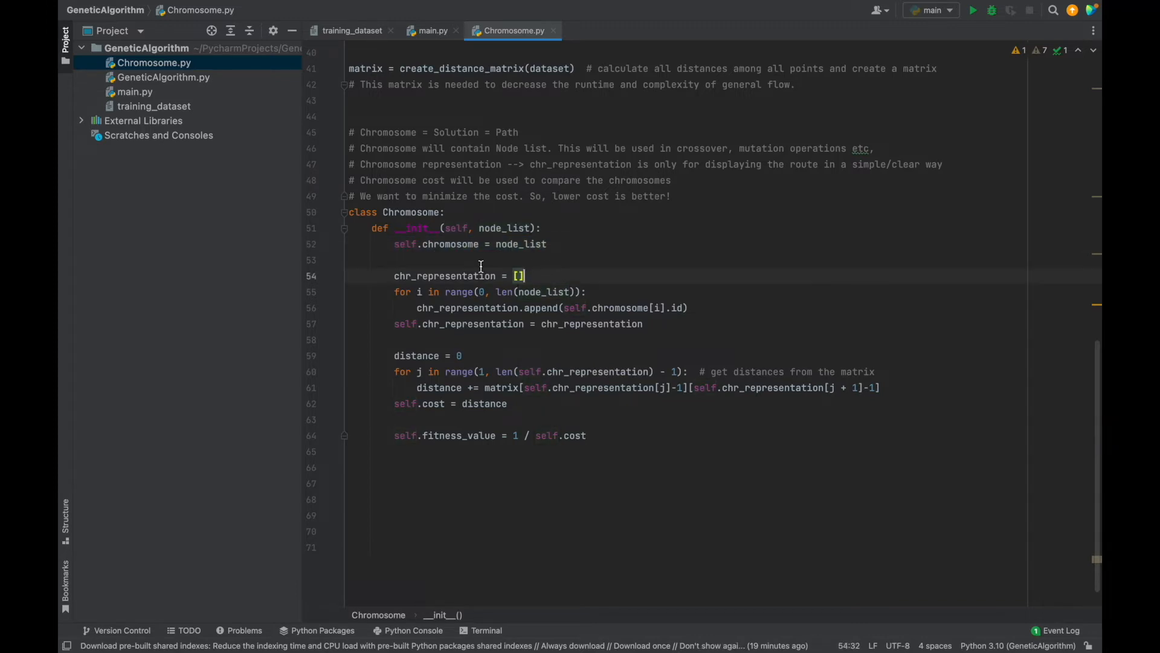
pyautogui.doubleClick(444, 275)
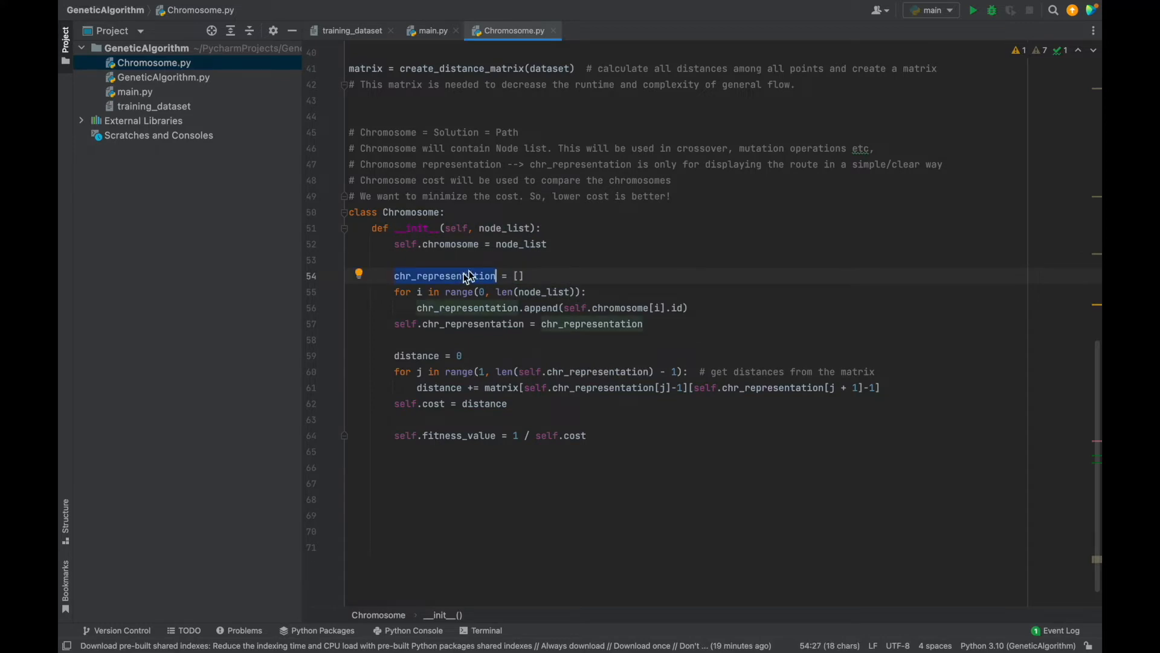
pyautogui.click(666, 323)
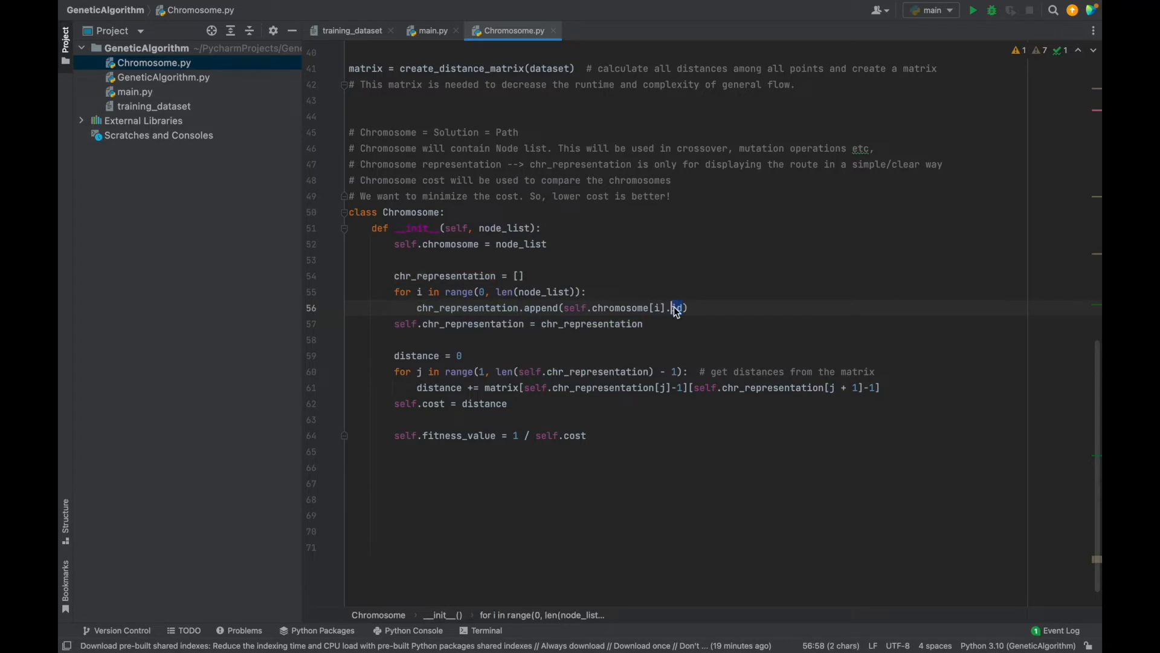
pyautogui.click(643, 323)
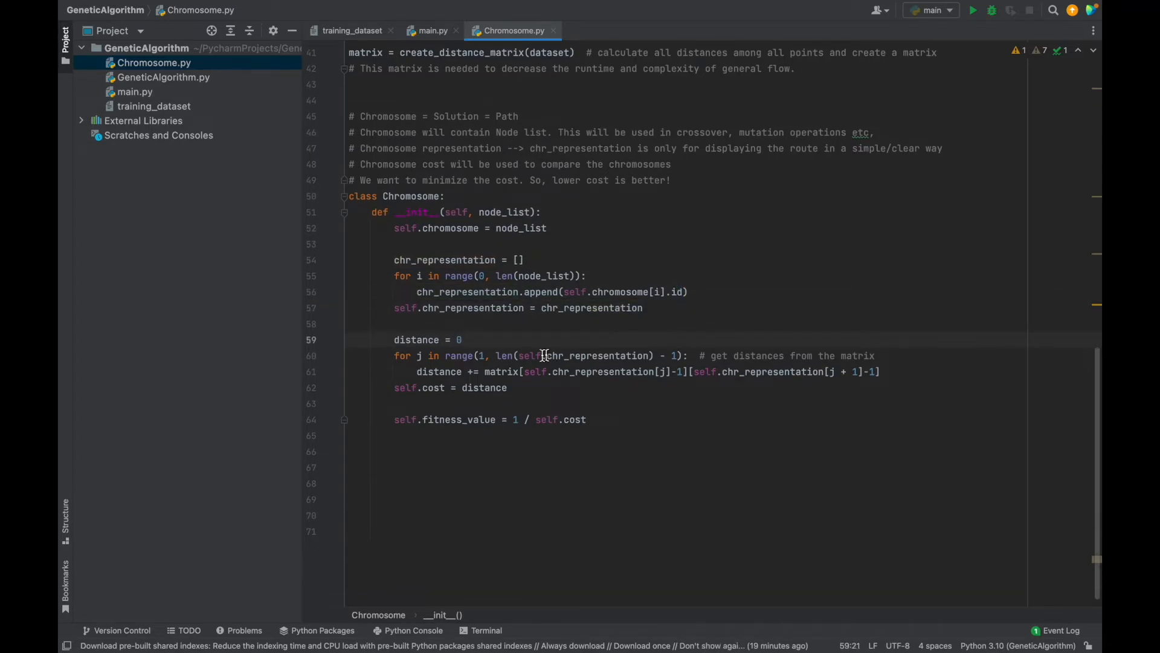
pyautogui.doubleClick(501, 372)
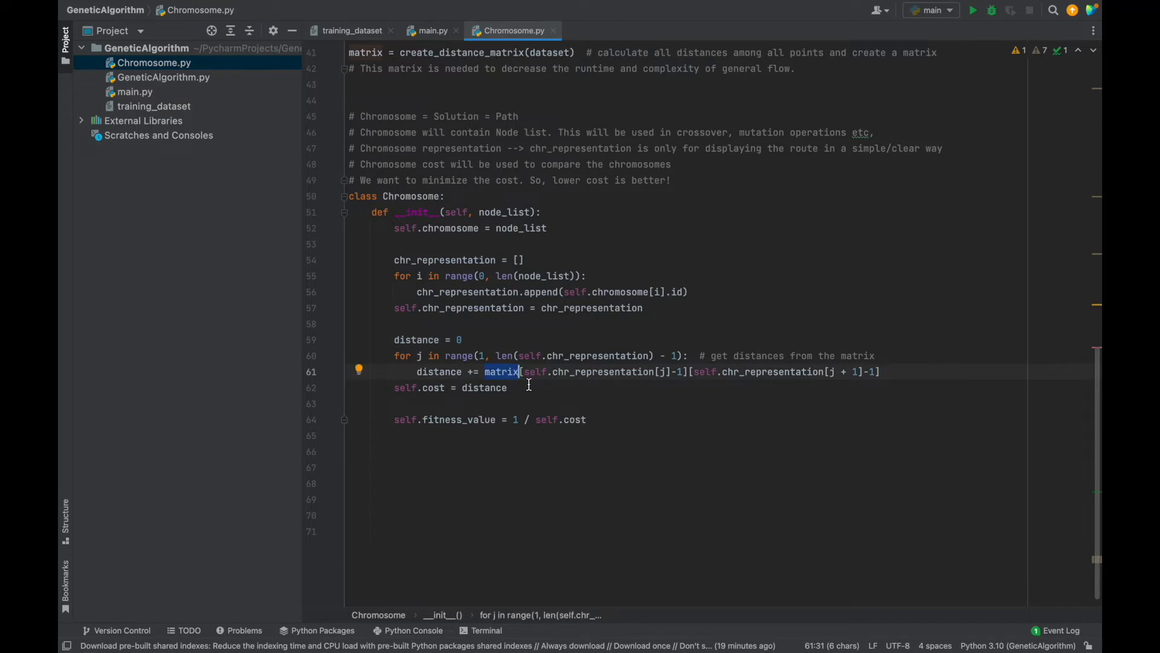
pyautogui.click(492, 387)
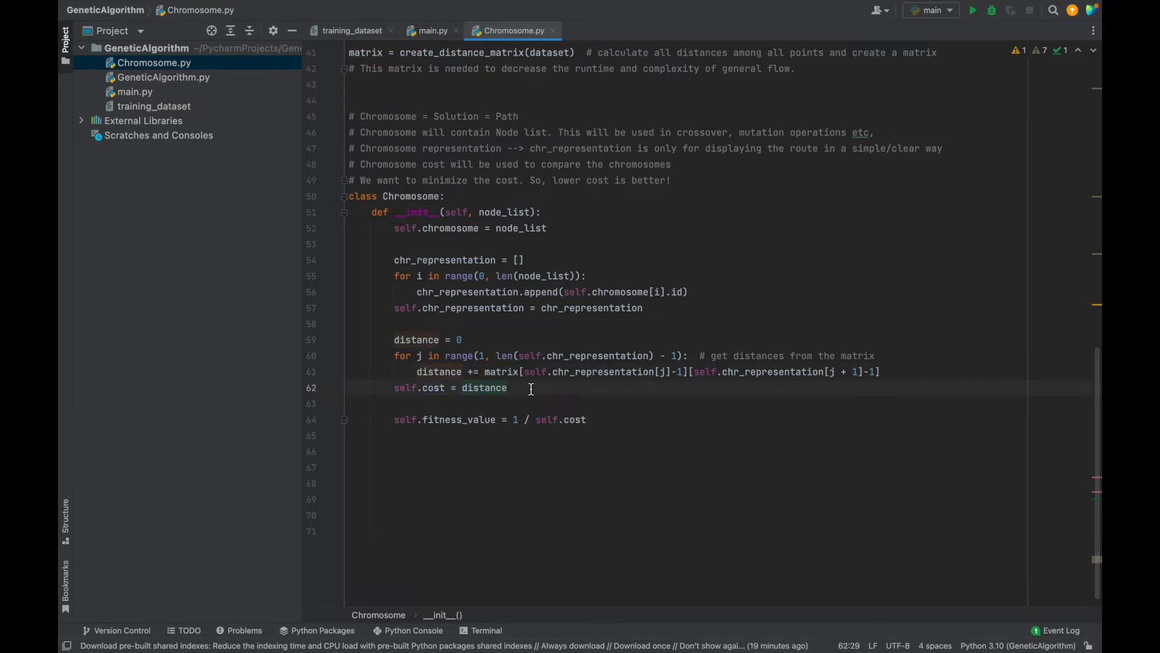
pyautogui.moveTo(480, 419)
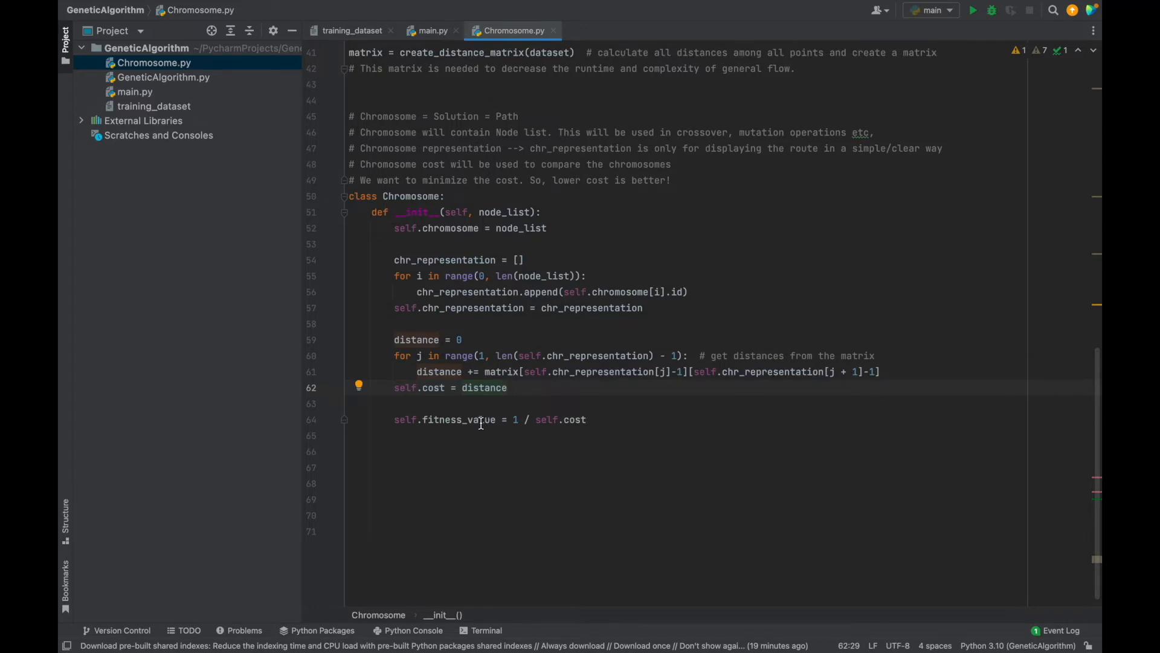
pyautogui.doubleClick(459, 419)
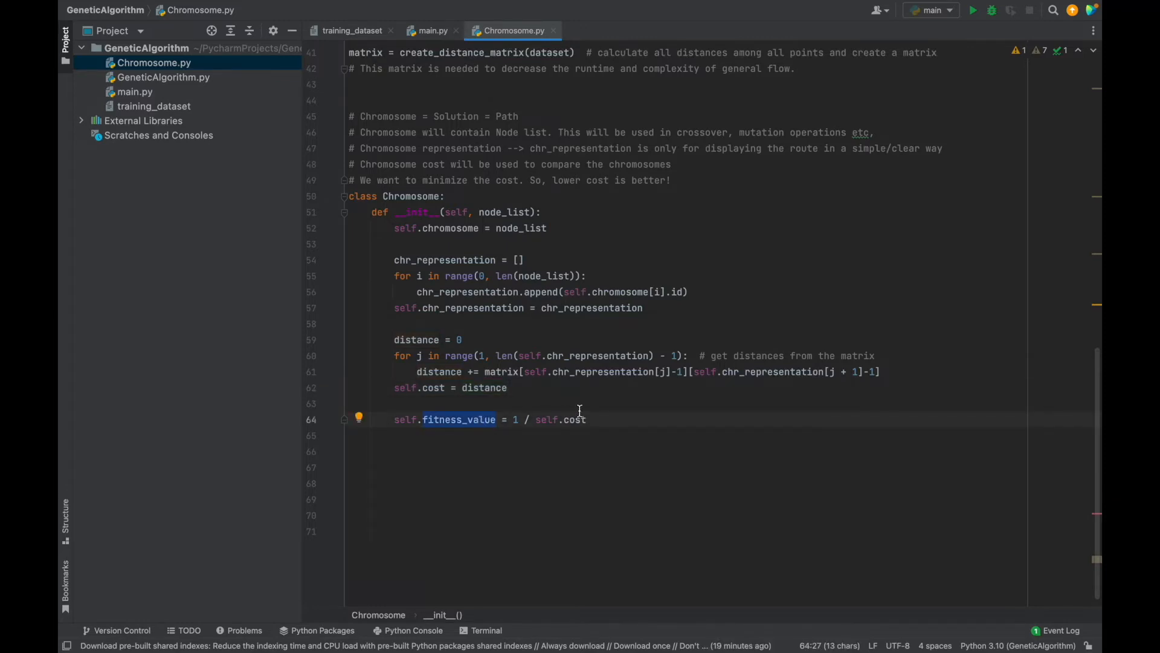
pyautogui.click(592, 419)
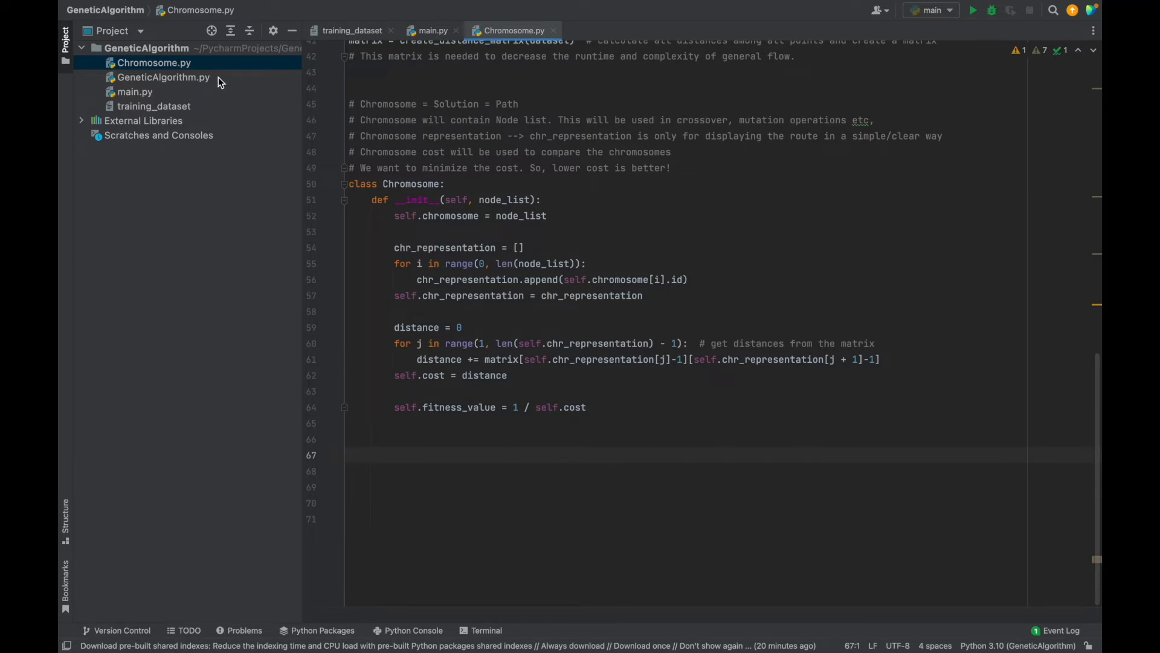
# Open GeneticAlgorithm.py at the top and point out the Chromosome import
pyautogui.click(162, 77)
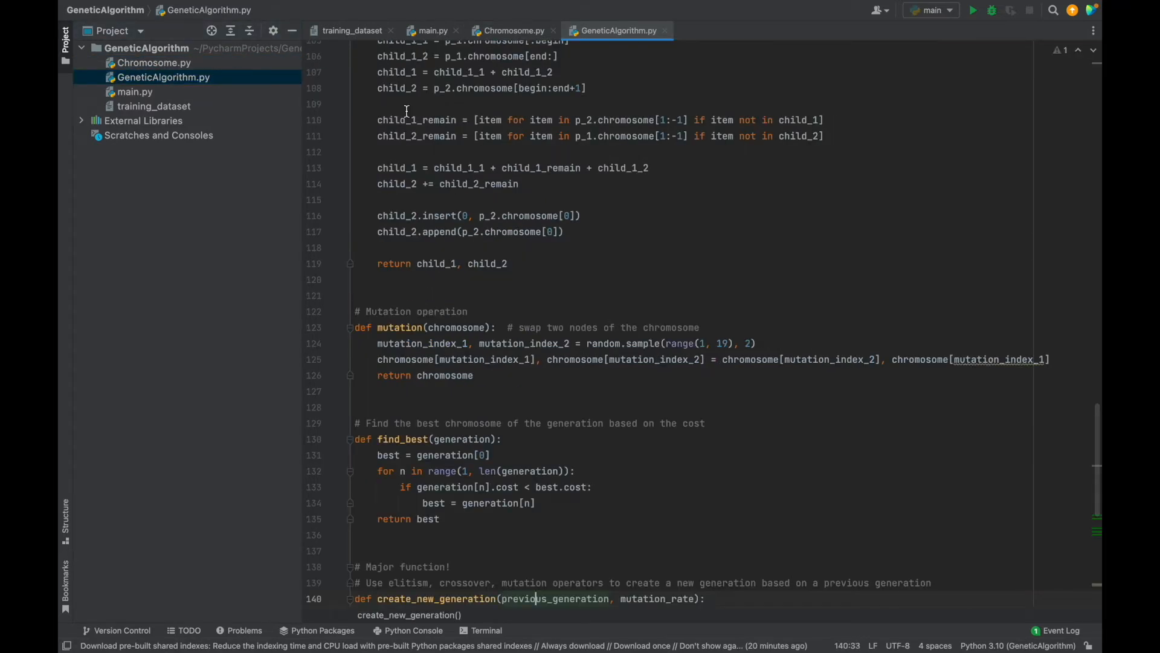
pyautogui.moveTo(596, 59)
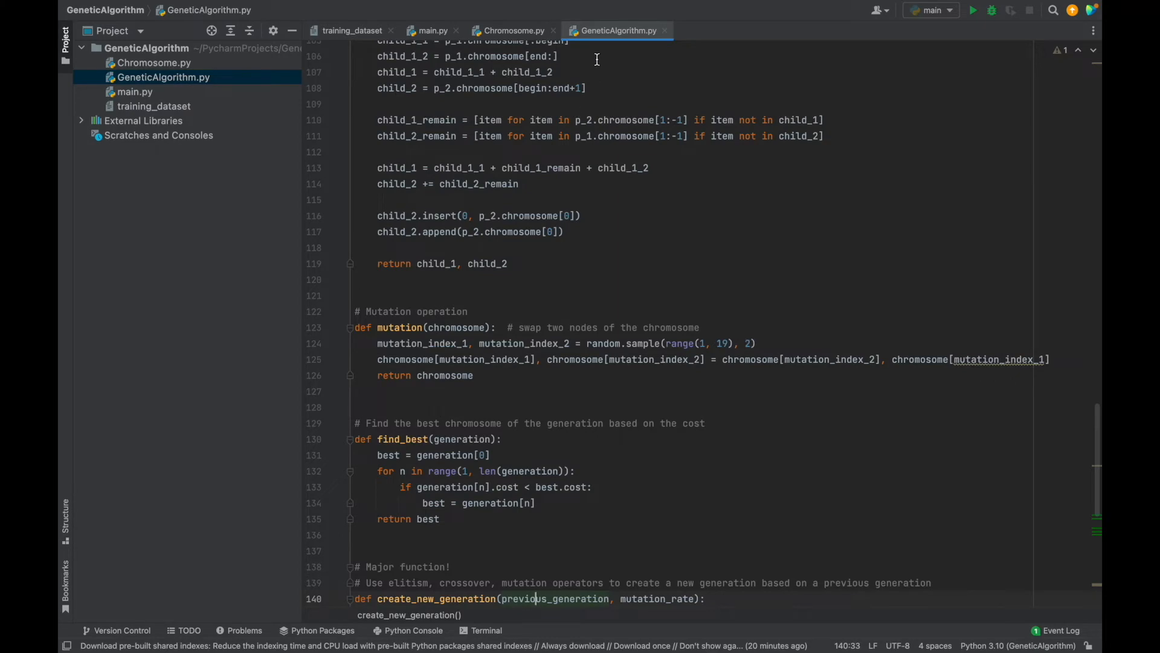
pyautogui.scroll(3)
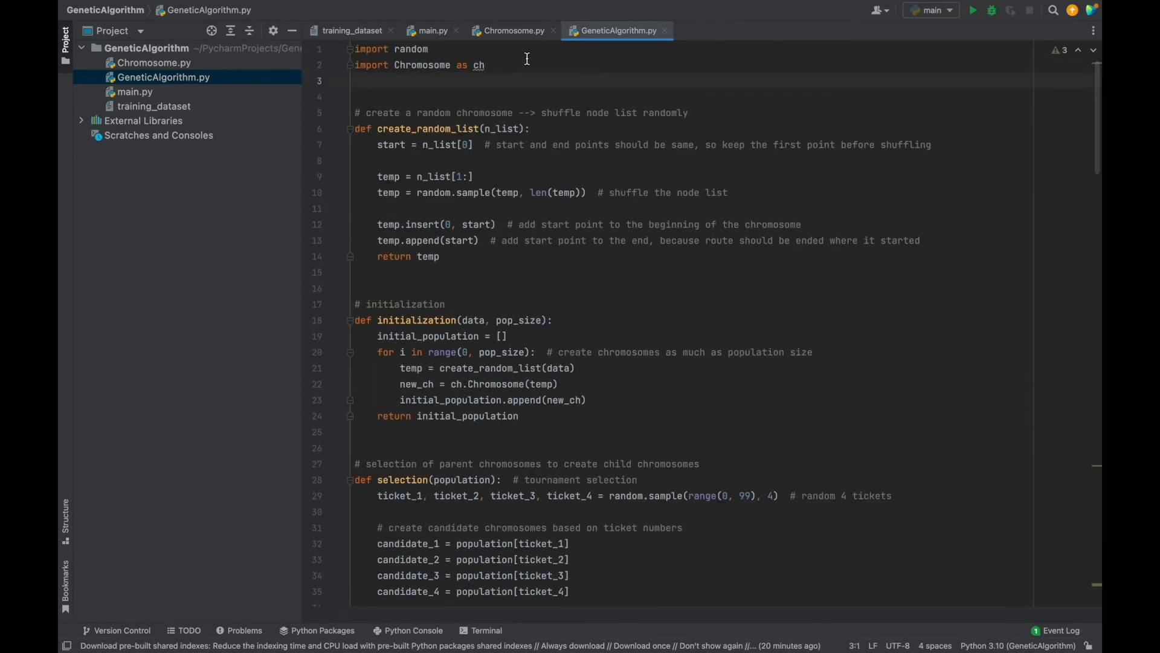
pyautogui.click(428, 65)
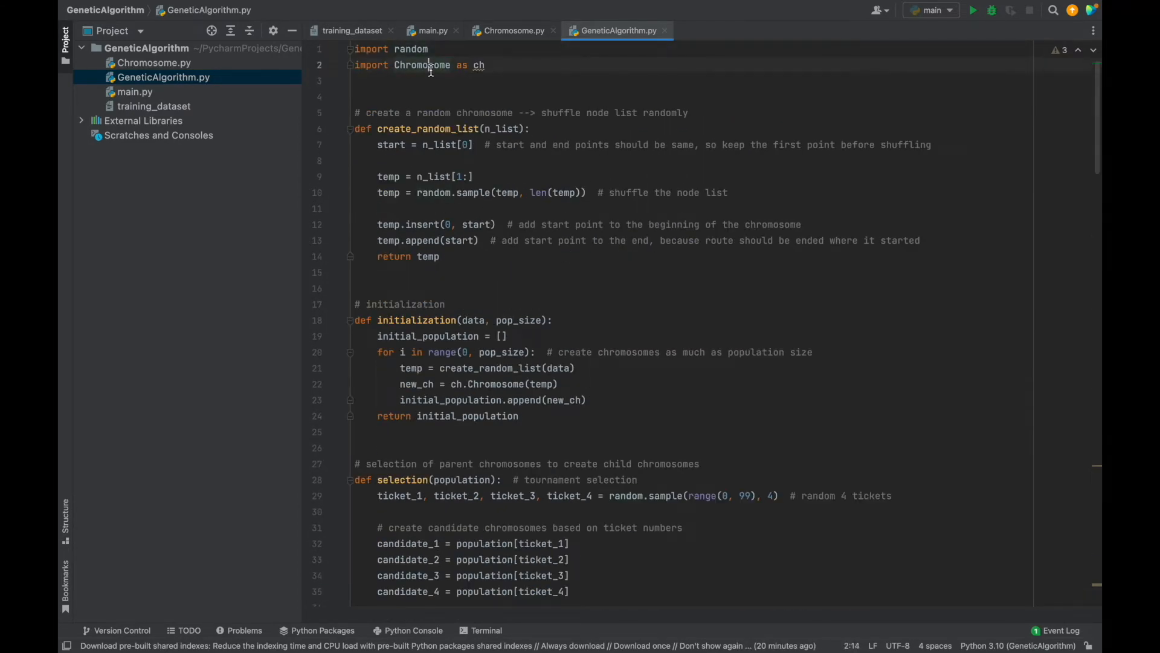
# Walk through create_random_list's start-point assignment and shuffling code
pyautogui.scroll(-3)
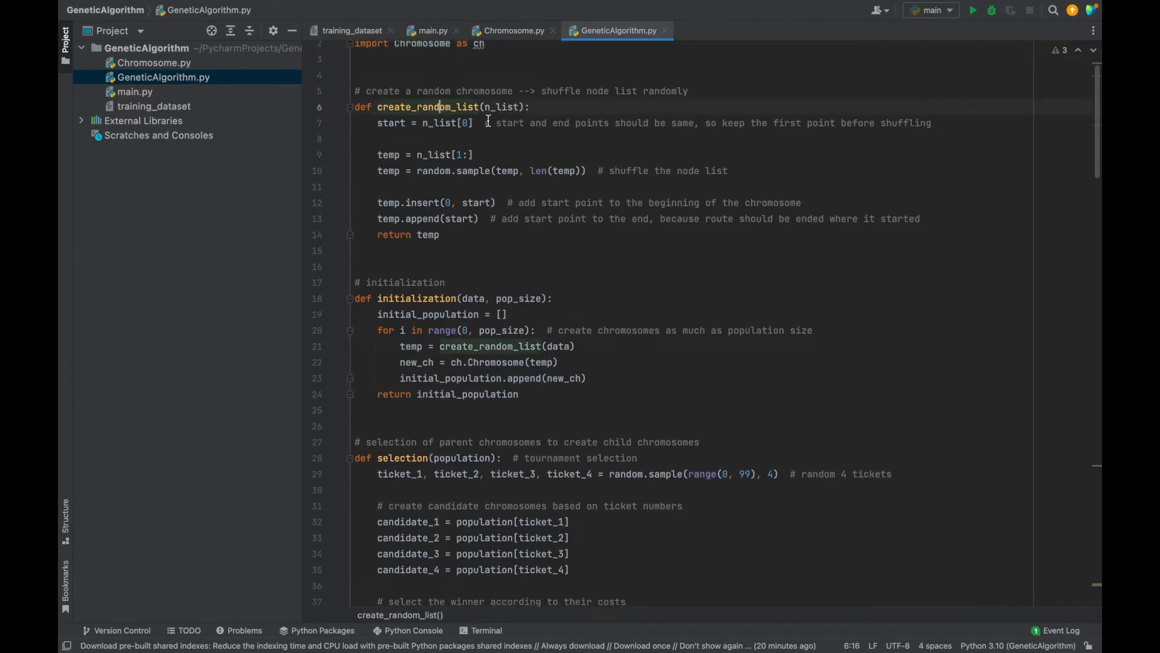
pyautogui.click(513, 106)
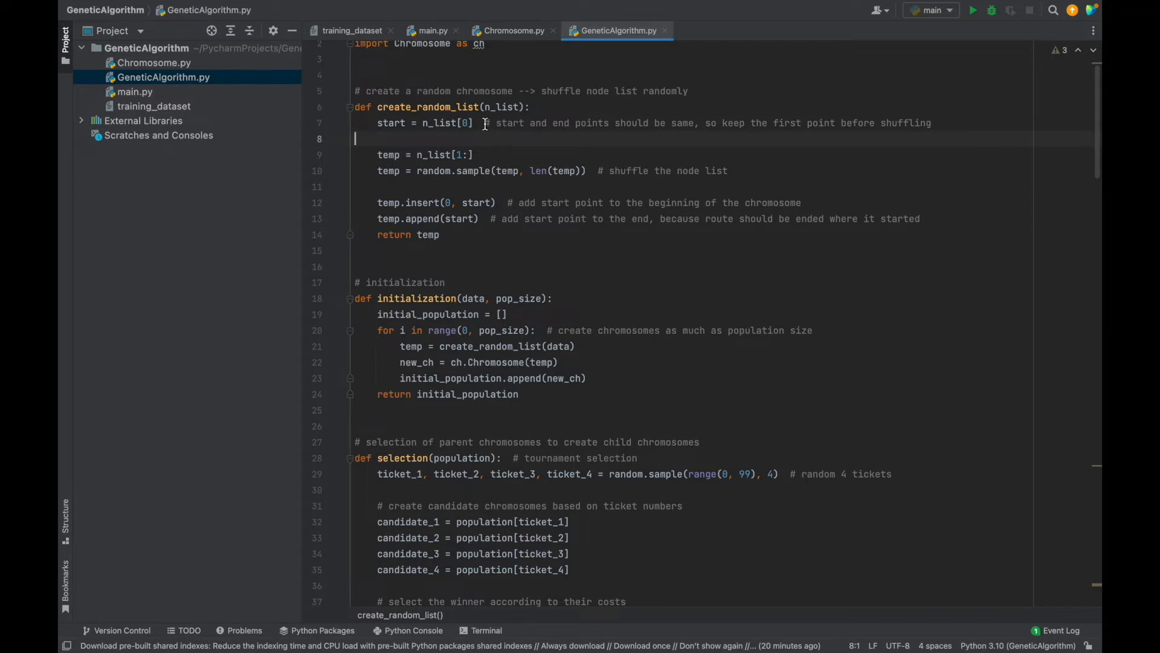
pyautogui.click(477, 122)
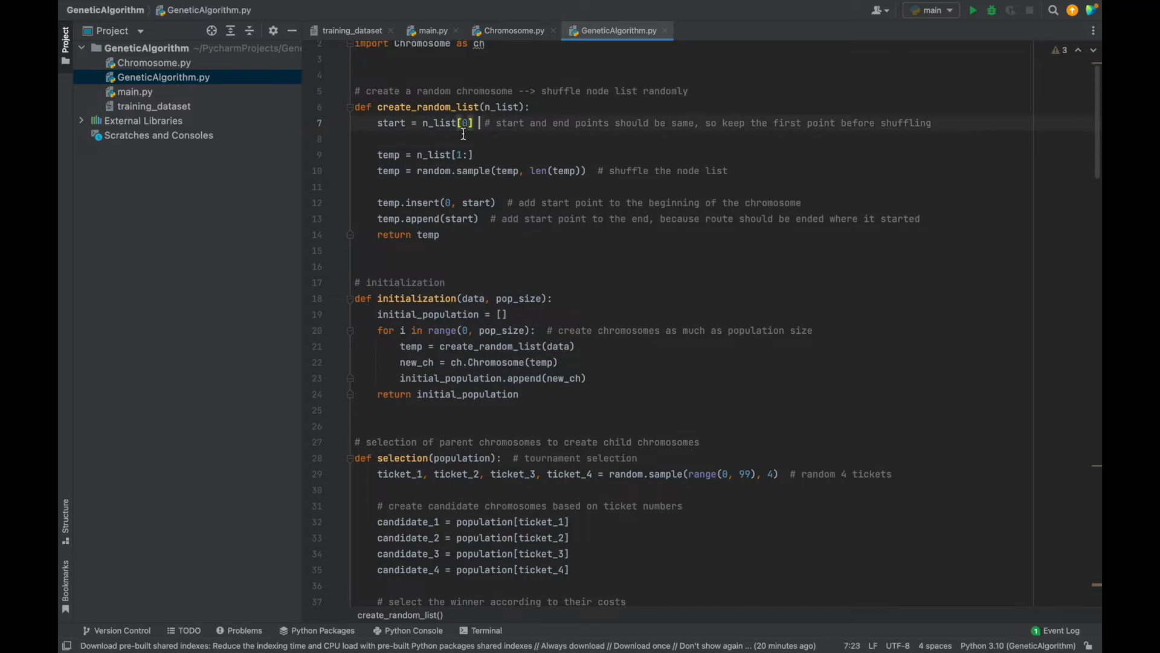
pyautogui.click(356, 139)
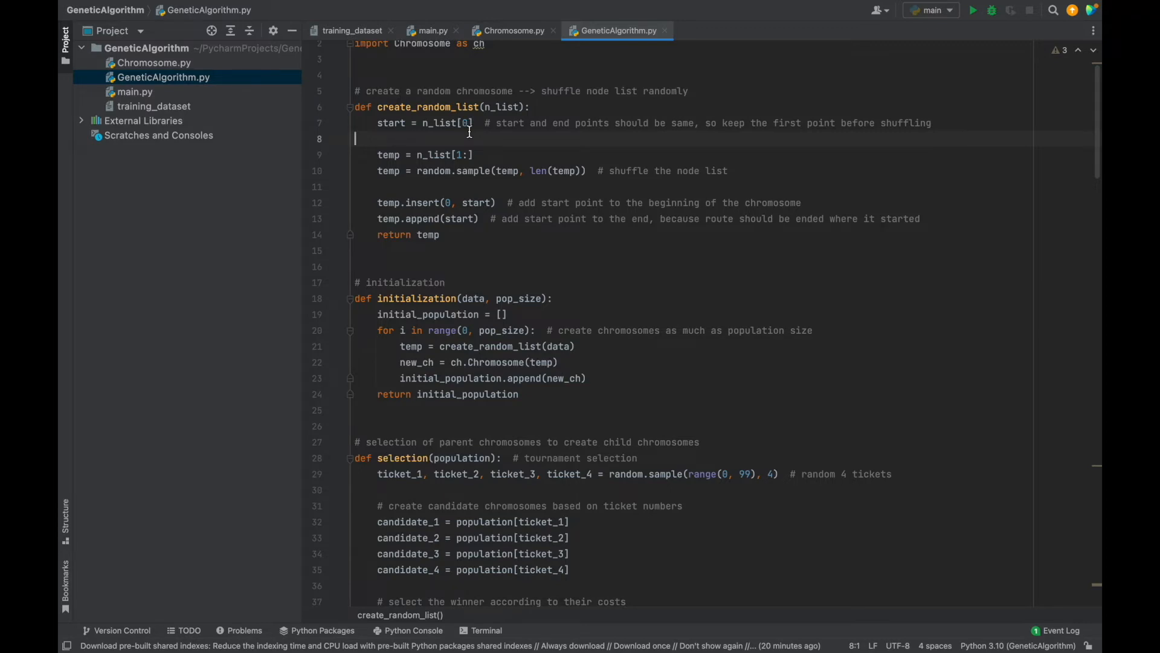
pyautogui.doubleClick(444, 123)
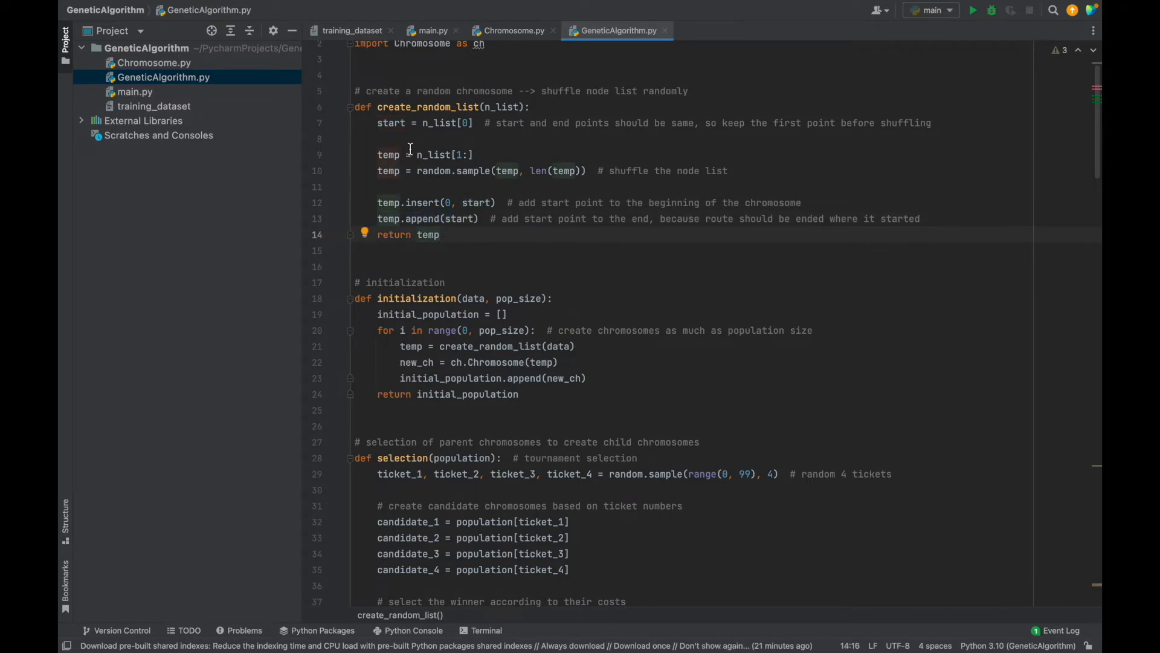
pyautogui.scroll(-3)
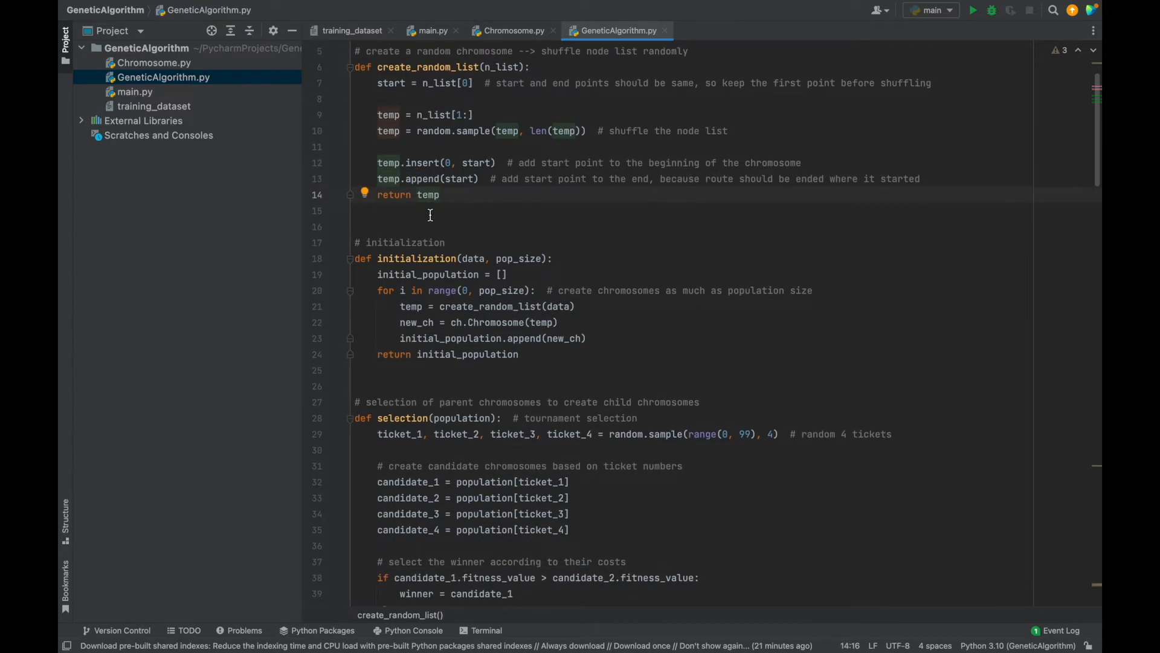
pyautogui.scroll(-3)
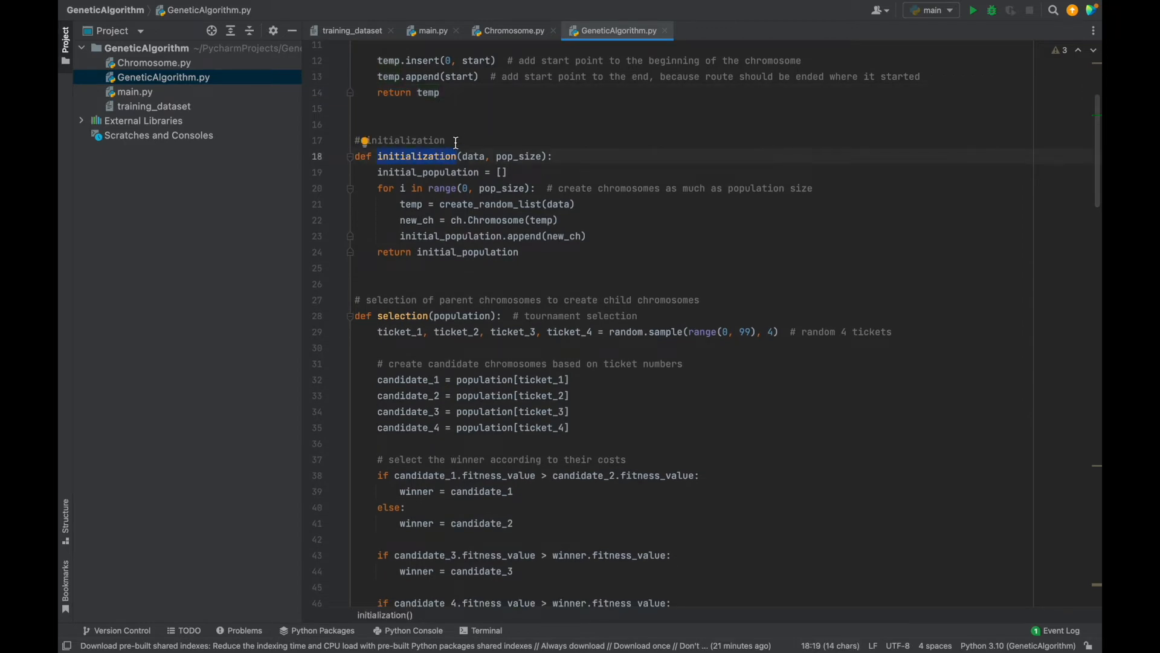
pyautogui.doubleClick(472, 156)
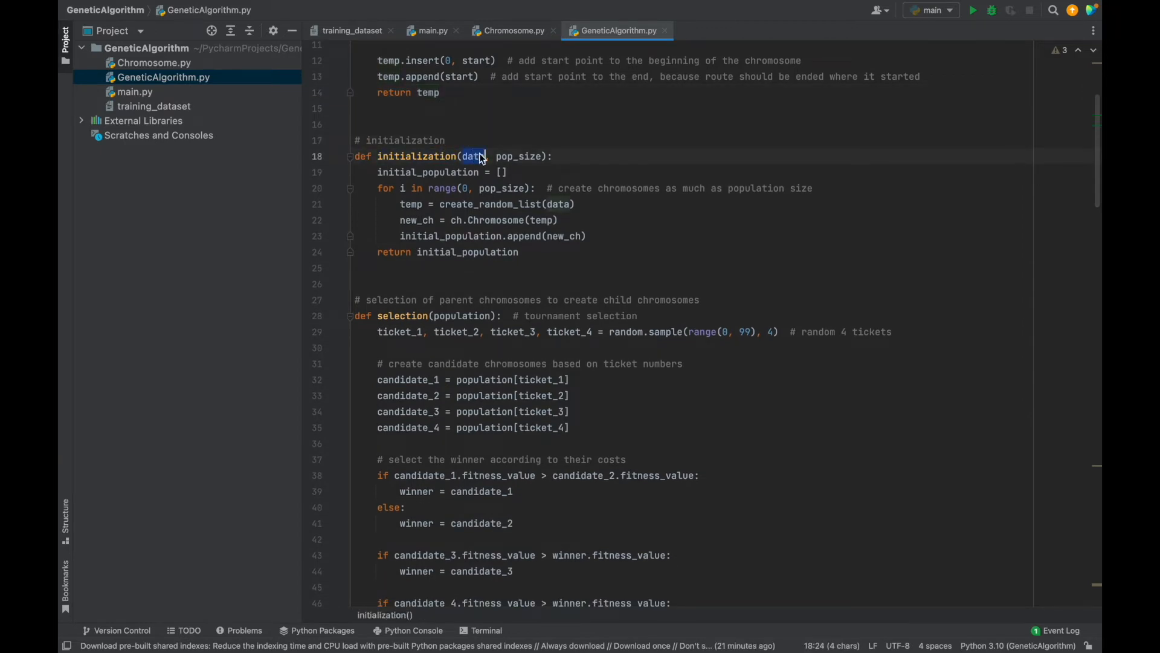
pyautogui.doubleClick(517, 156)
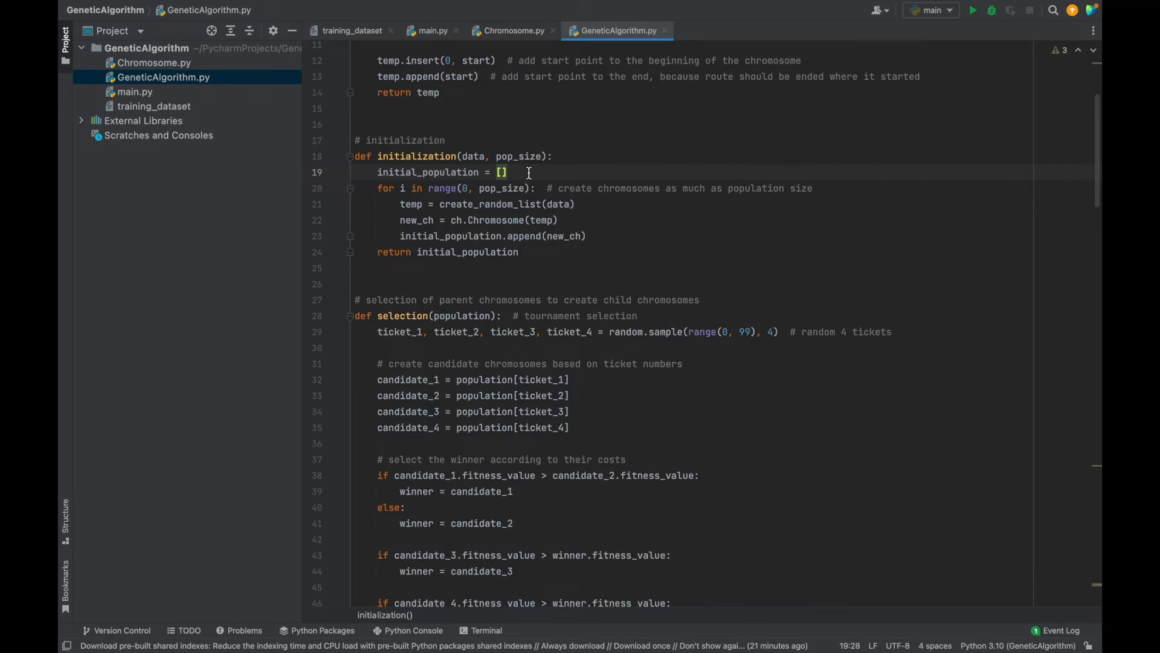
pyautogui.doubleClick(501, 188)
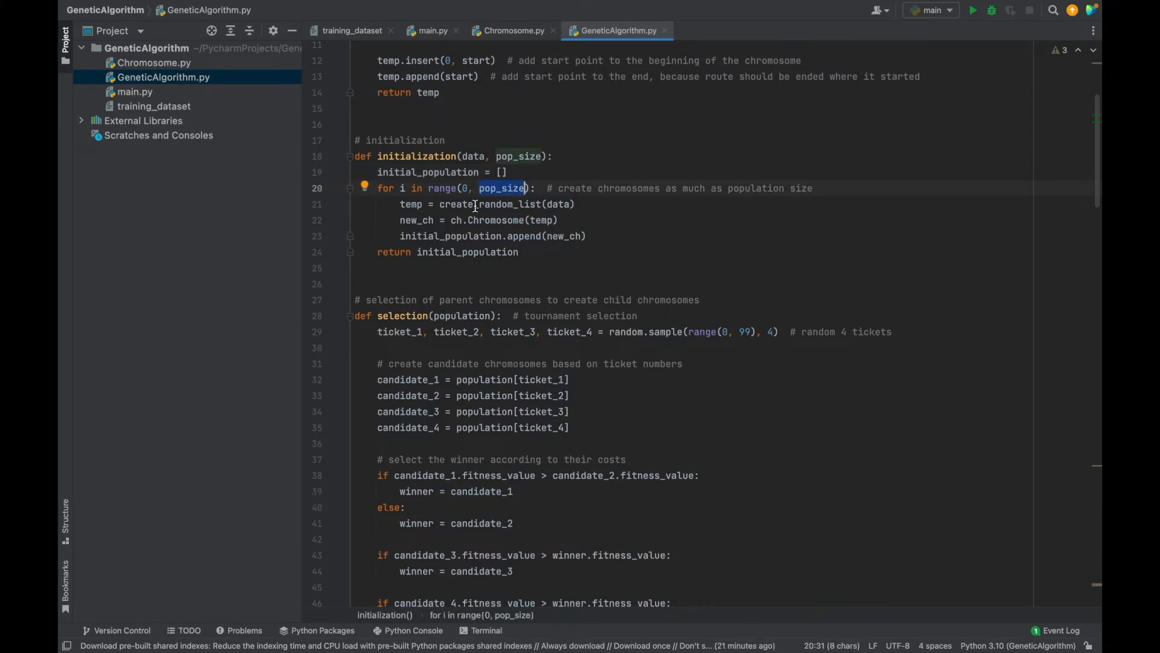
pyautogui.doubleClick(490, 204)
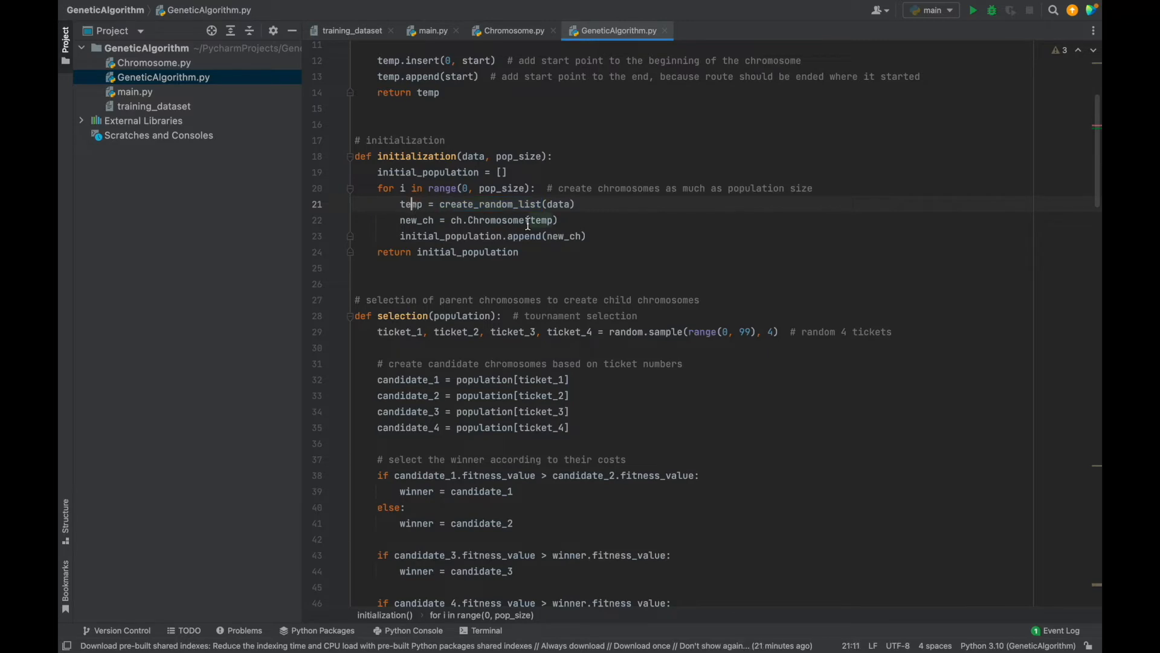
pyautogui.moveTo(454, 220)
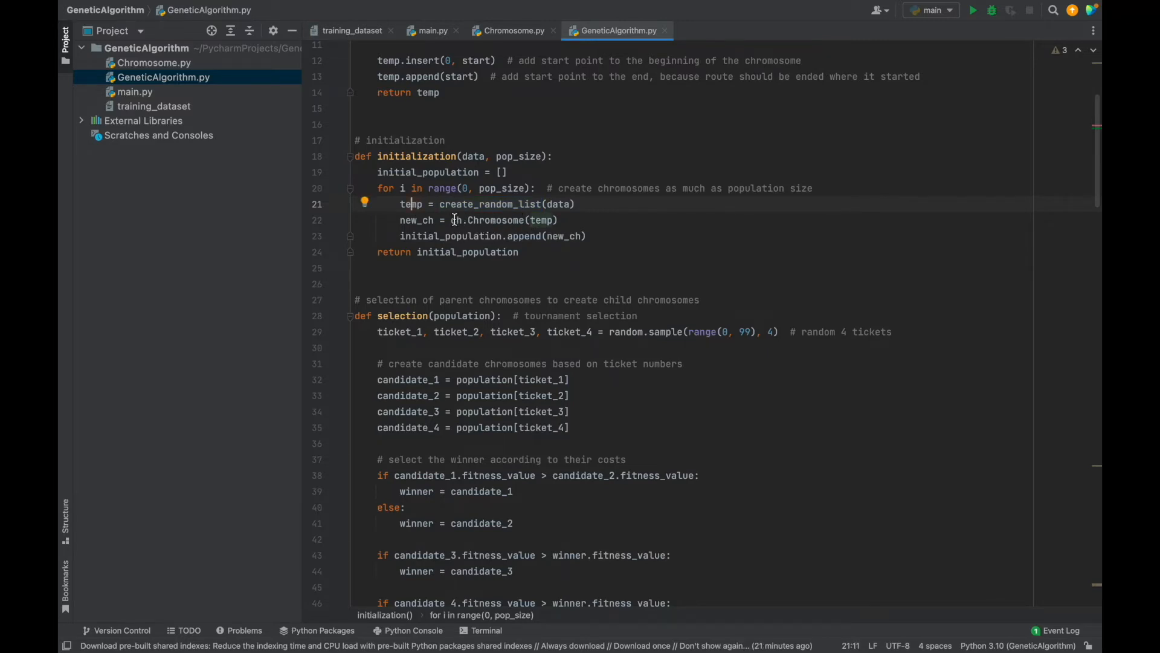
pyautogui.click(590, 235)
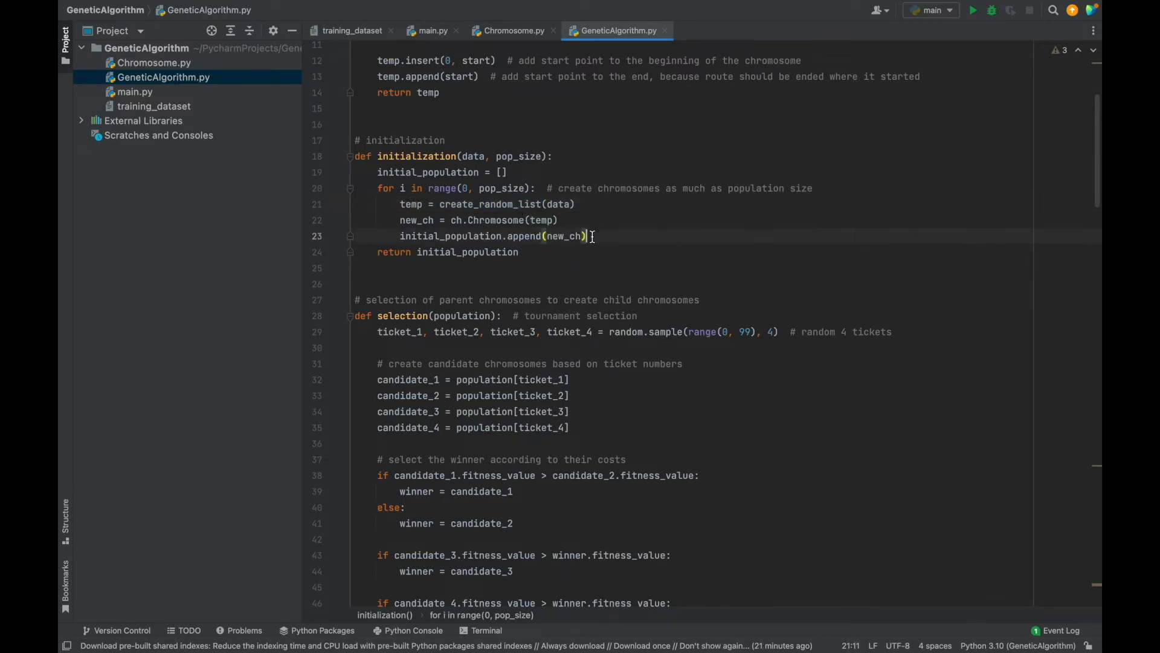
pyautogui.click(520, 252)
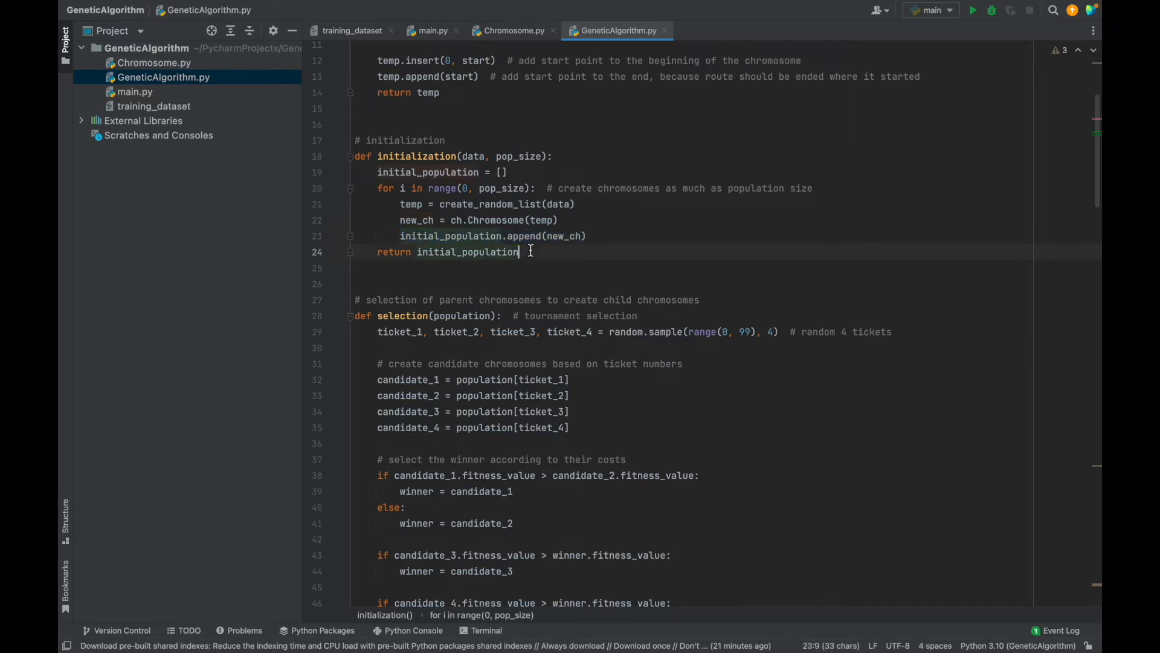
pyautogui.click(525, 251)
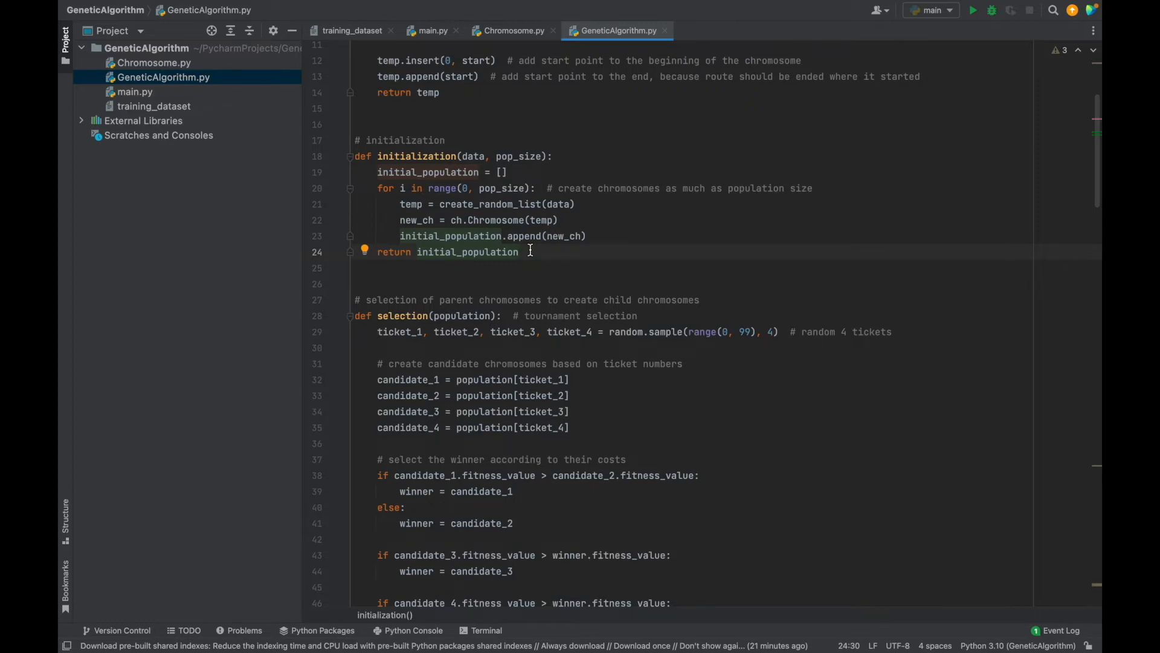
pyautogui.scroll(-3)
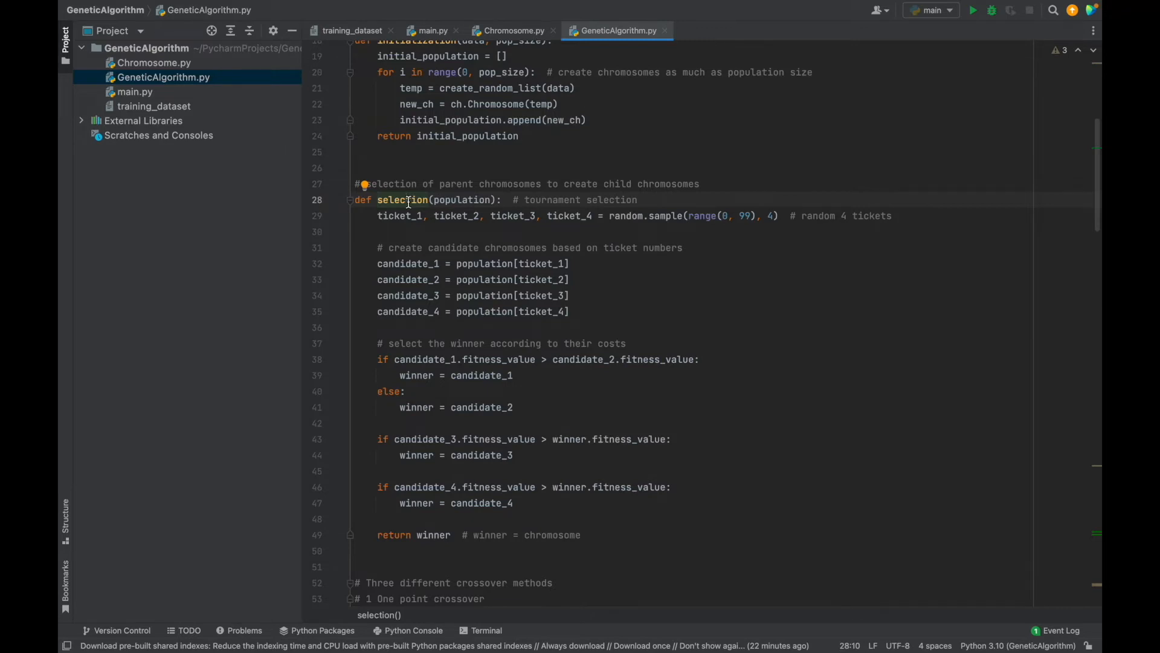
pyautogui.moveTo(455, 200)
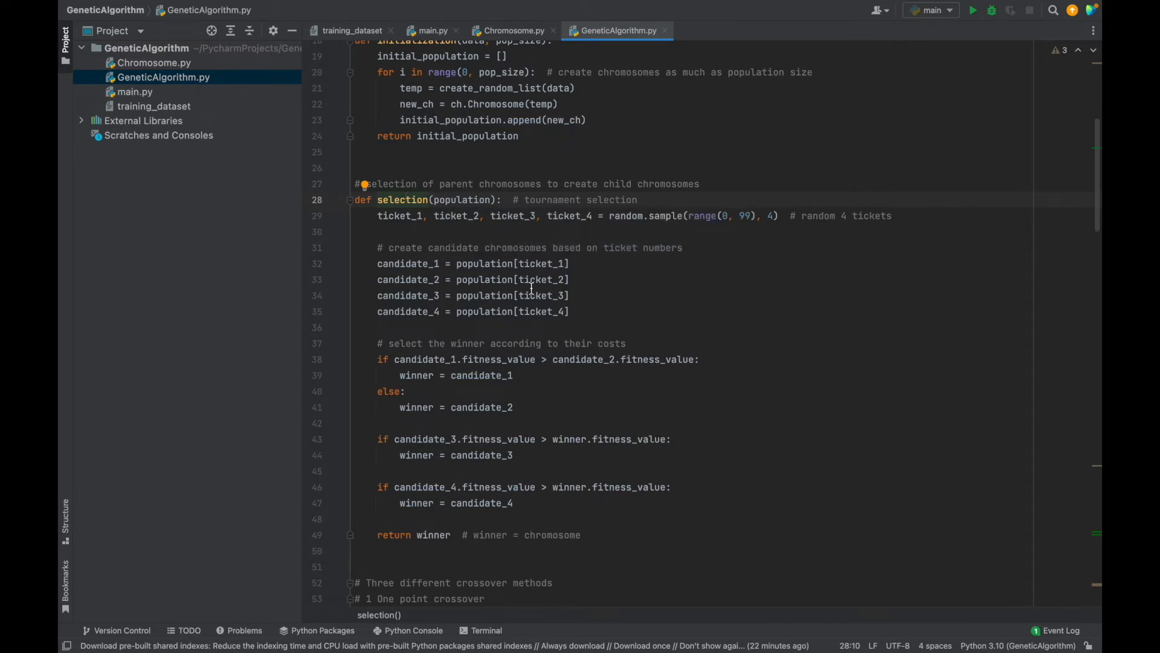
pyautogui.moveTo(434, 215)
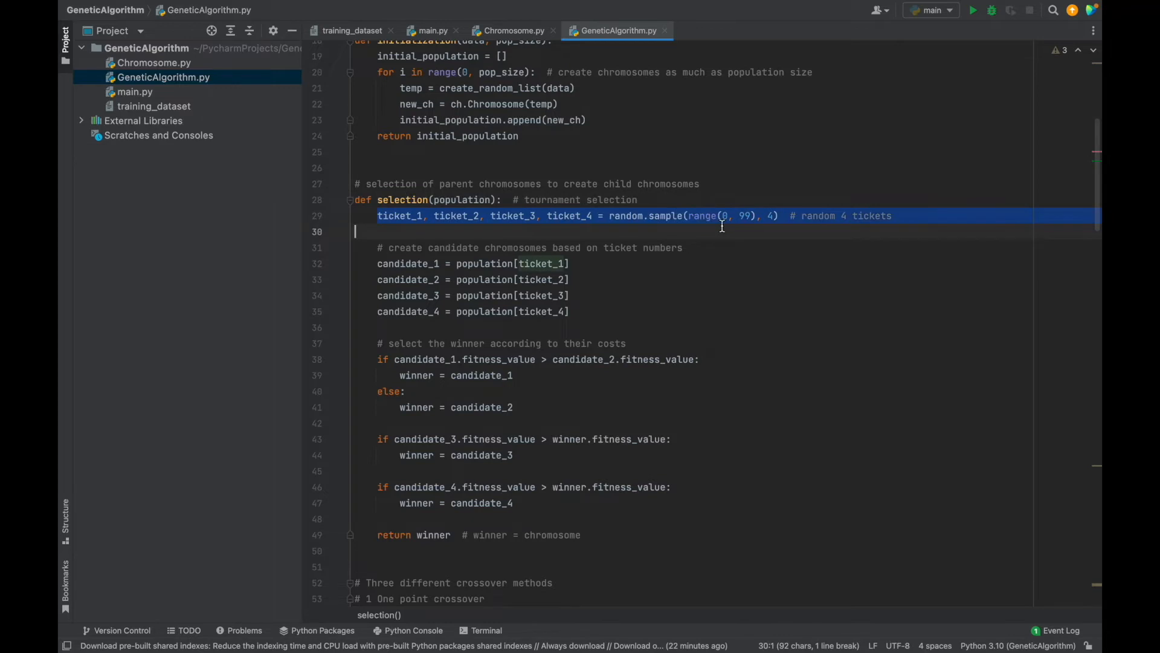
pyautogui.click(686, 276)
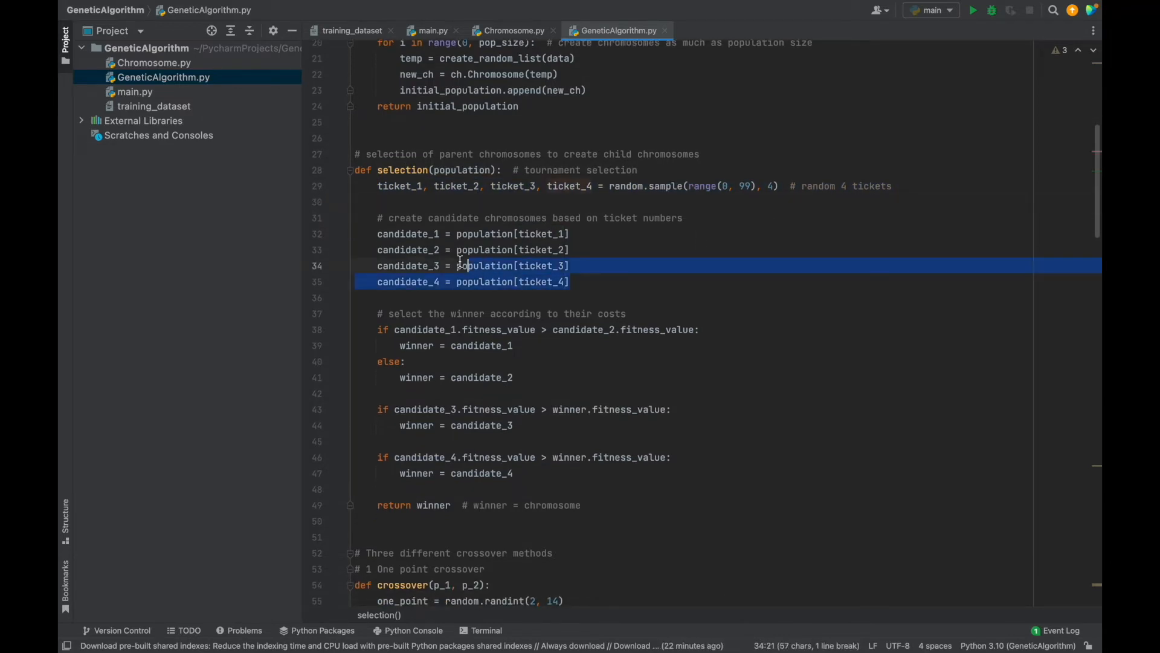
pyautogui.click(570, 250)
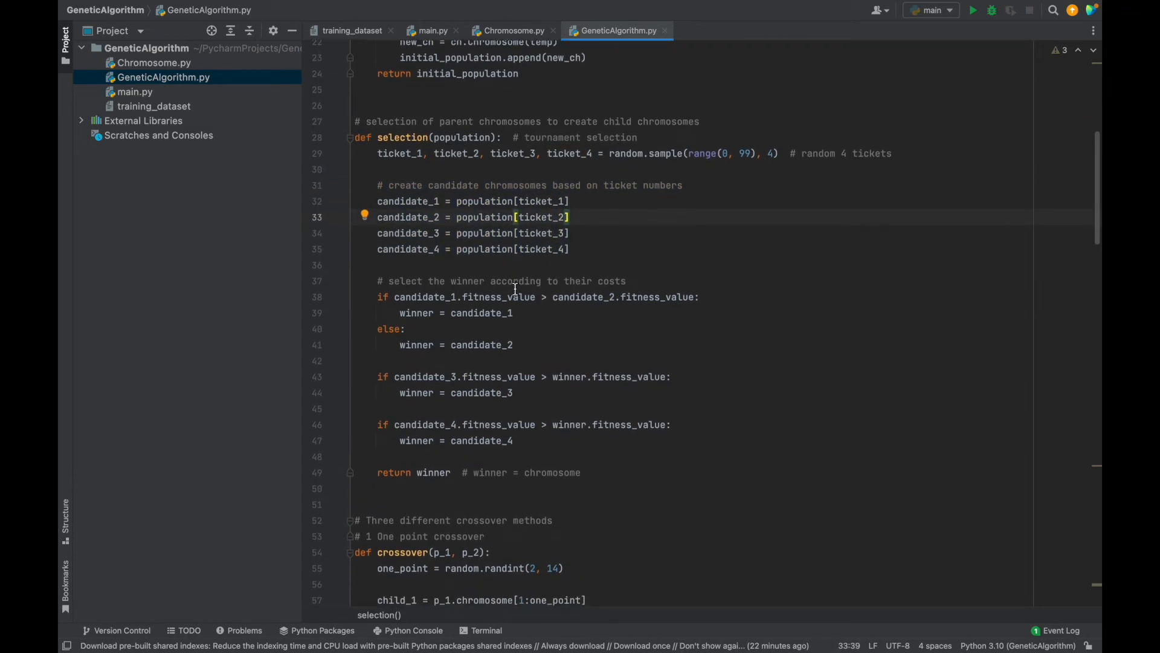
pyautogui.scroll(-3)
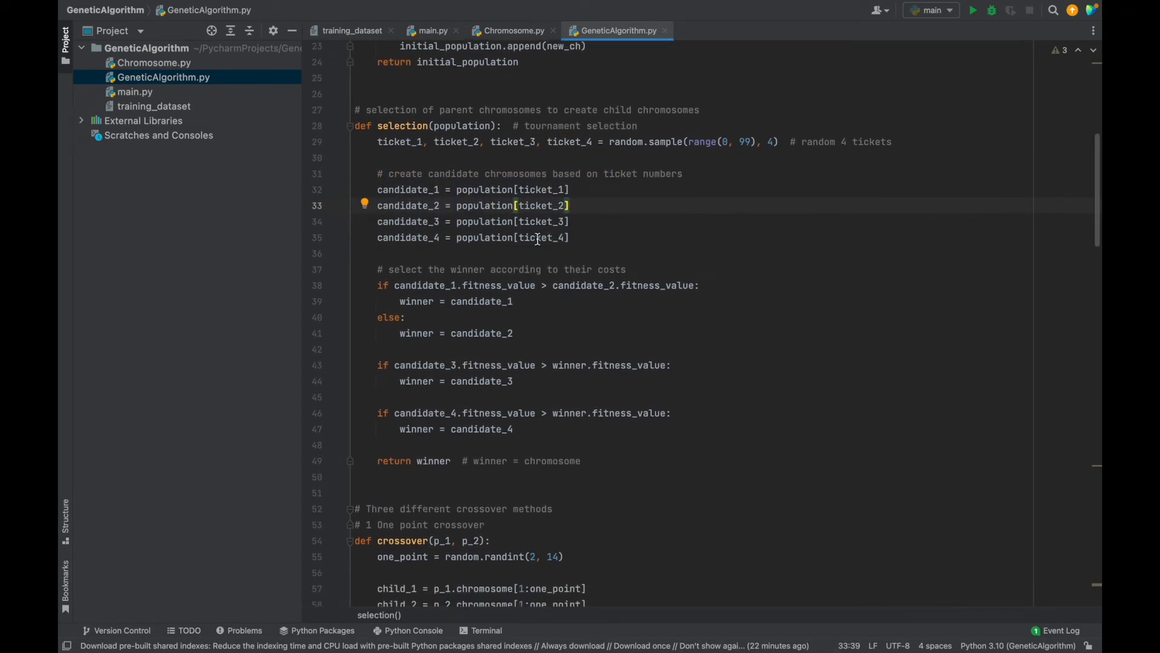
pyautogui.moveTo(485, 221)
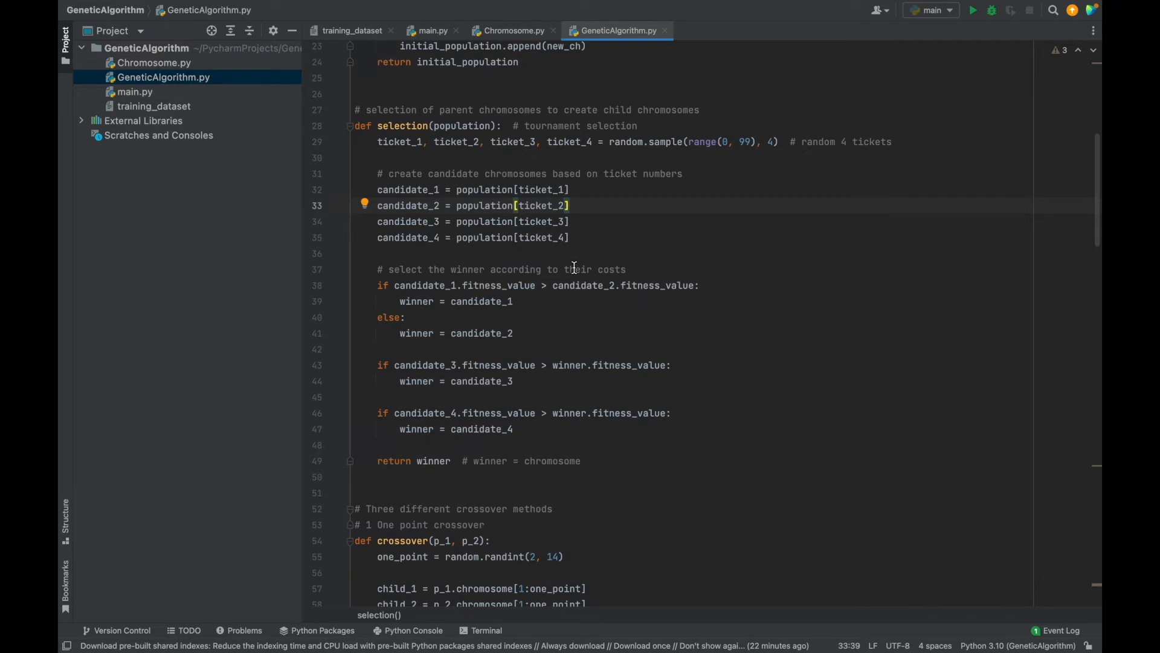
pyautogui.moveTo(630, 263)
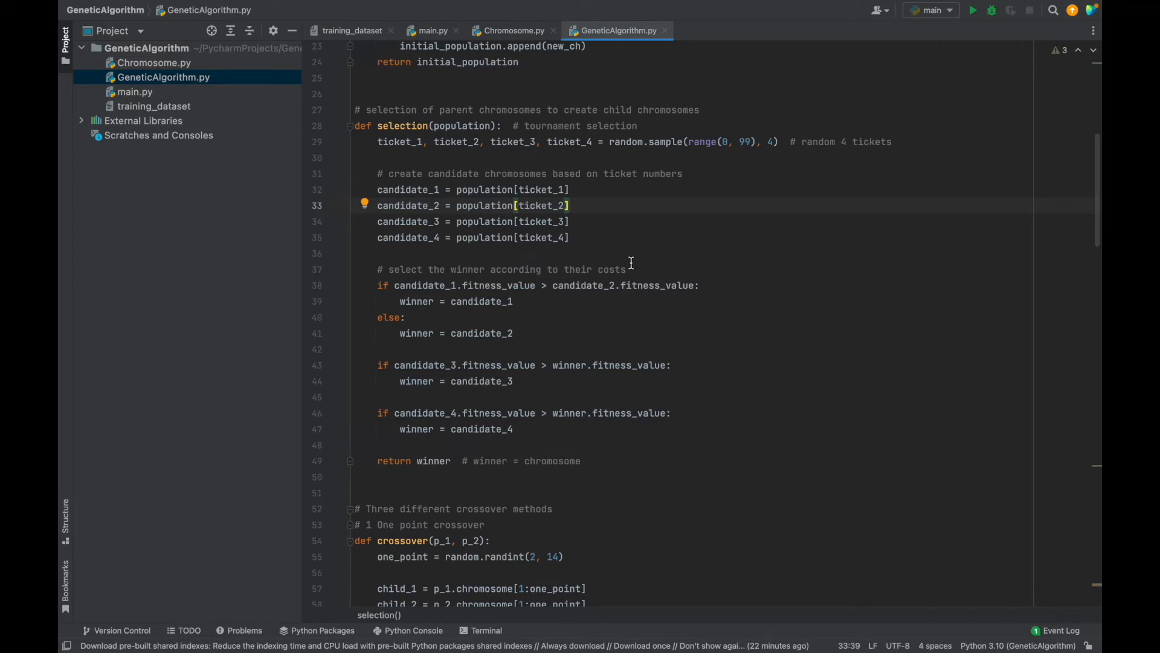
pyautogui.scroll(3)
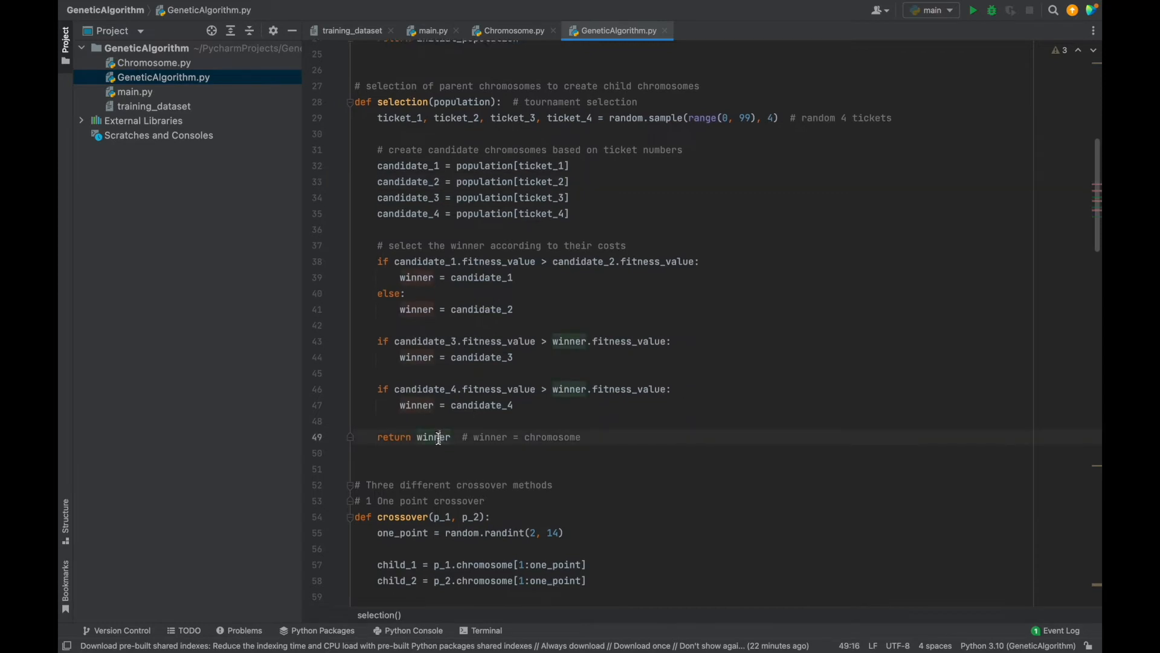
# Walk through one-point crossover: random point range, p_1 slice, and child_1_remain
pyautogui.scroll(-3)
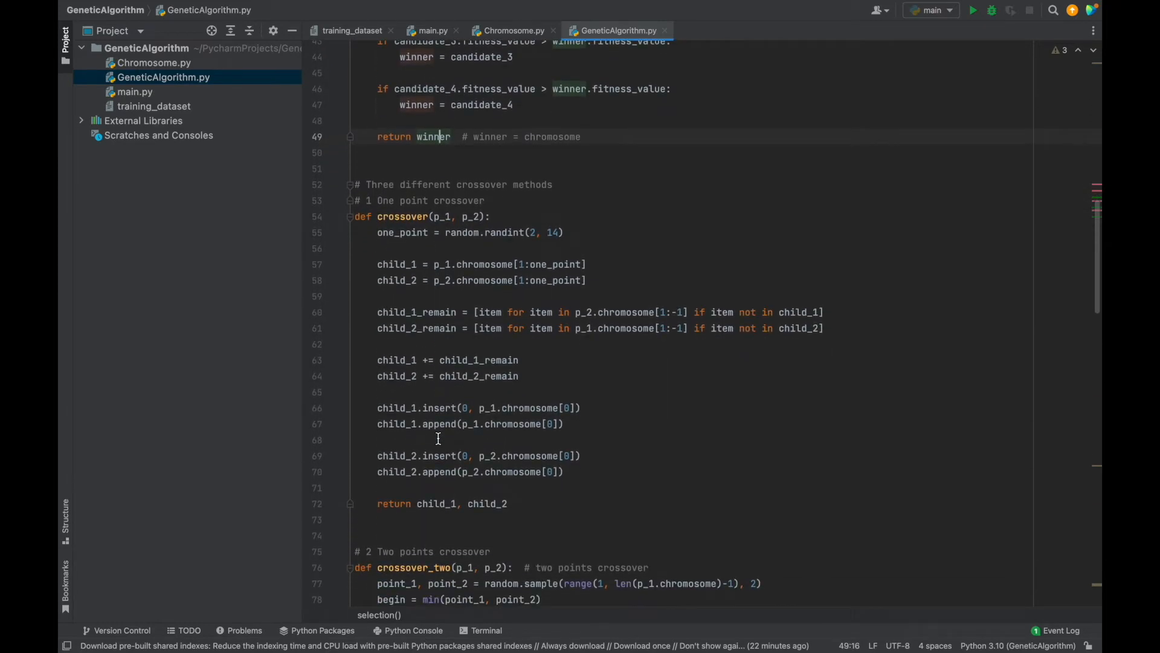
pyautogui.scroll(-3)
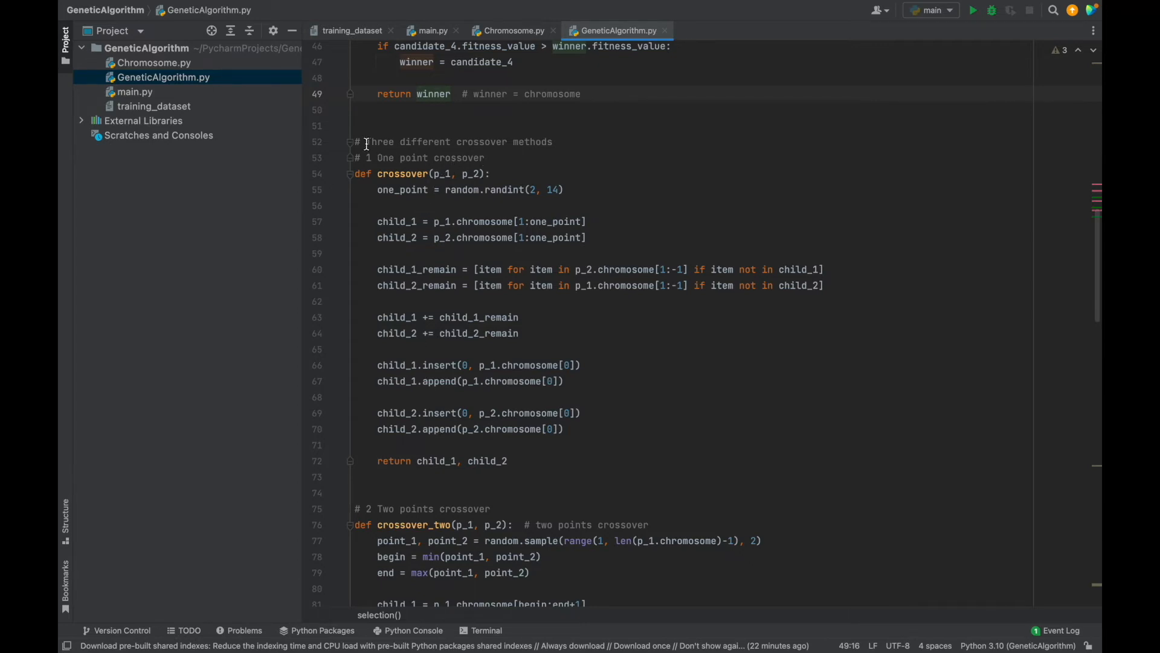
pyautogui.click(514, 141)
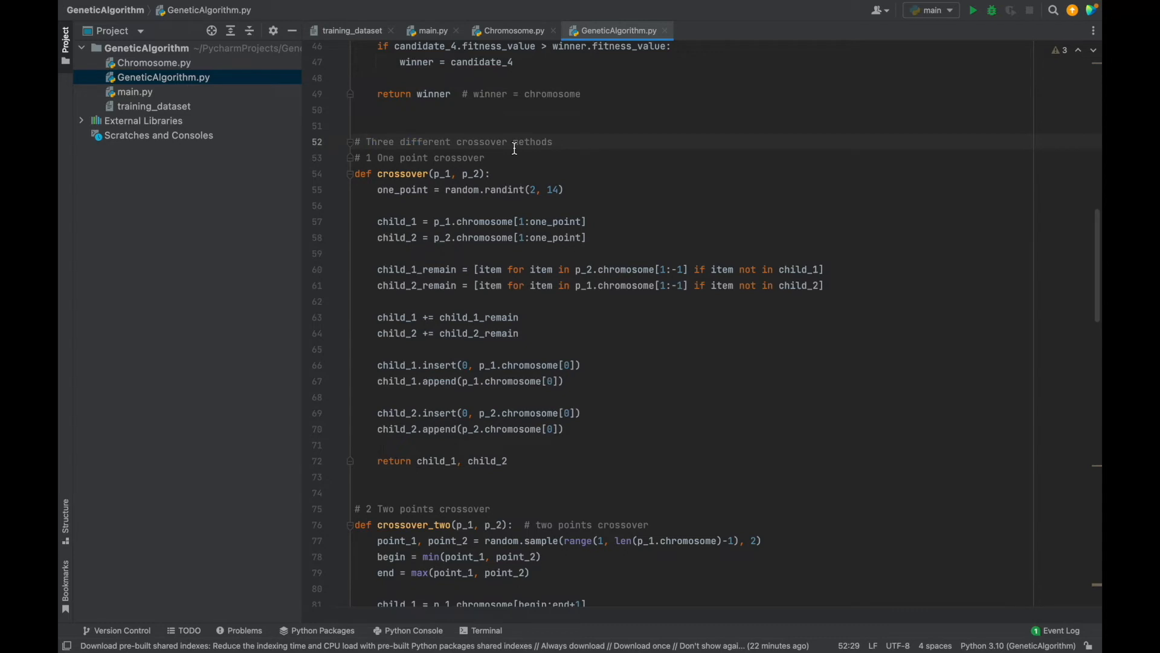
pyautogui.scroll(-3)
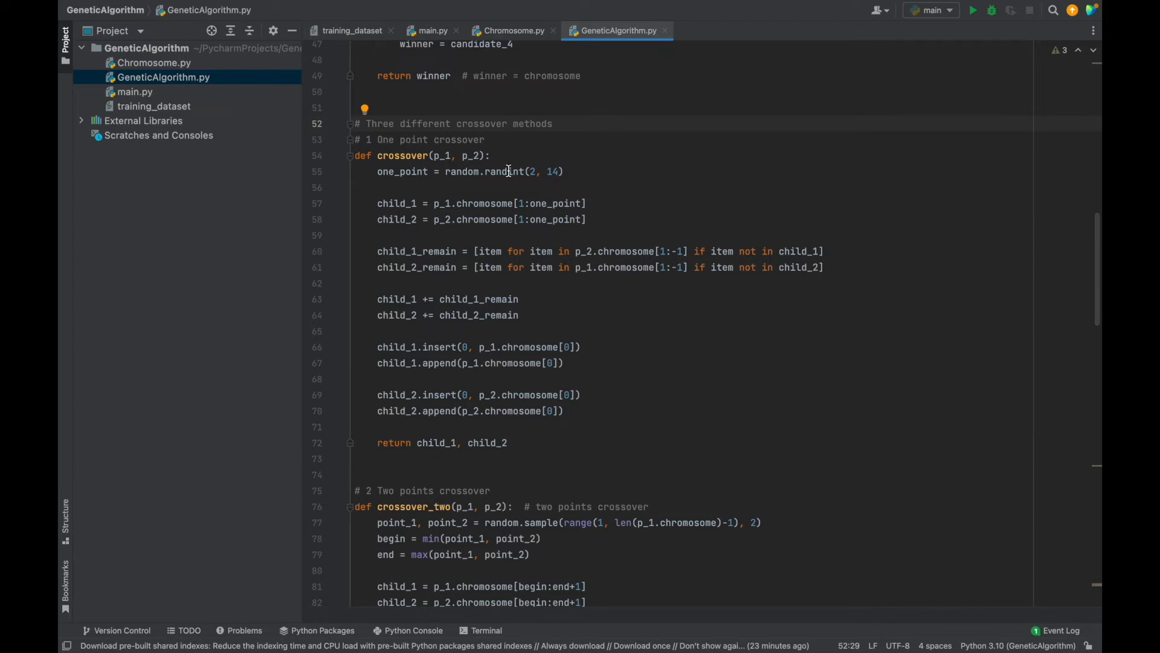
pyautogui.moveTo(383, 142)
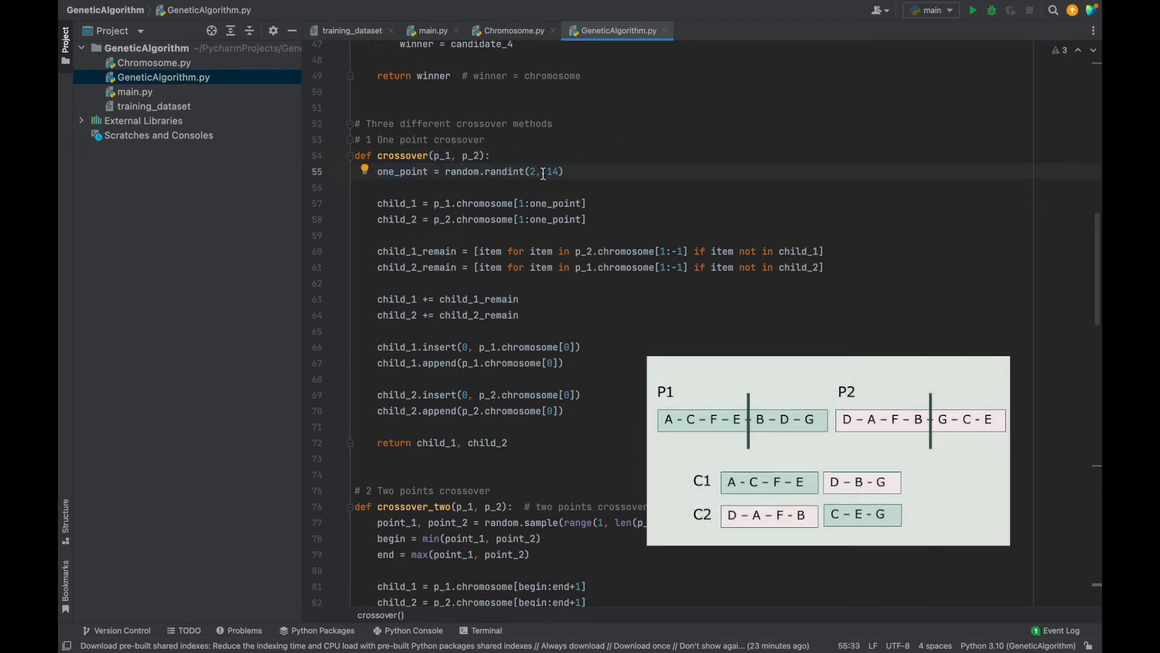
pyautogui.click(588, 219)
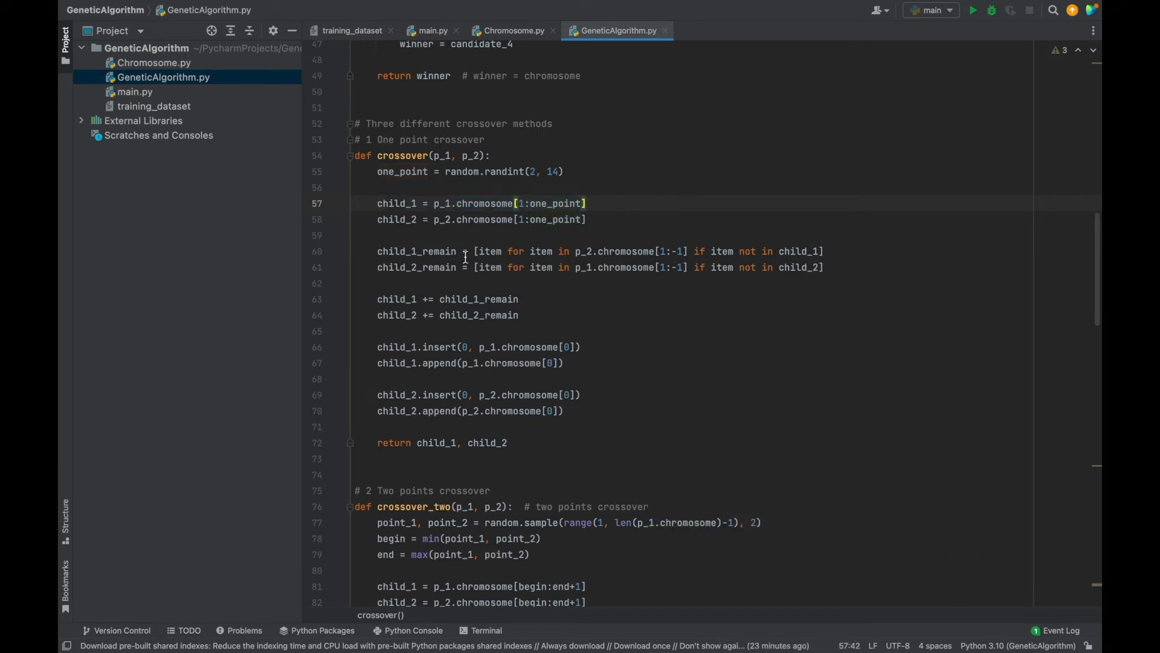
pyautogui.click(573, 235)
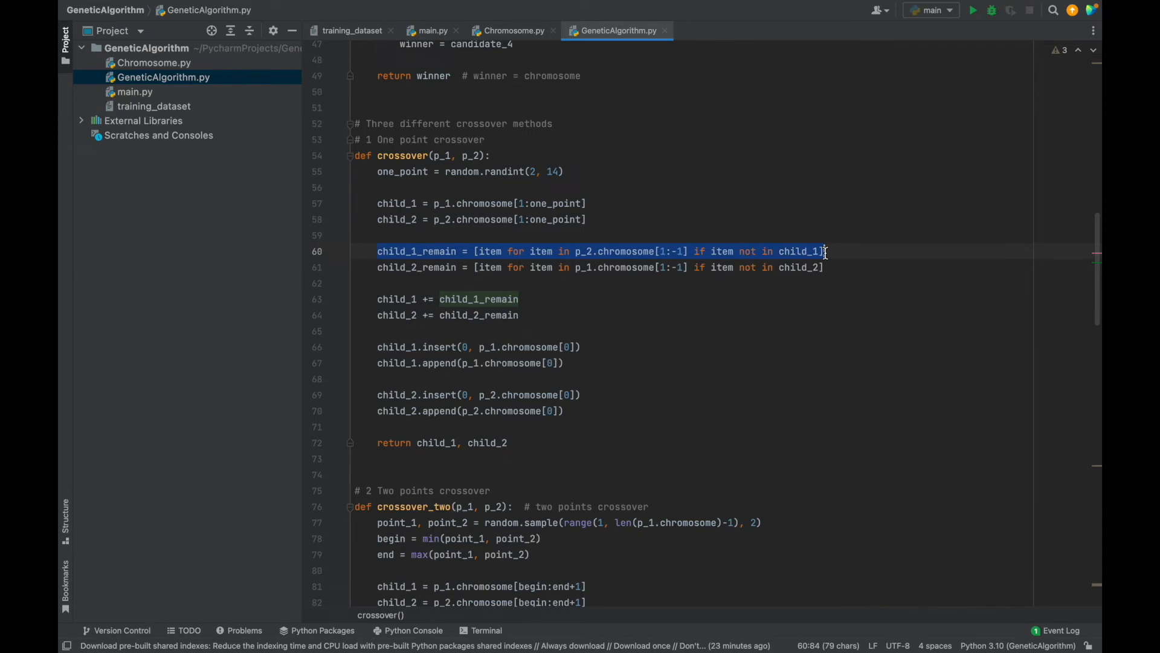
pyautogui.click(827, 250)
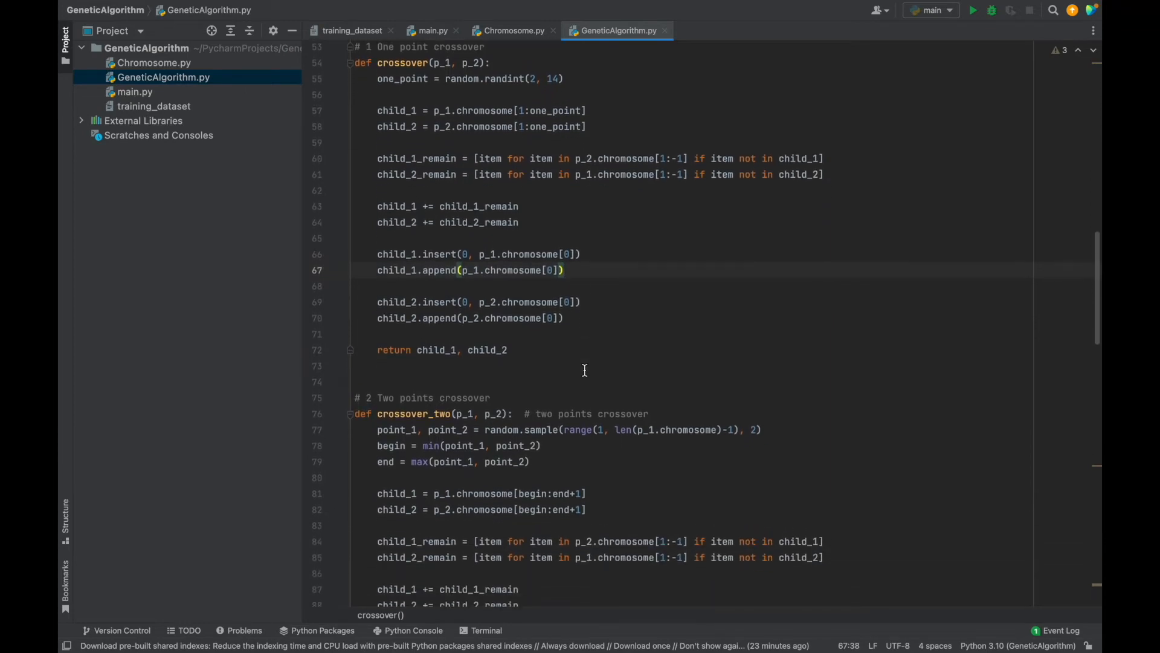
# Walk through crossover_two's begin variable, child slices, parameters, and returned children
pyautogui.scroll(-3)
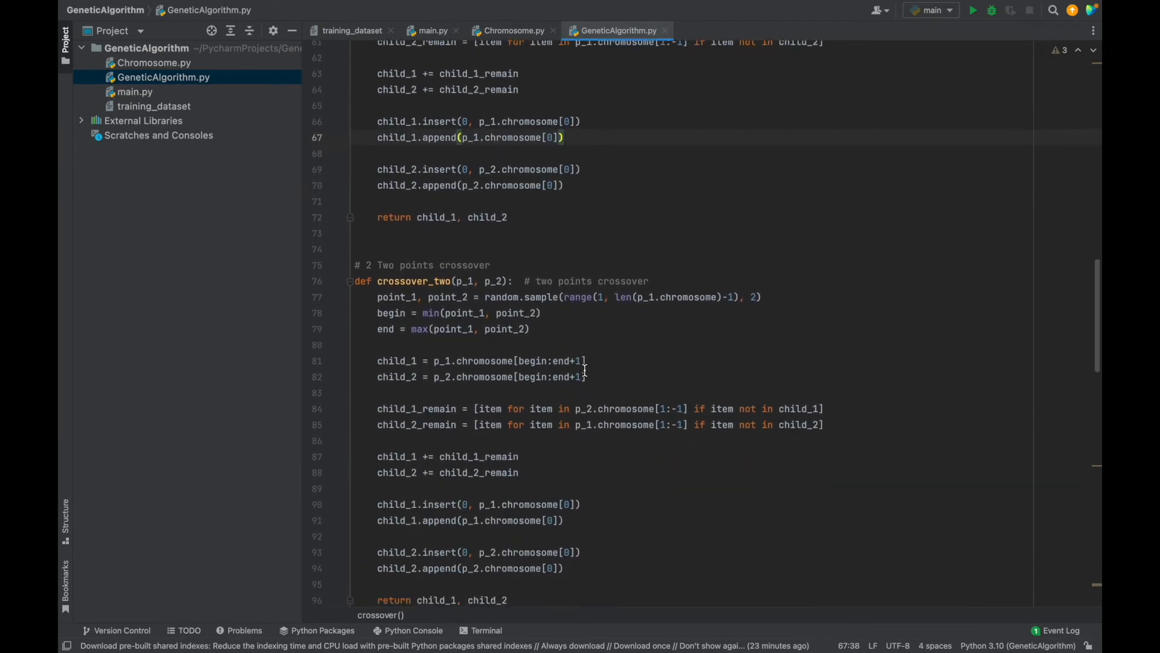
pyautogui.scroll(-3)
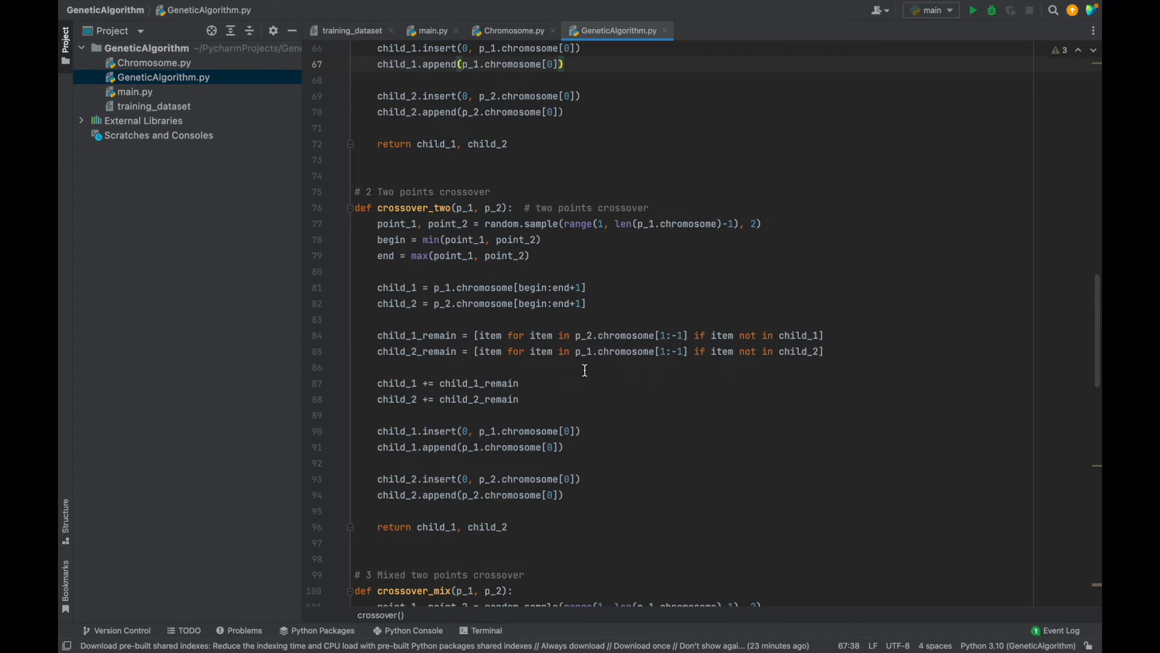
pyautogui.moveTo(561, 264)
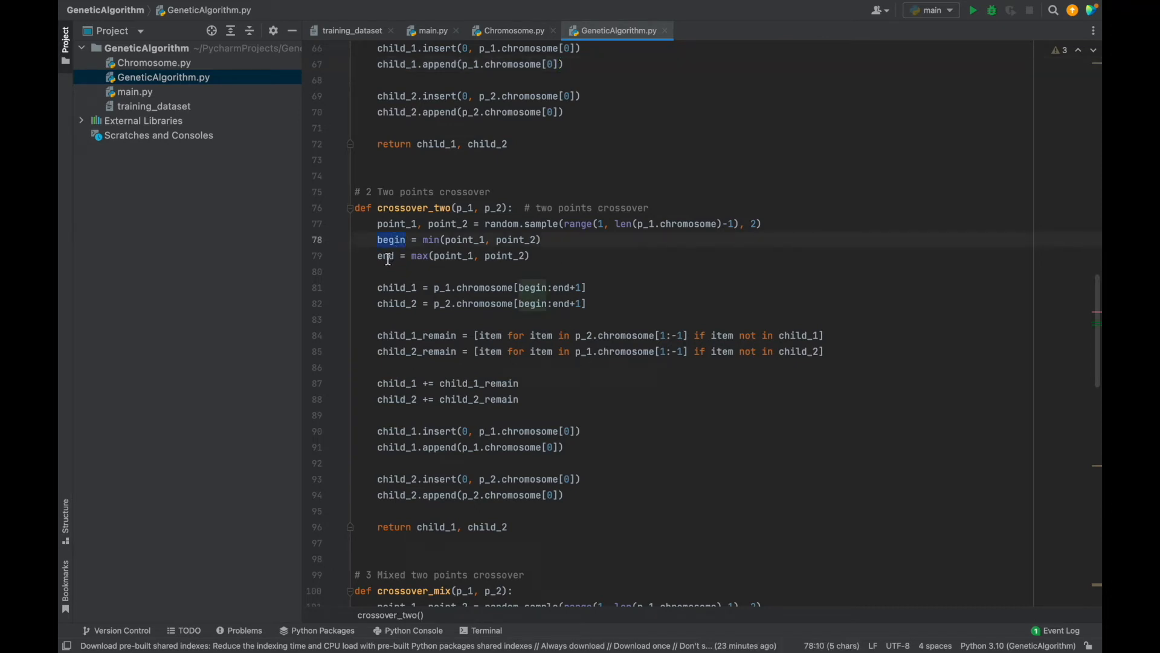
pyautogui.click(530, 255)
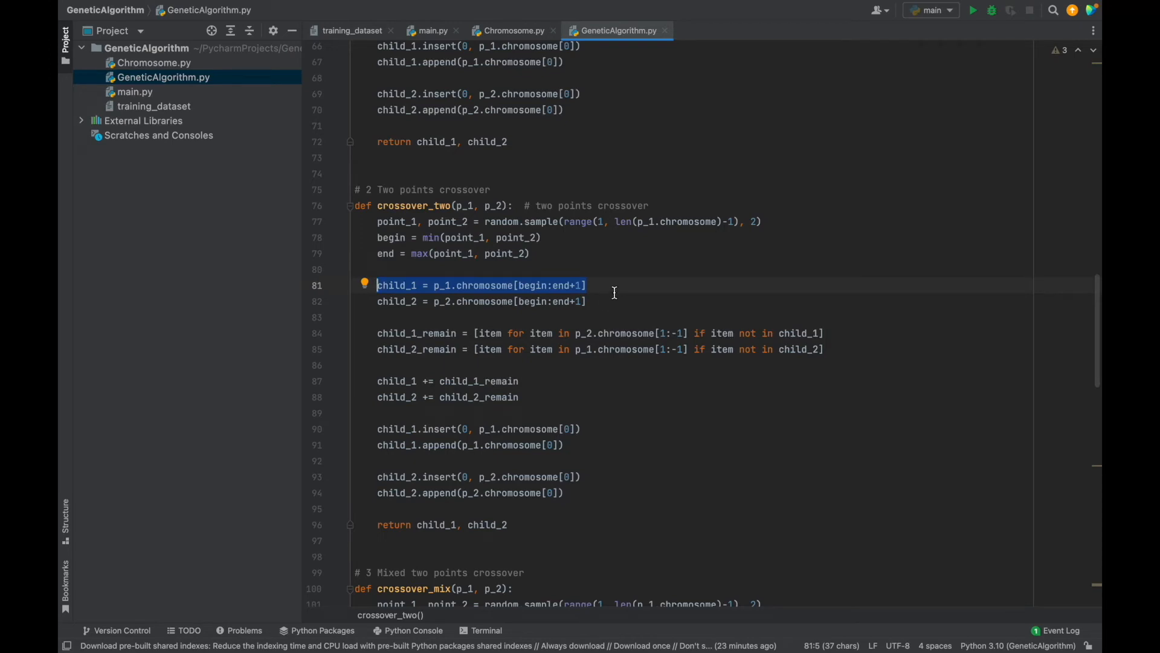
pyautogui.click(584, 285)
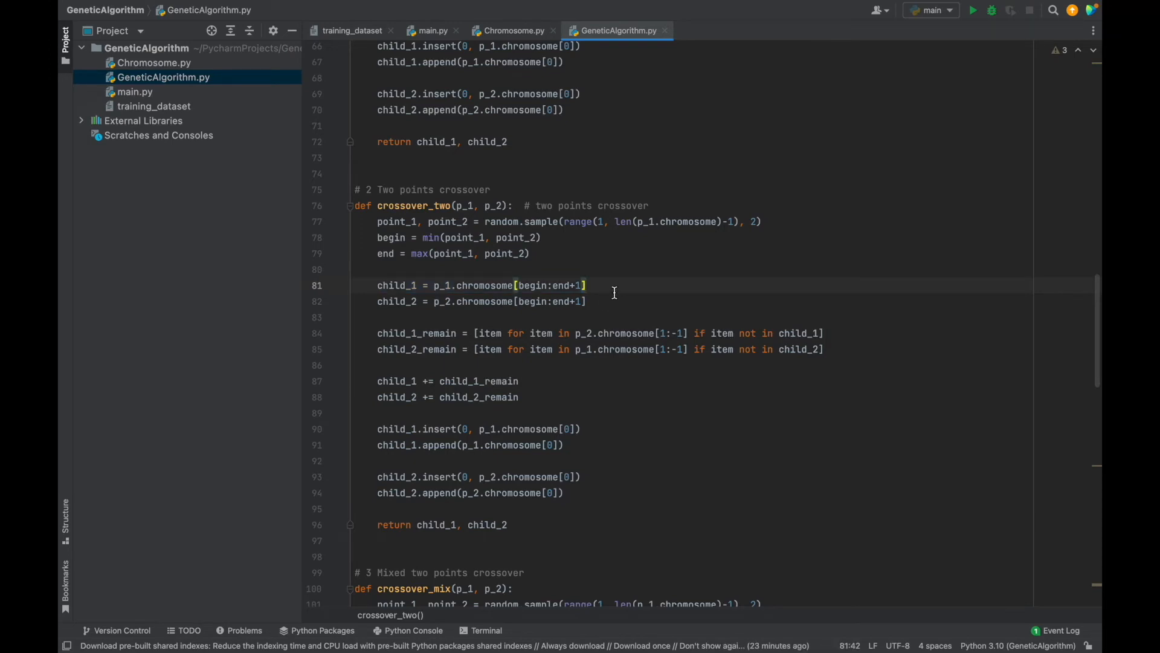
pyautogui.moveTo(706, 333)
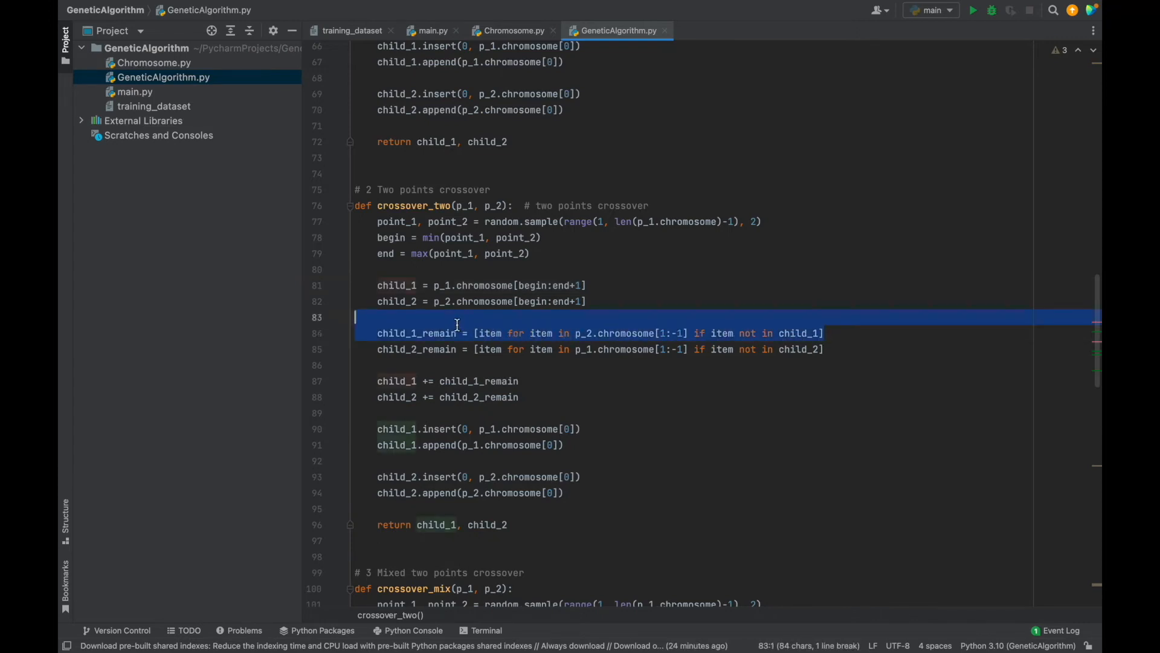
pyautogui.click(658, 317)
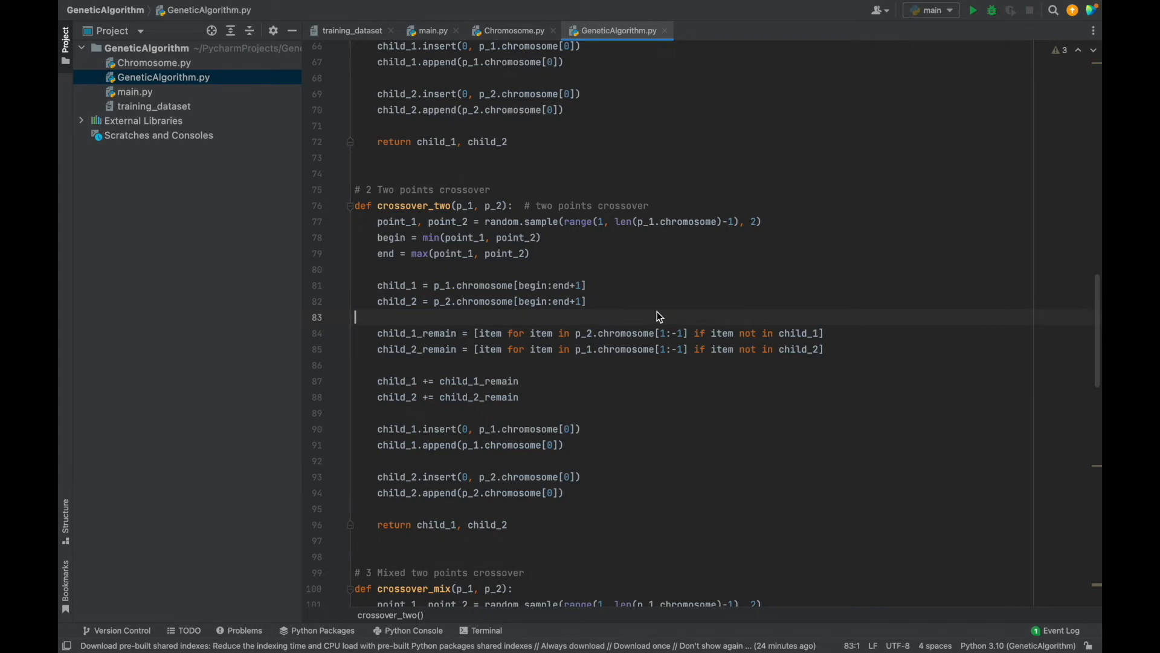
pyautogui.moveTo(574, 389)
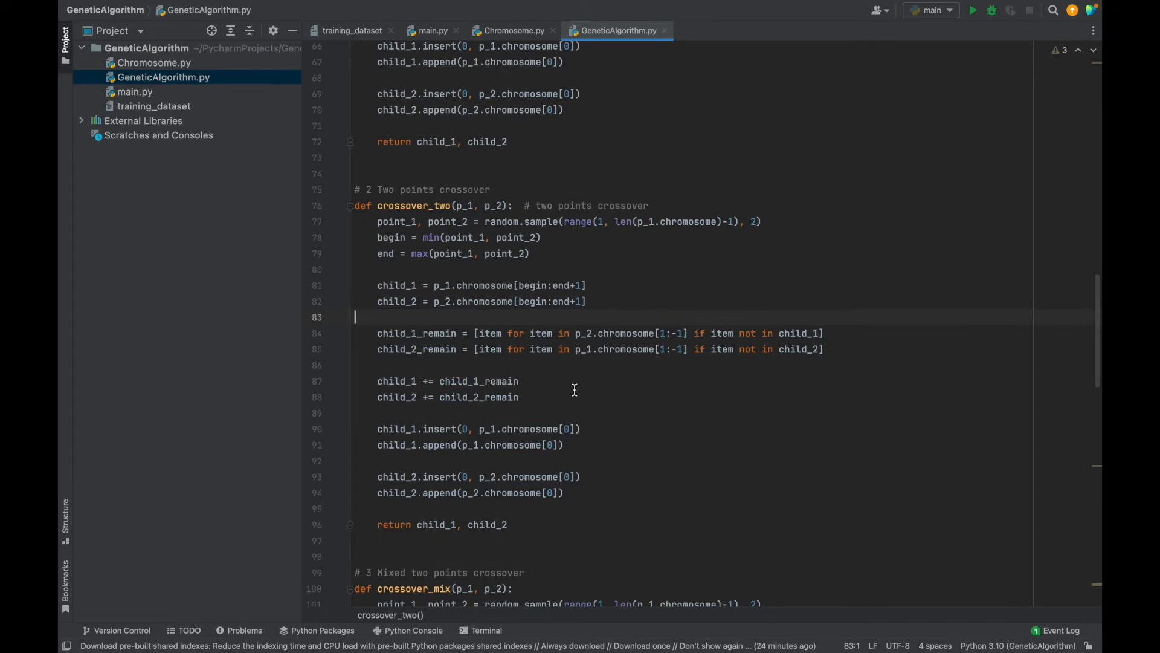
pyautogui.moveTo(570, 387)
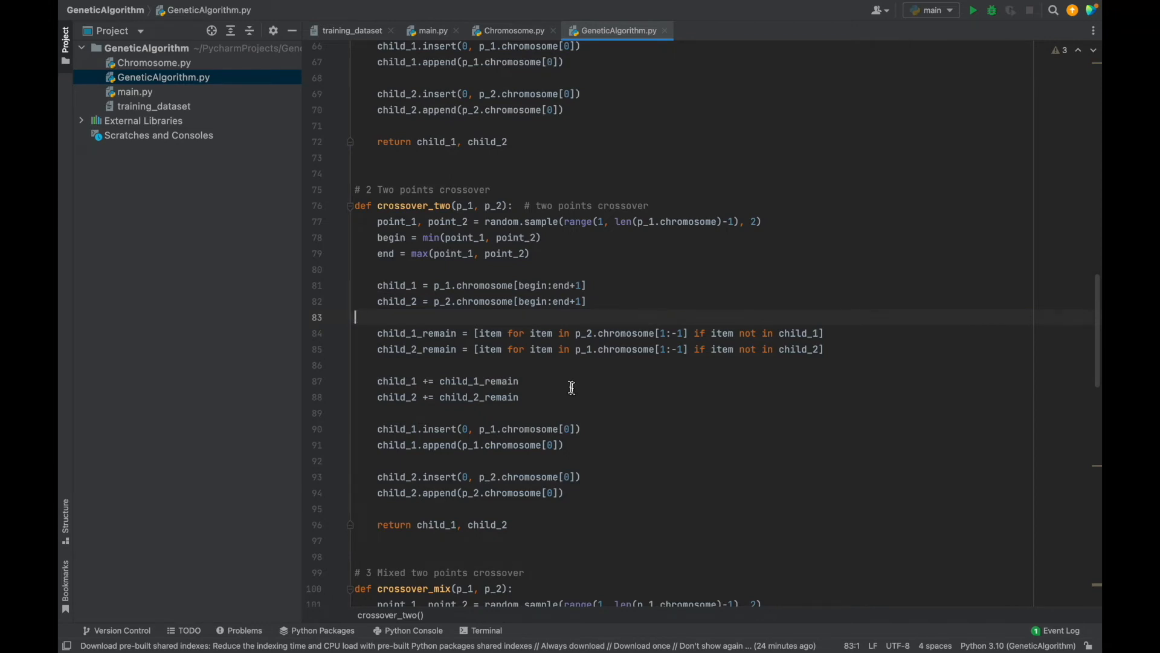
pyautogui.click(460, 205)
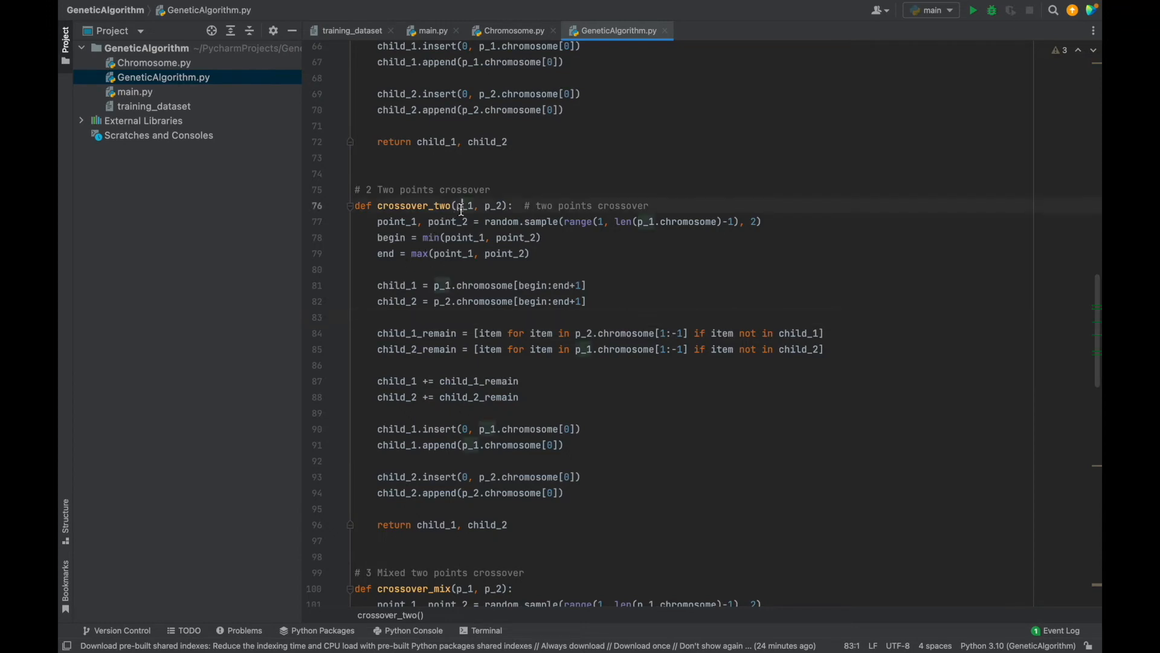
pyautogui.click(434, 524)
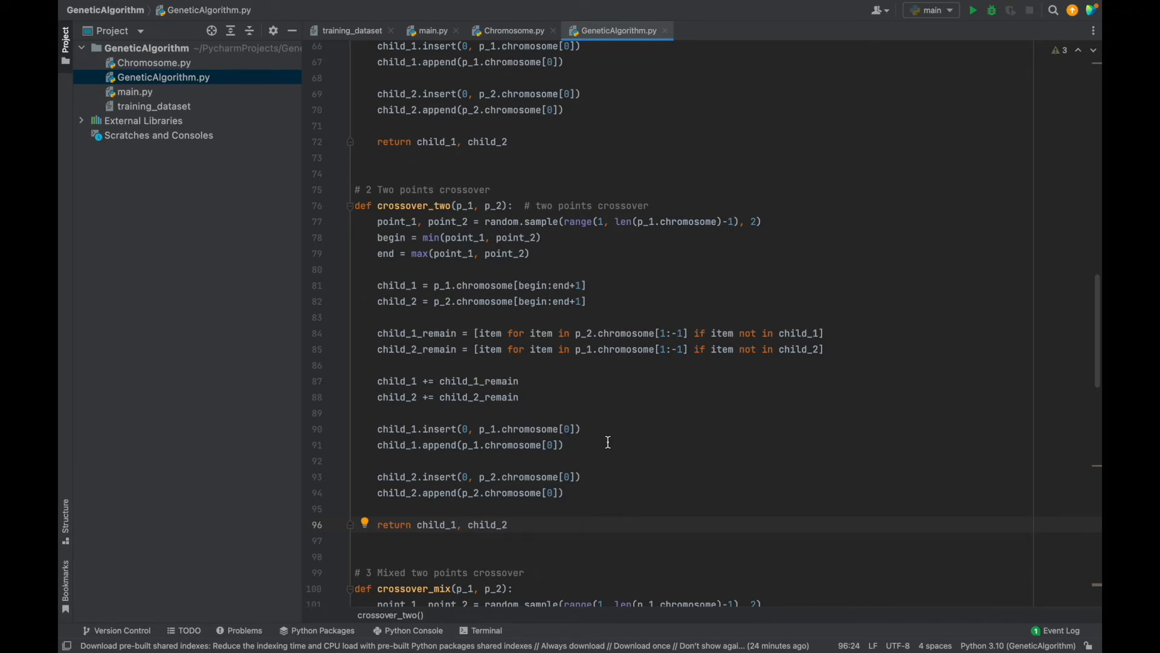
# Scroll down past crossover_two to the mixed crossover and mutation functions
pyautogui.scroll(3)
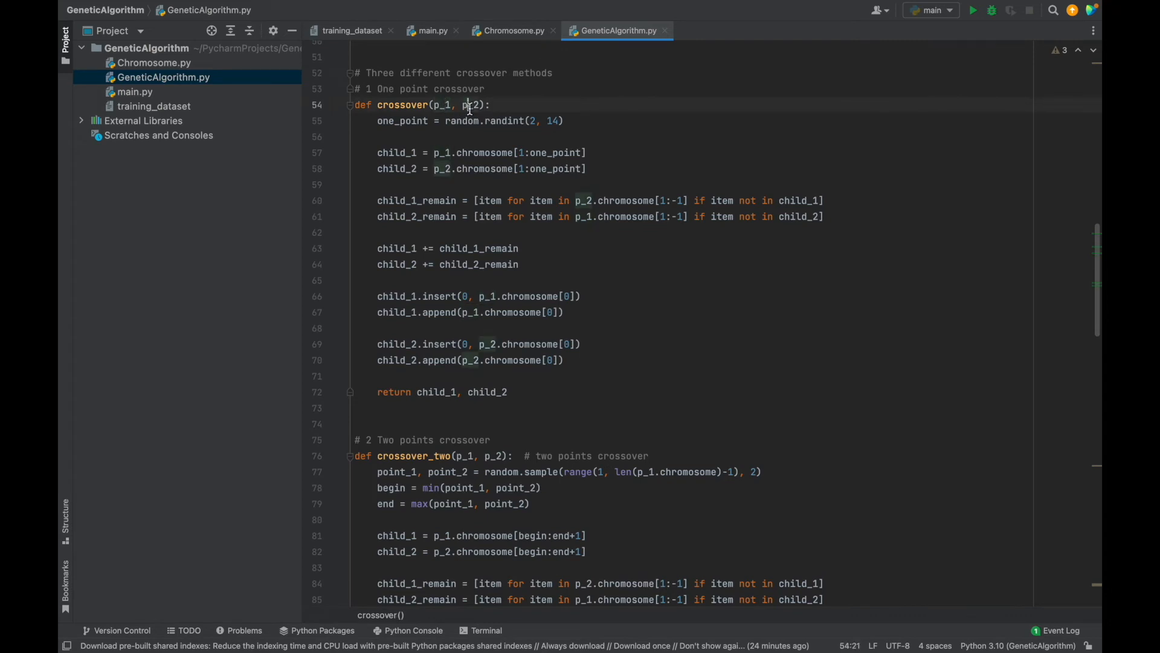
pyautogui.scroll(-3)
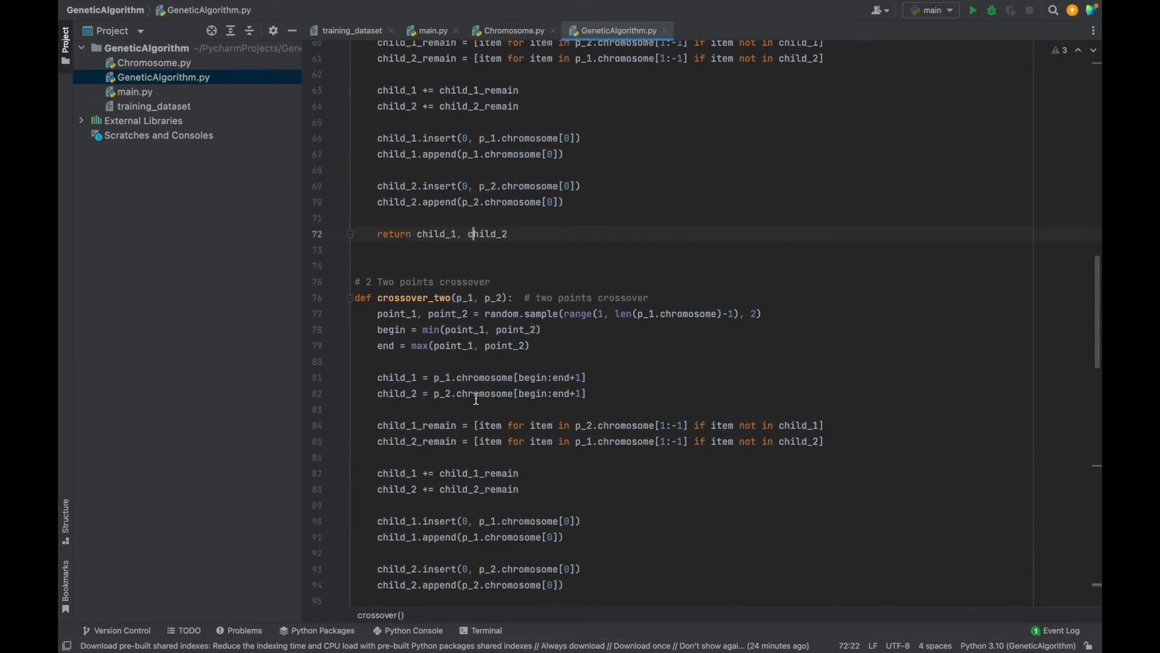
pyautogui.scroll(-3)
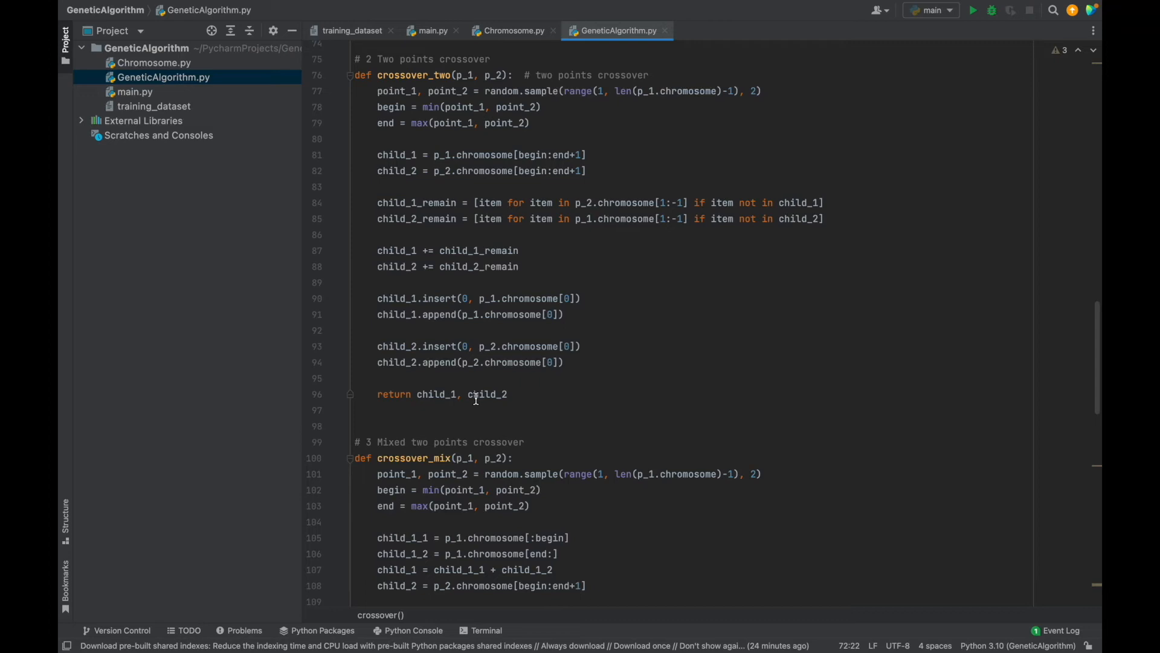
pyautogui.scroll(-3)
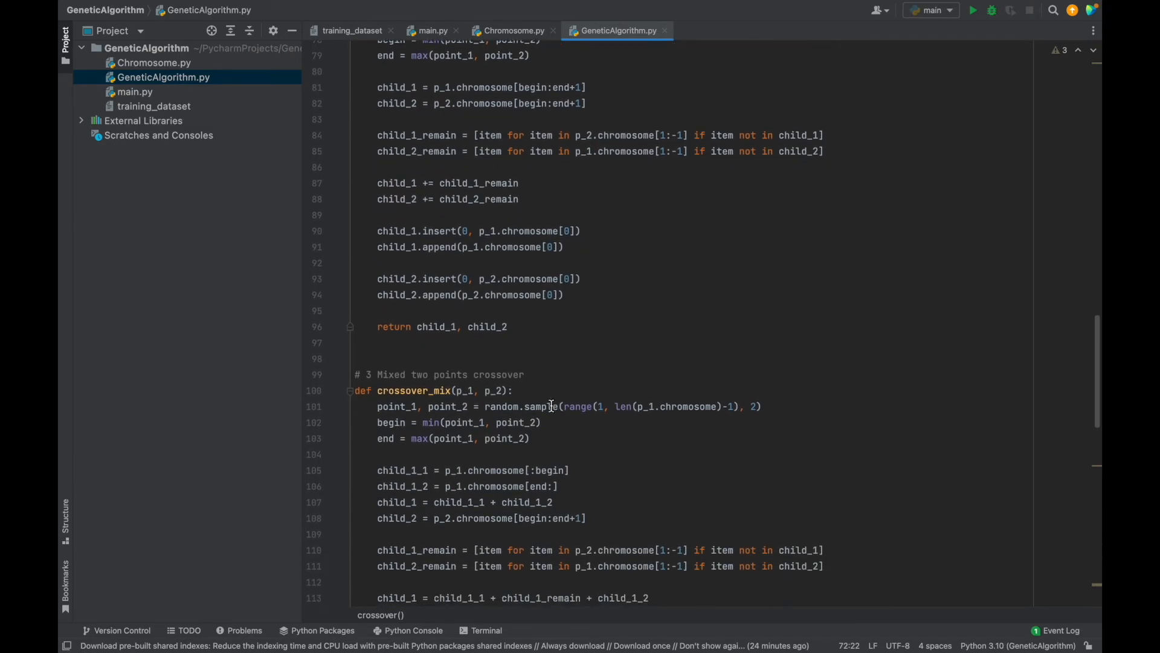
pyautogui.scroll(-3)
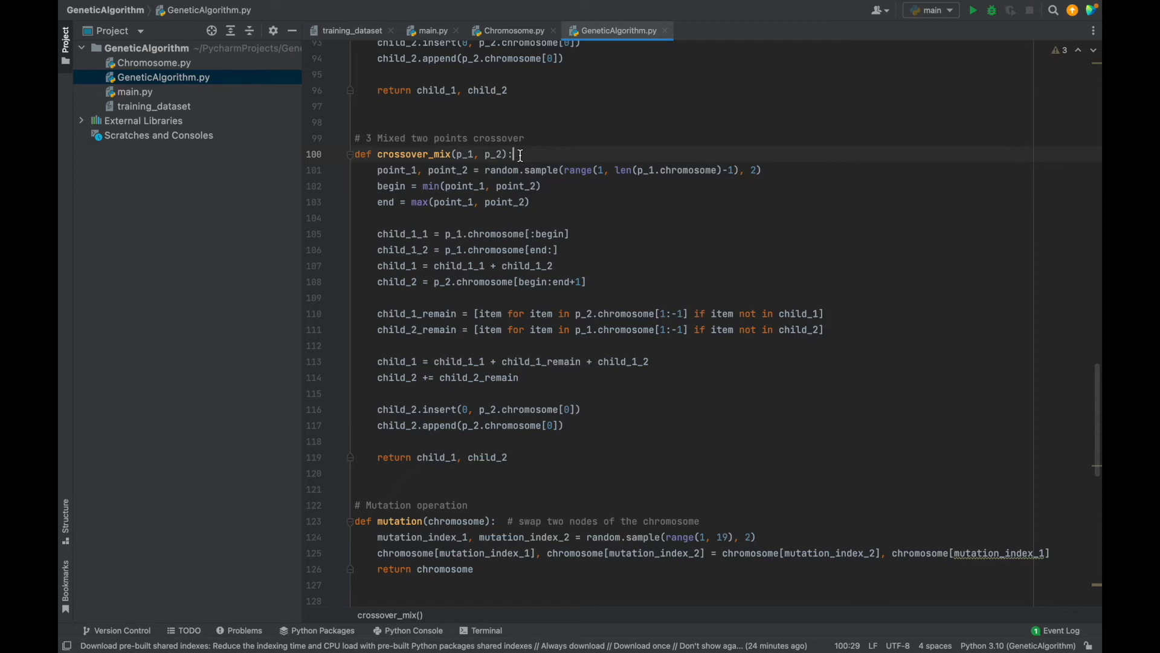
pyautogui.click(501, 154)
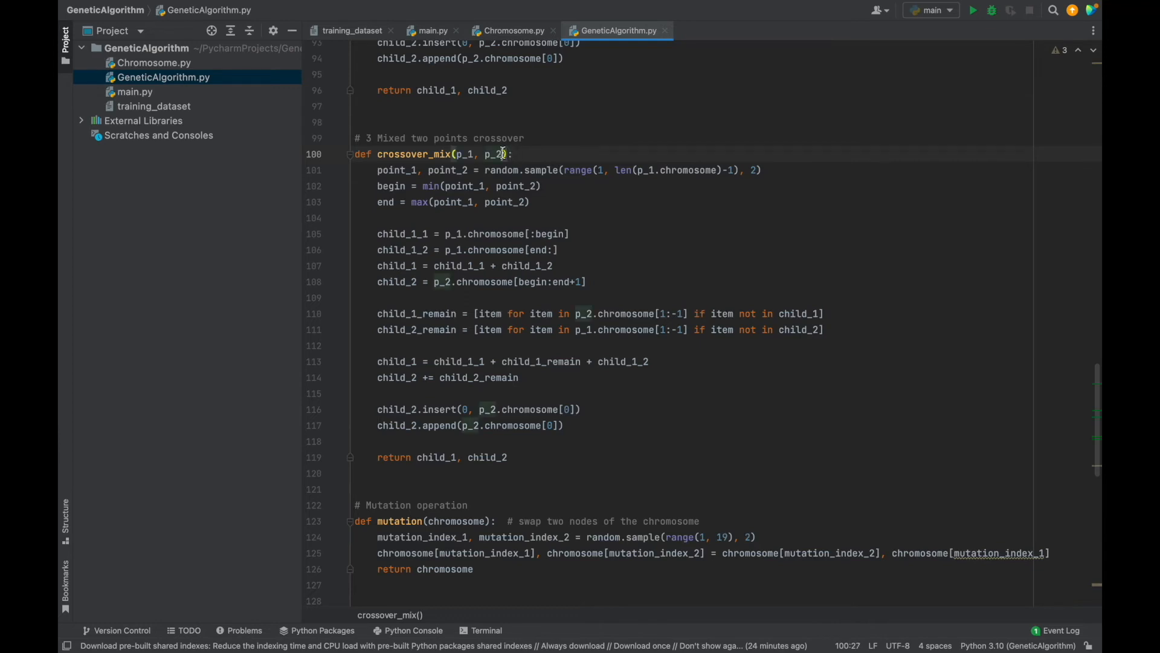
pyautogui.click(400, 169)
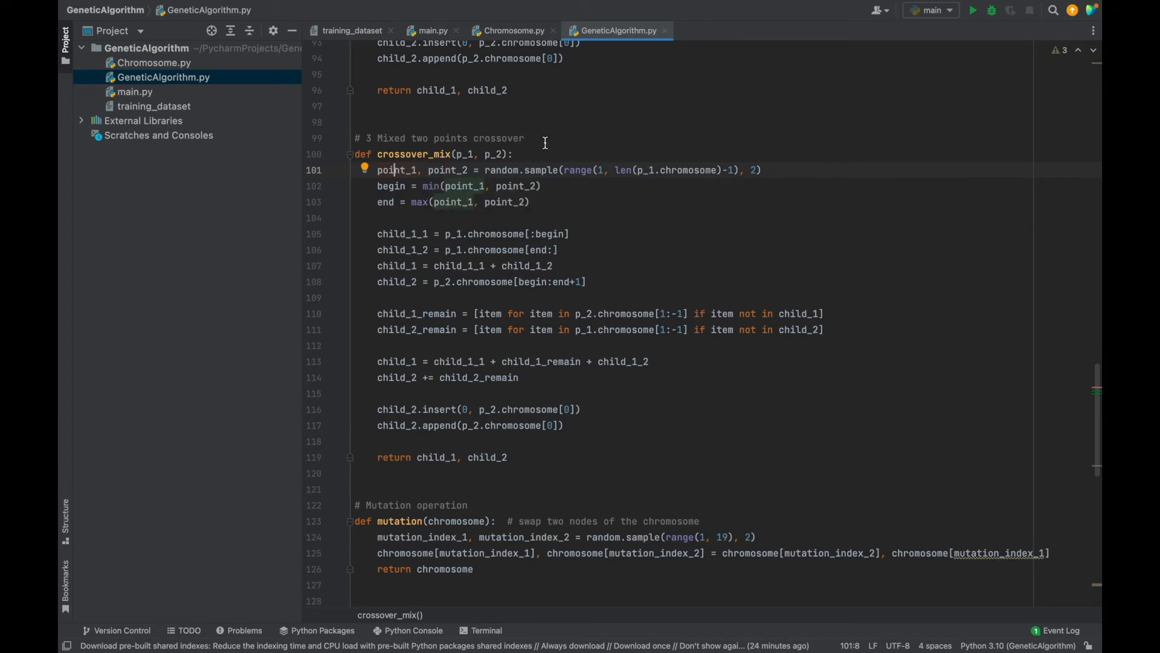
pyautogui.click(551, 139)
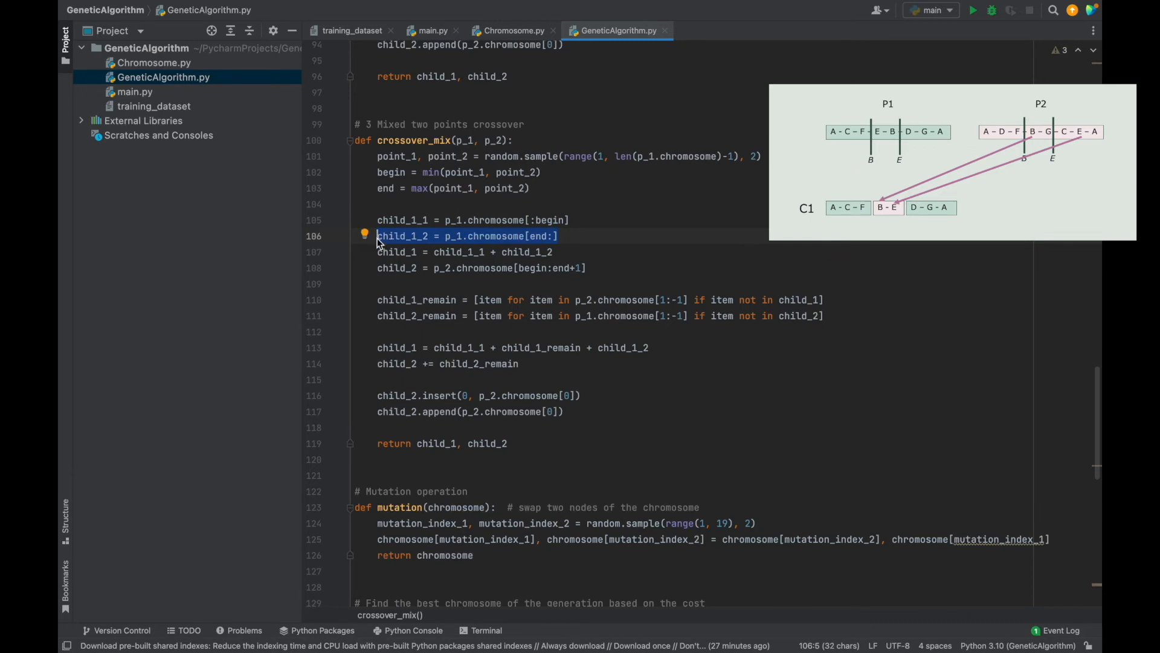
pyautogui.click(652, 348)
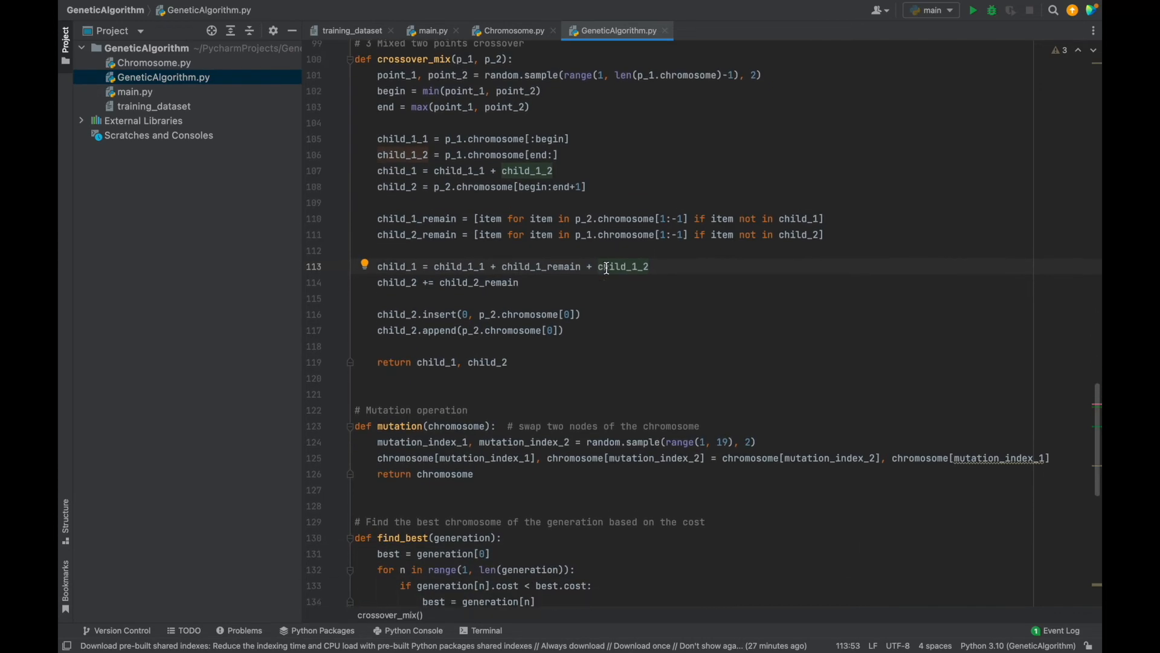
pyautogui.scroll(-3)
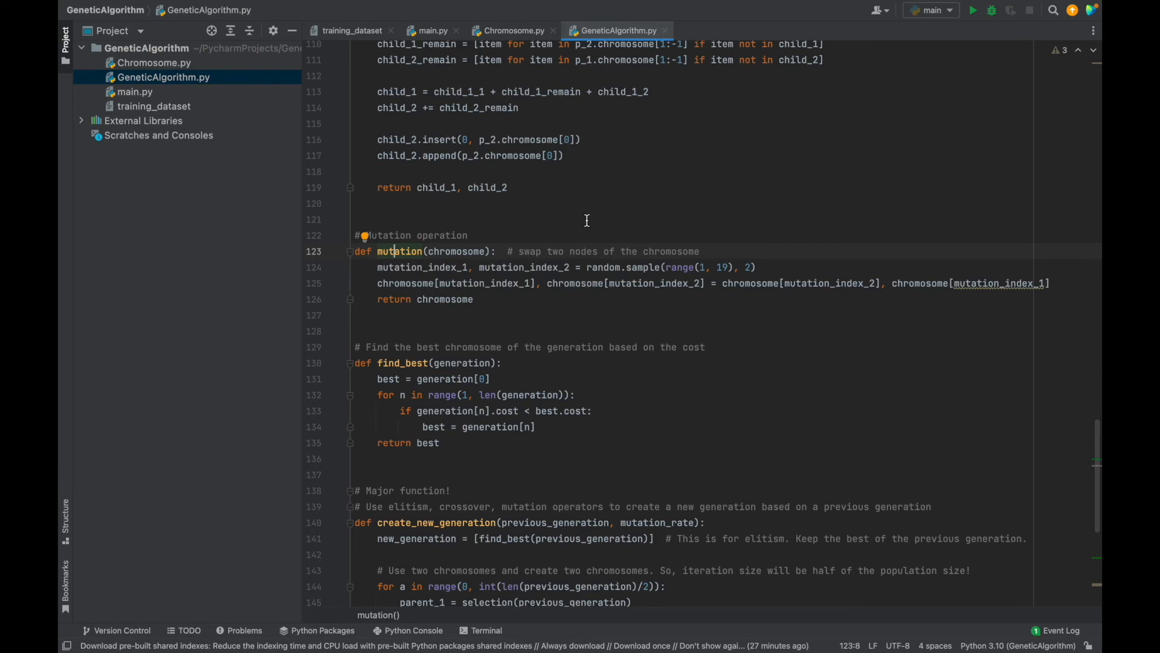
pyautogui.moveTo(448, 270)
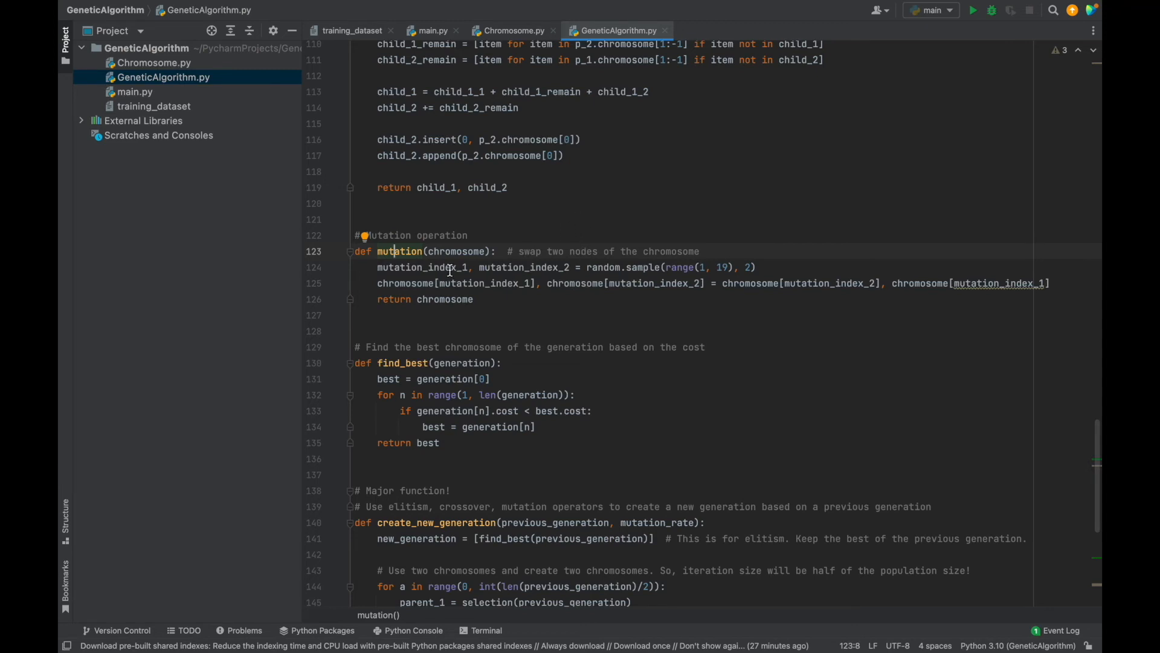
pyautogui.click(496, 267)
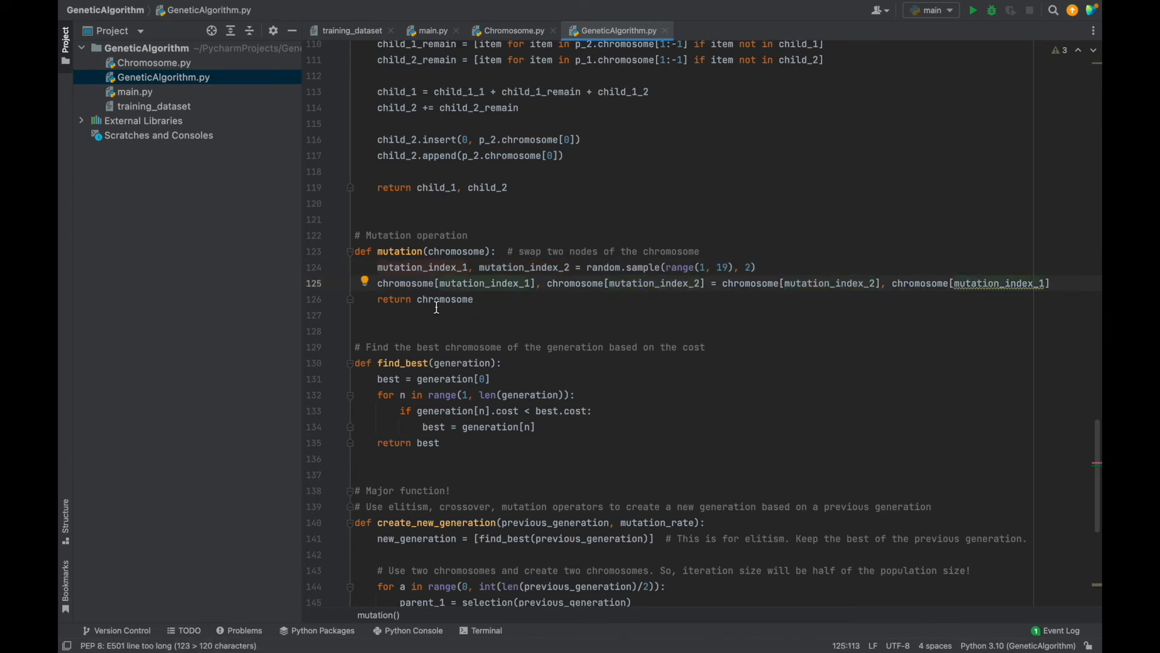
pyautogui.click(509, 314)
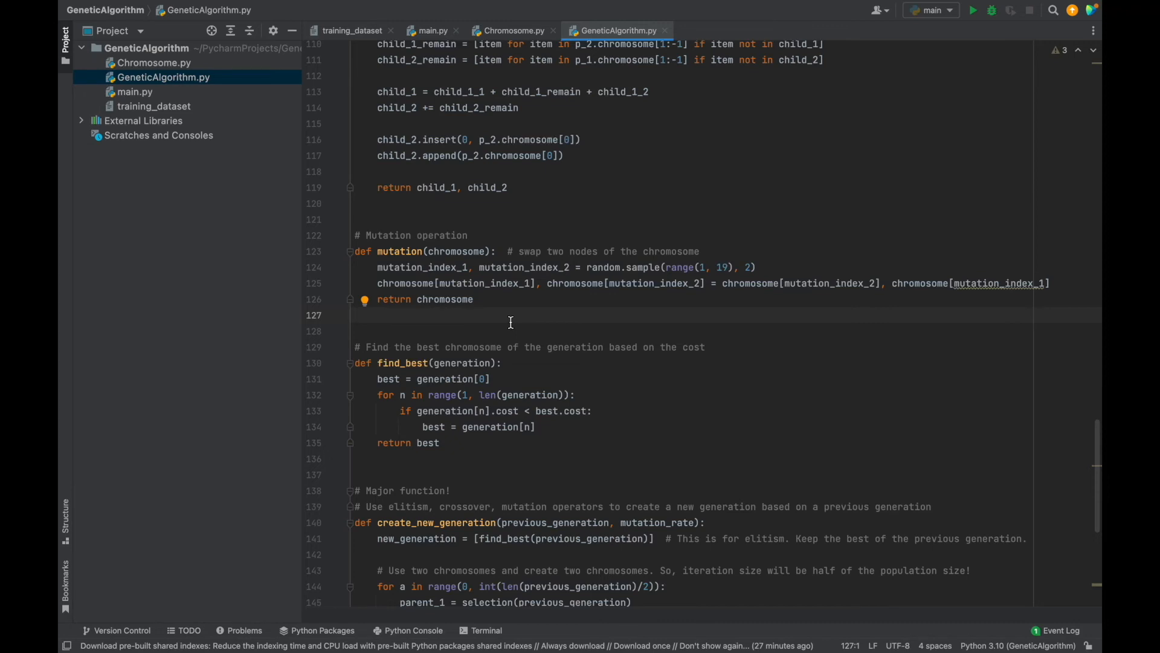
pyautogui.scroll(-3)
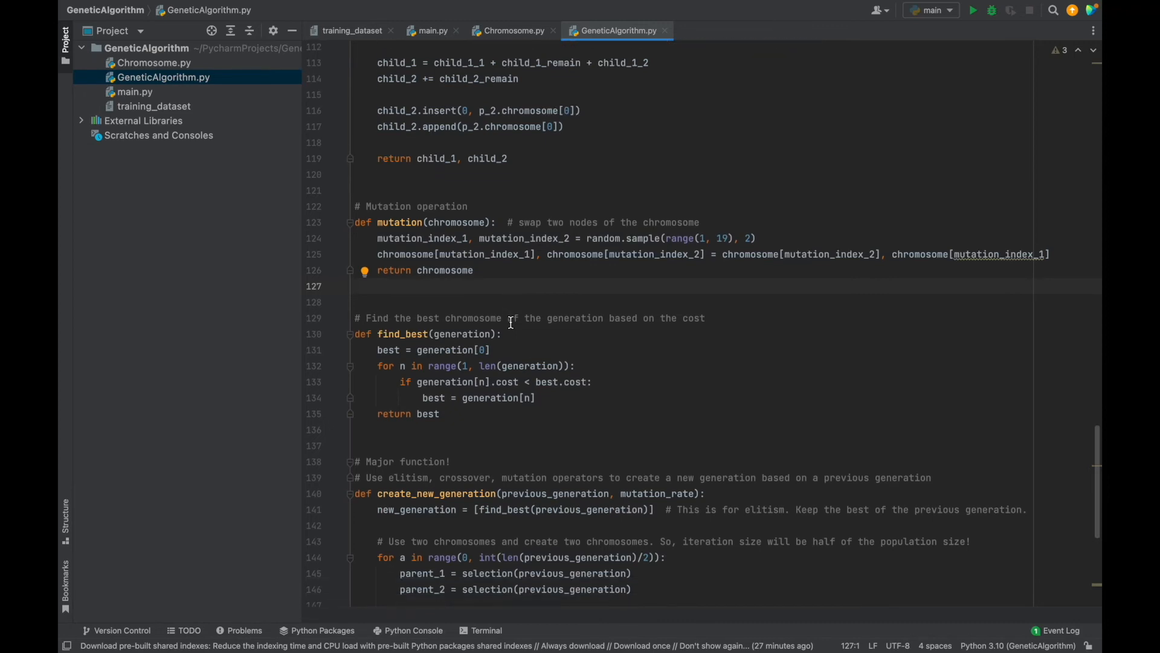
pyautogui.scroll(-3)
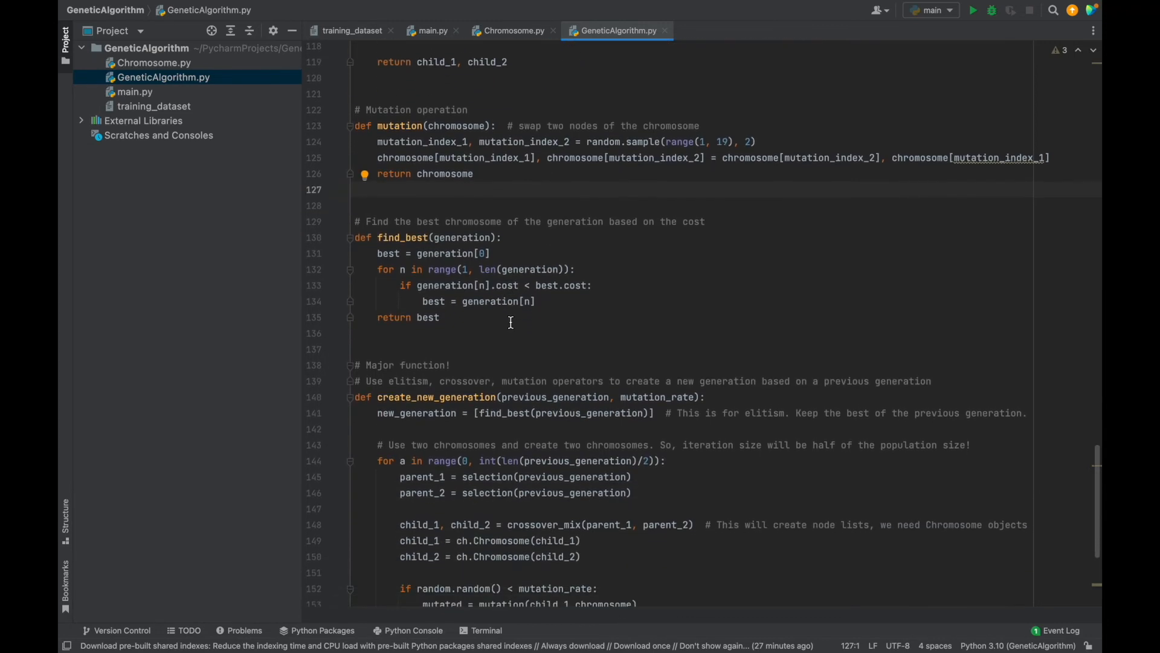
pyautogui.click(402, 235)
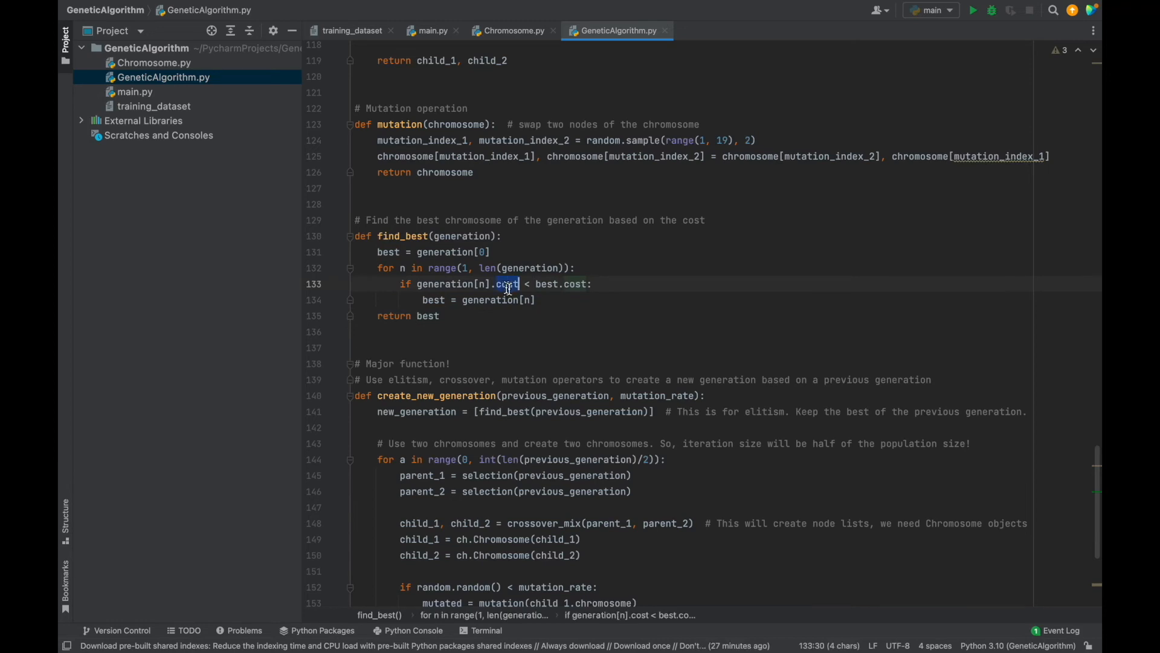
pyautogui.click(538, 300)
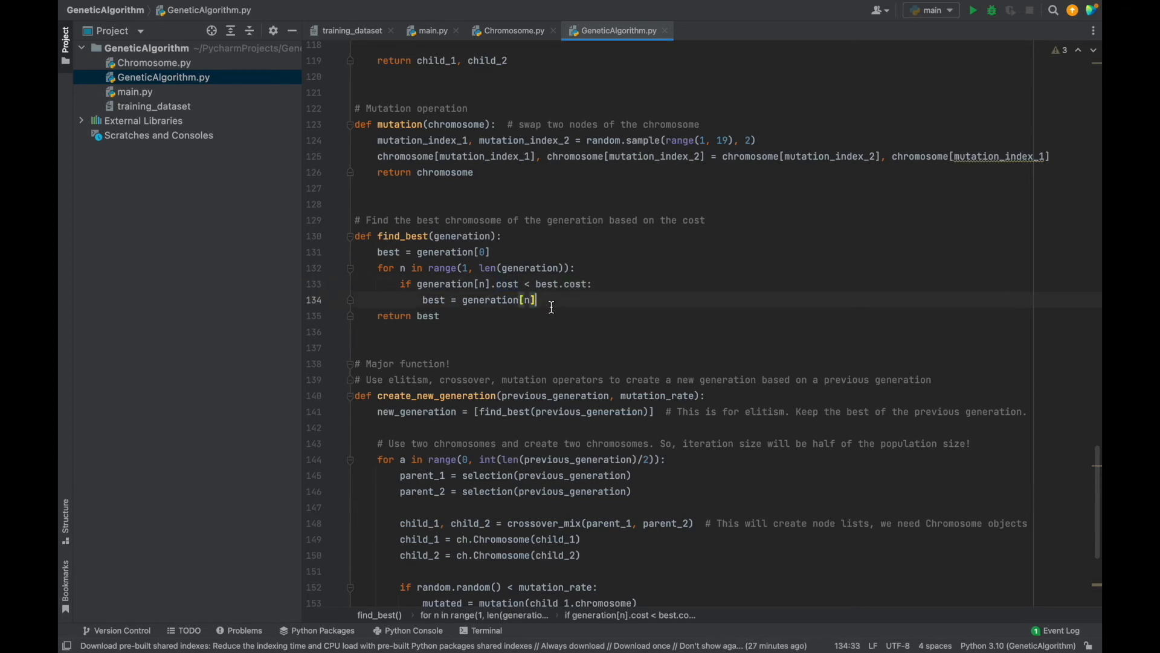
pyautogui.scroll(-3)
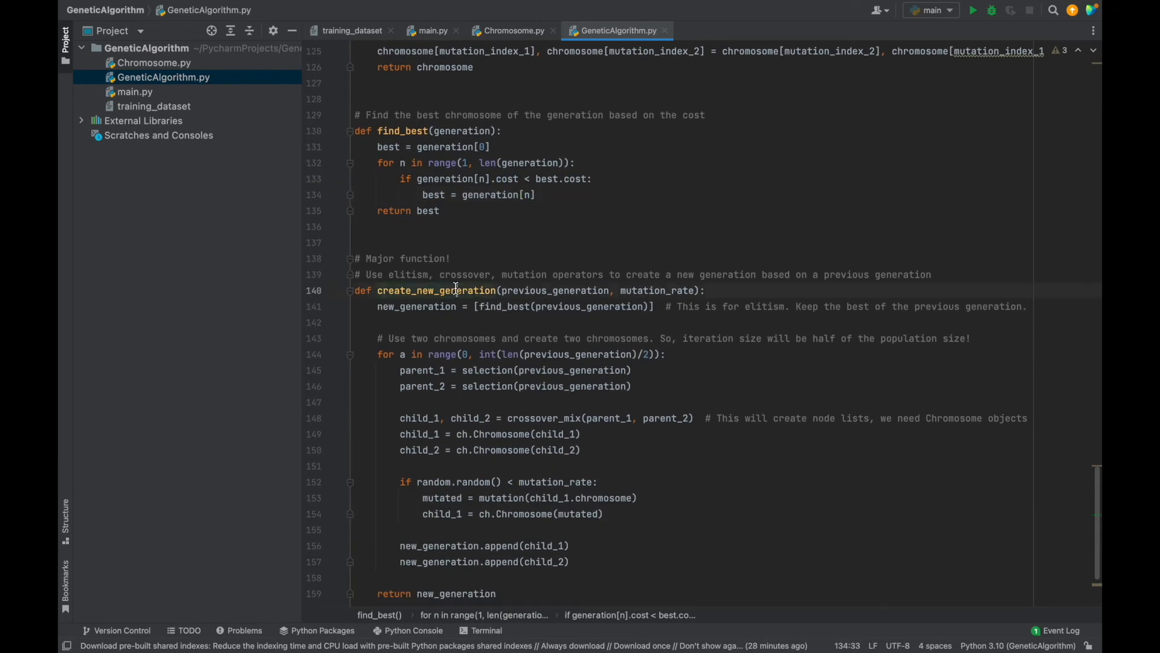
# Highlight the create_new_generation function name and the elitism comment
pyautogui.doubleClick(438, 290)
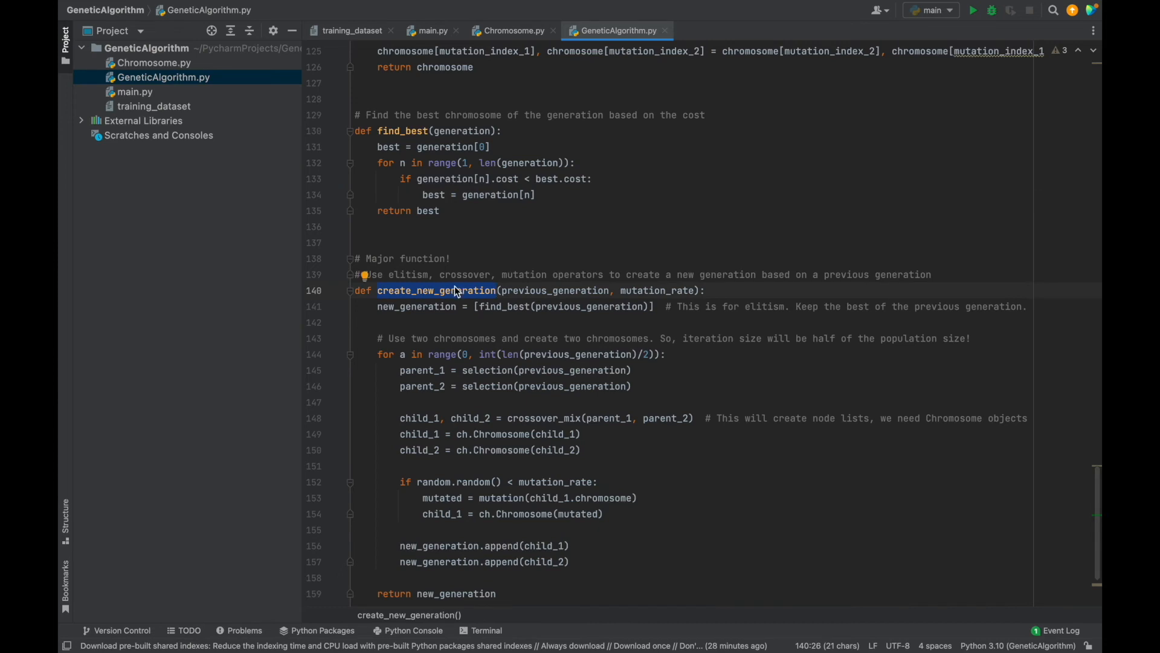
pyautogui.click(648, 290)
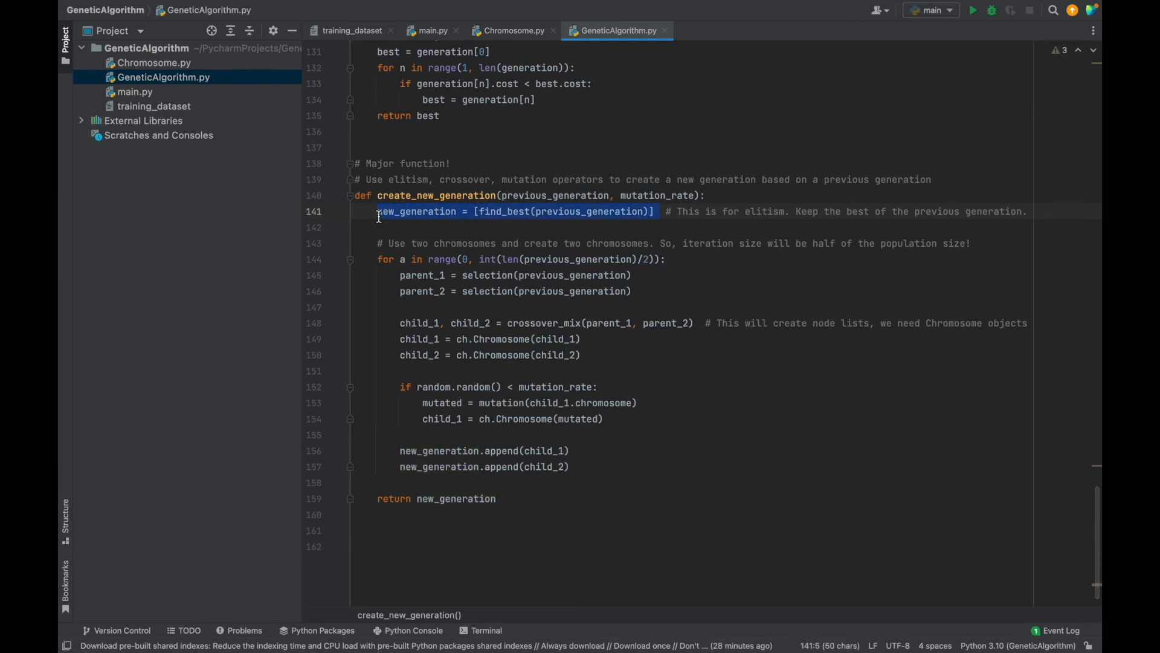
pyautogui.moveTo(379, 219)
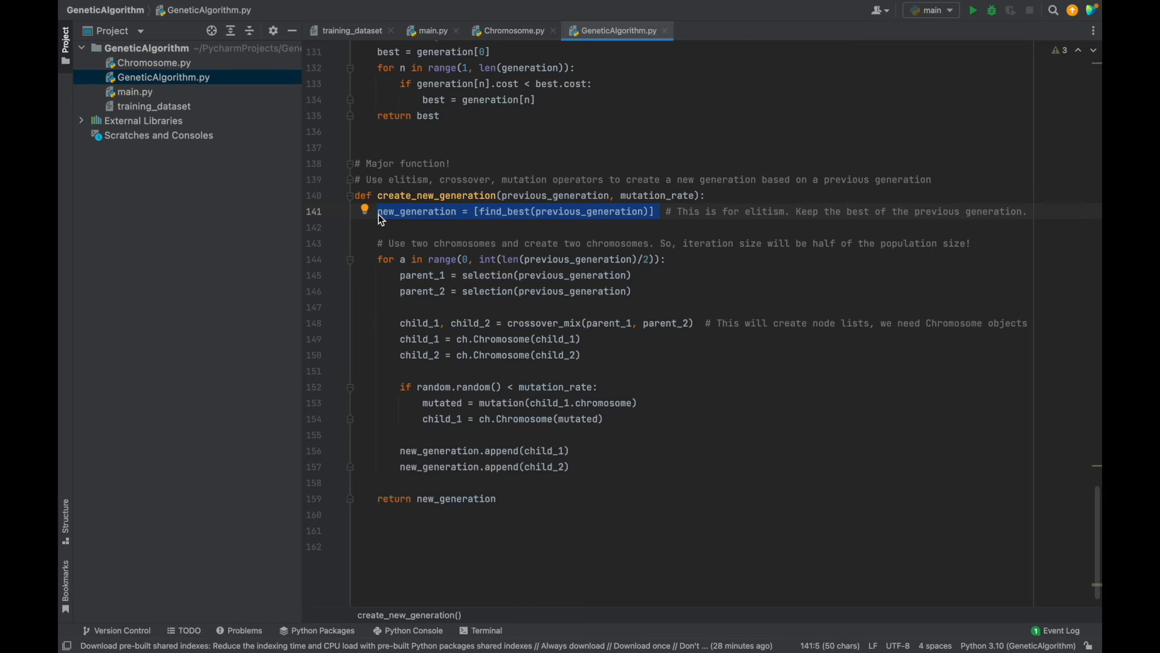
pyautogui.click(662, 227)
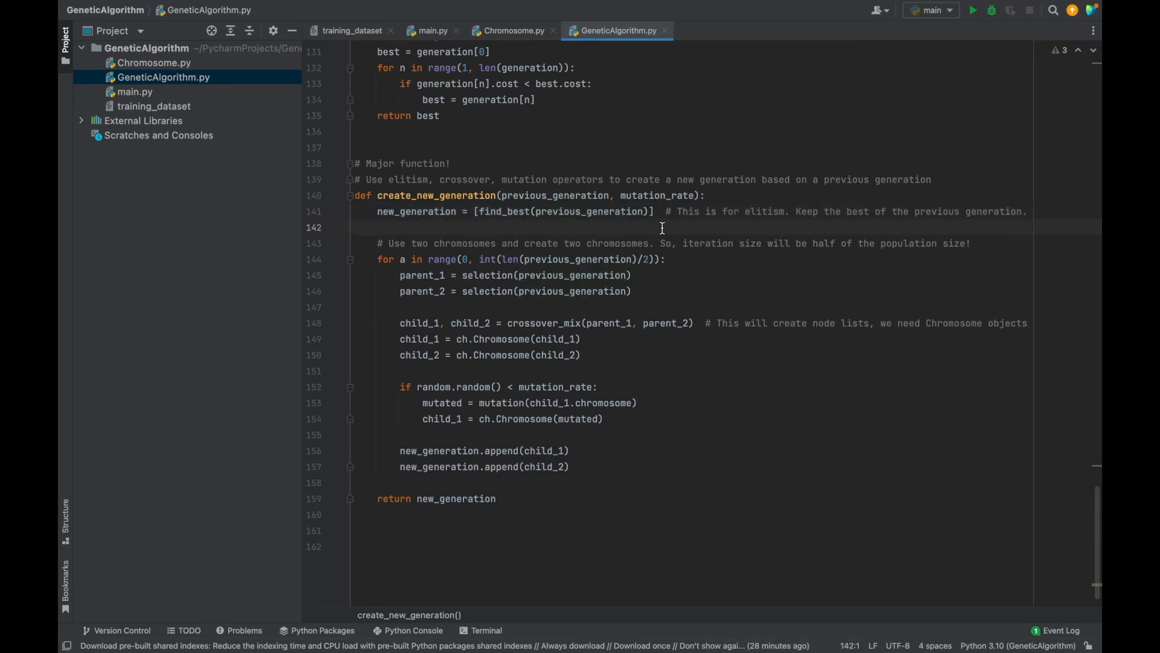
pyautogui.doubleClick(764, 211)
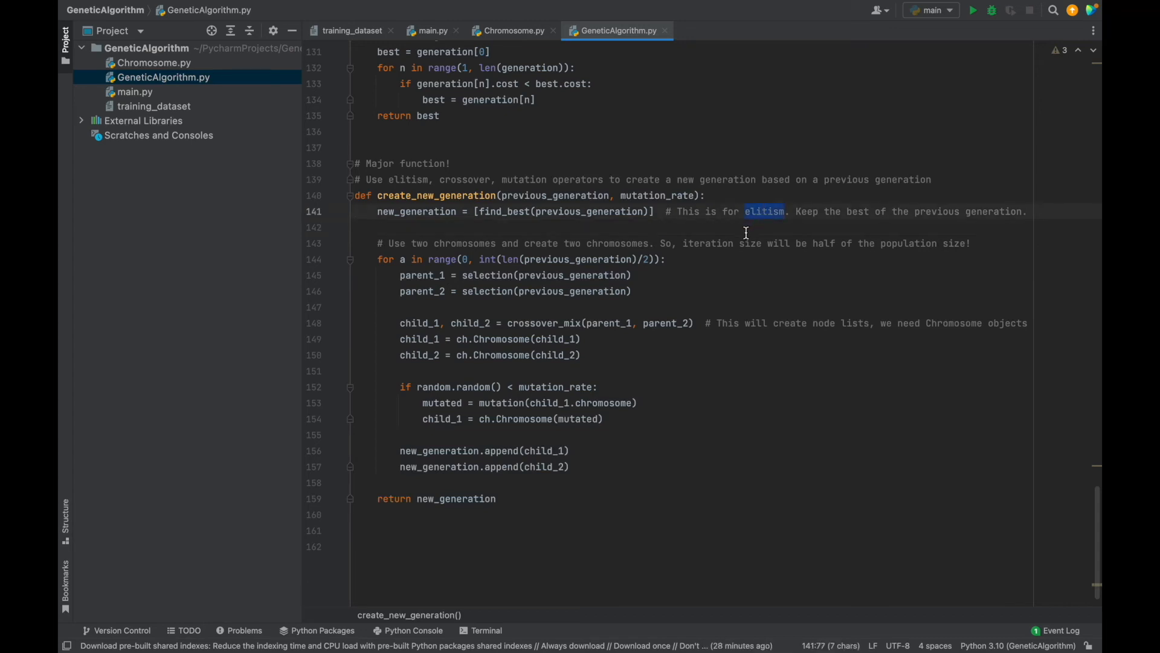
pyautogui.click(392, 260)
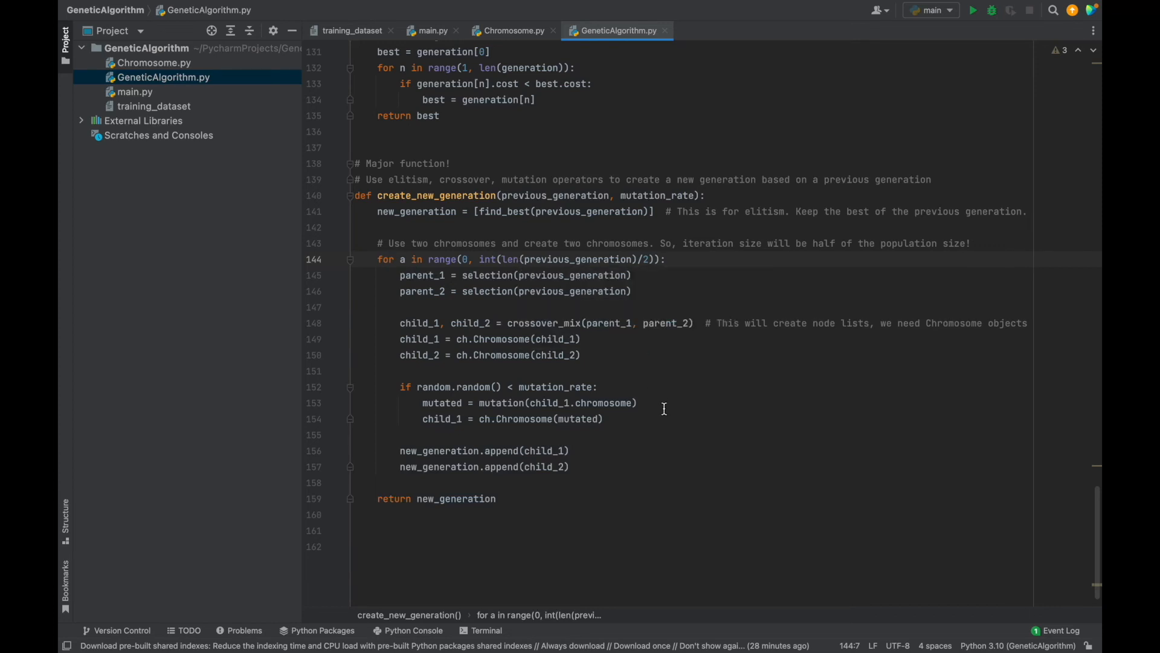
# Walk through the rest of create_new_generation, then switch to main.py
pyautogui.click(636, 402)
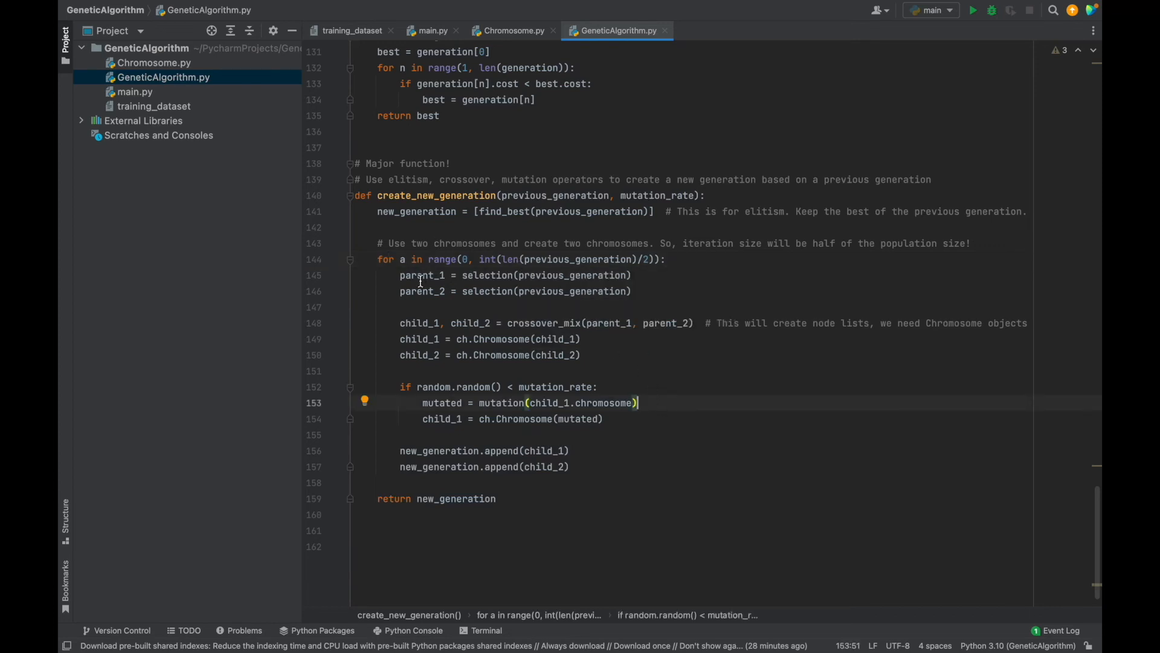
pyautogui.click(420, 290)
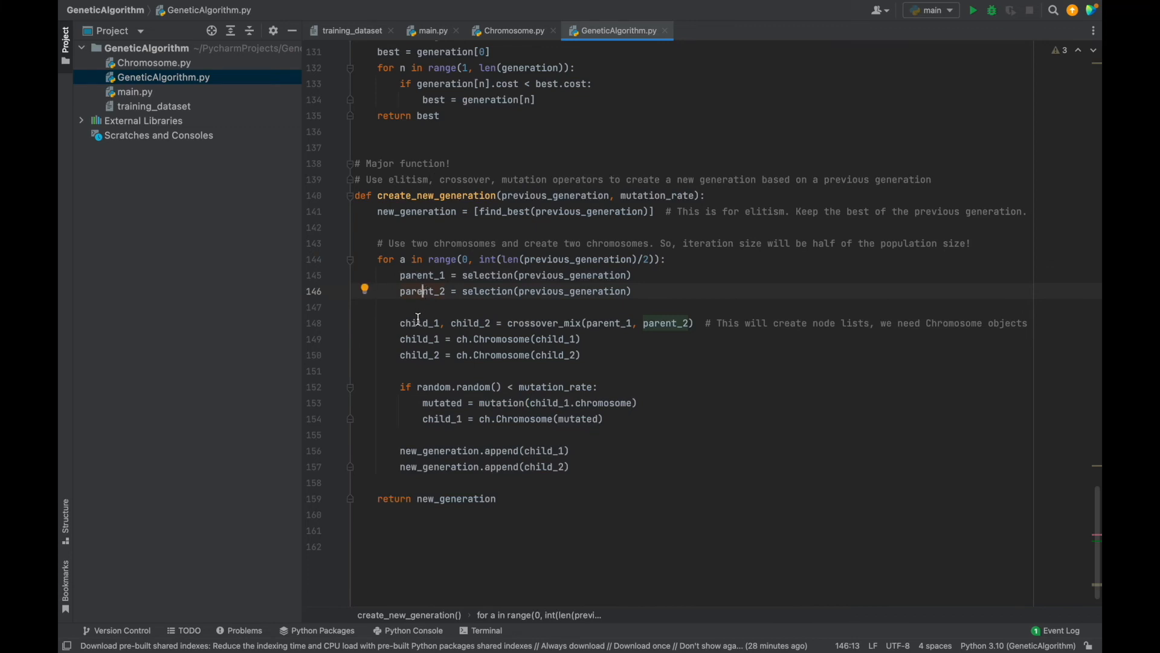
pyautogui.click(544, 323)
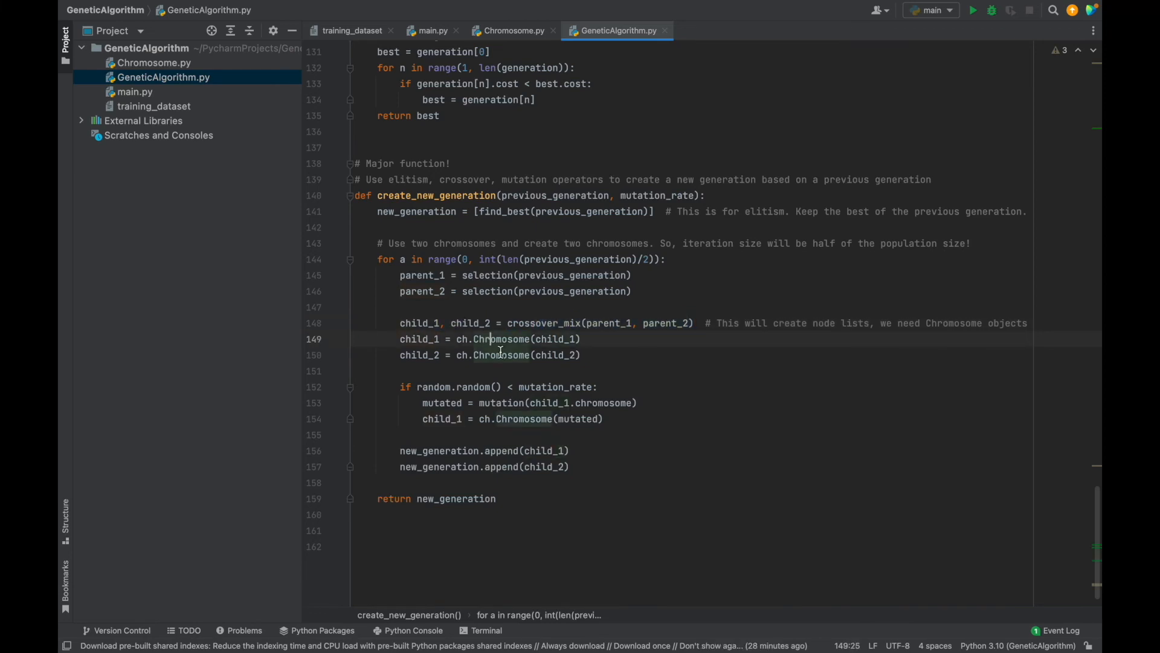
pyautogui.doubleClick(501, 339)
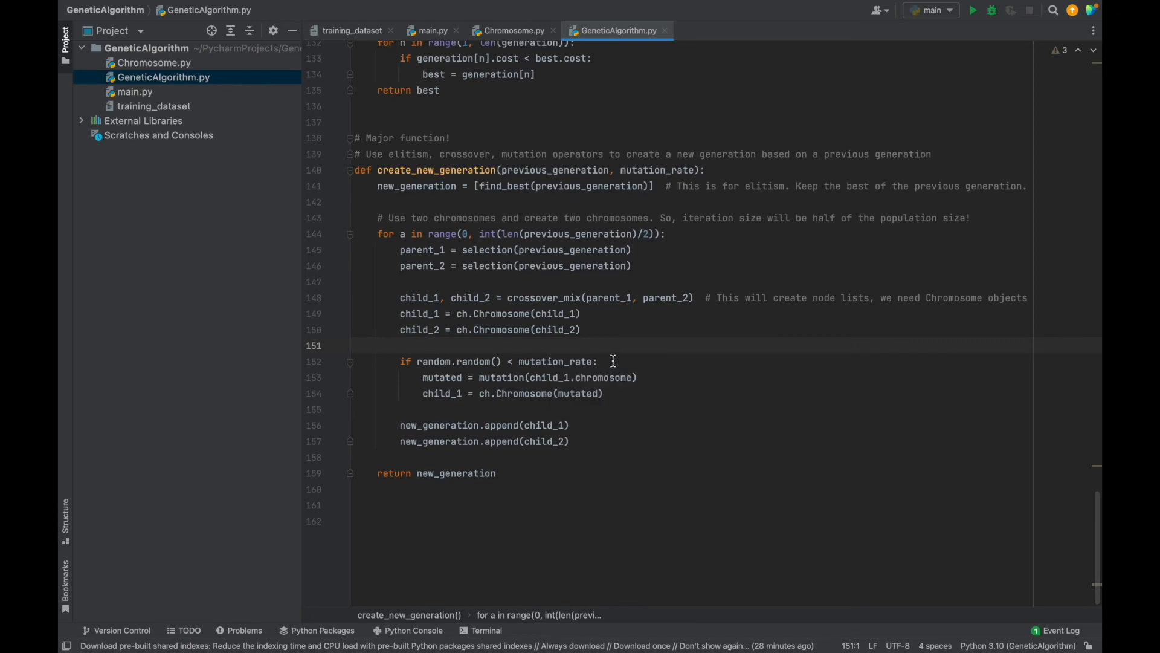
pyautogui.moveTo(641, 385)
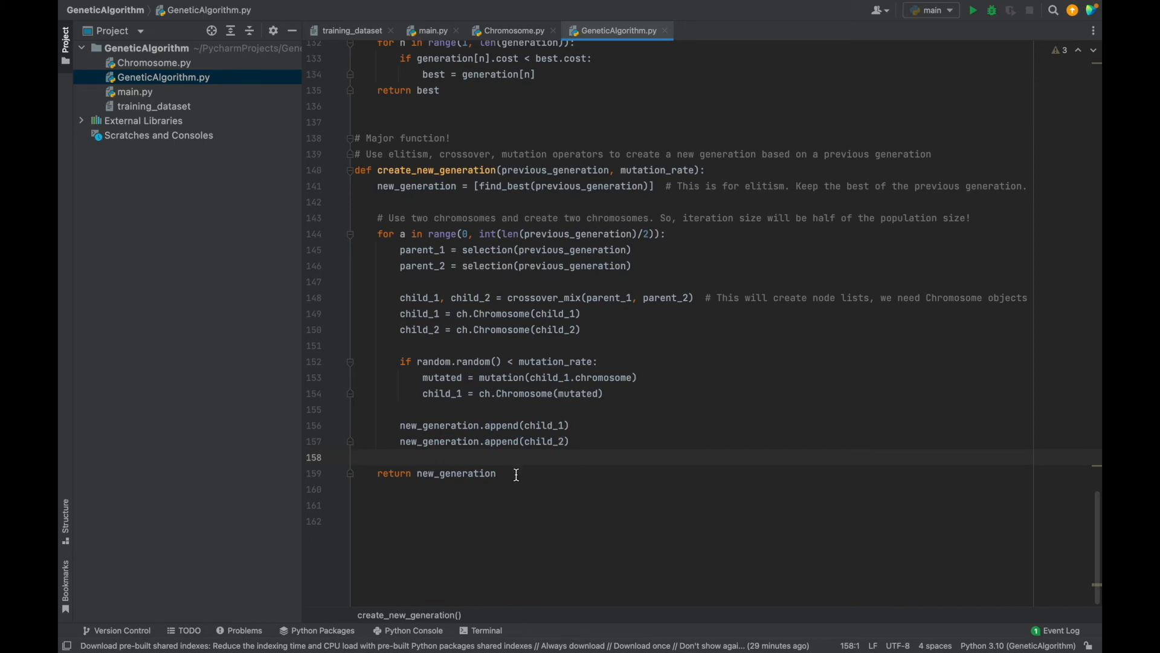
pyautogui.click(515, 472)
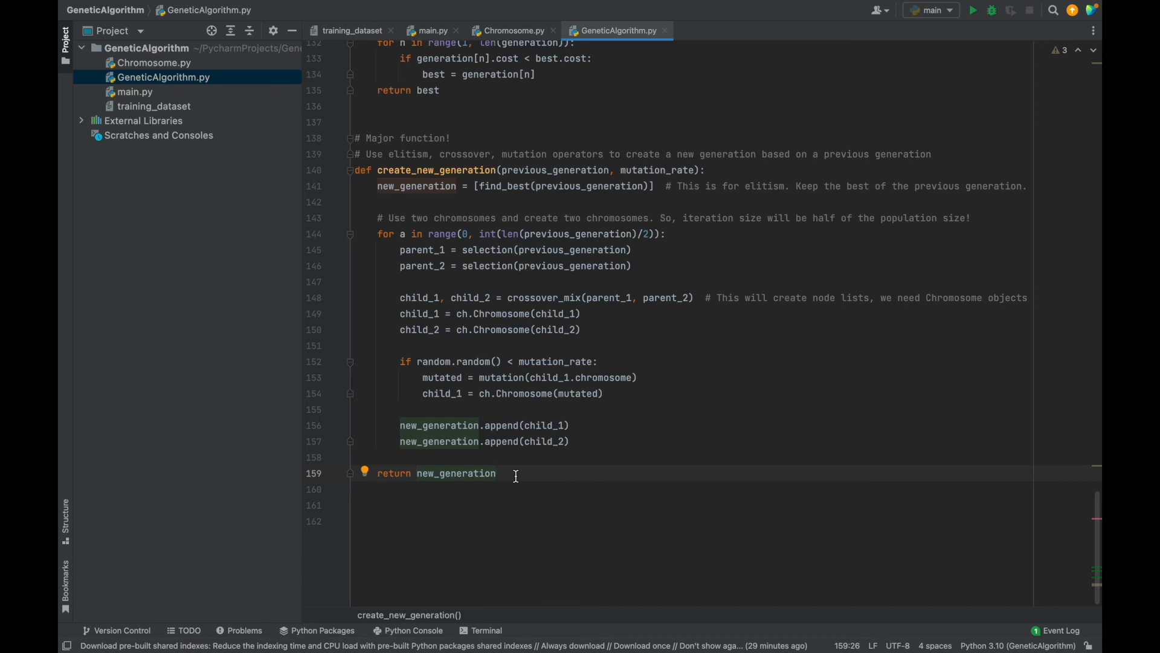
pyautogui.click(432, 30)
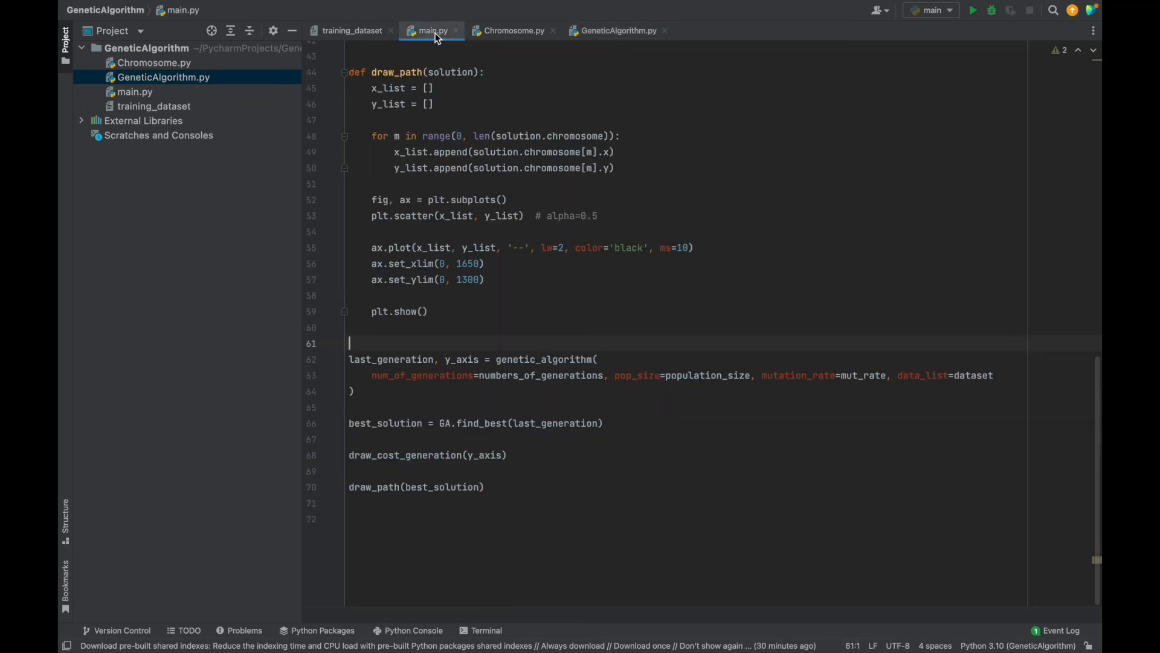
pyautogui.moveTo(432, 53)
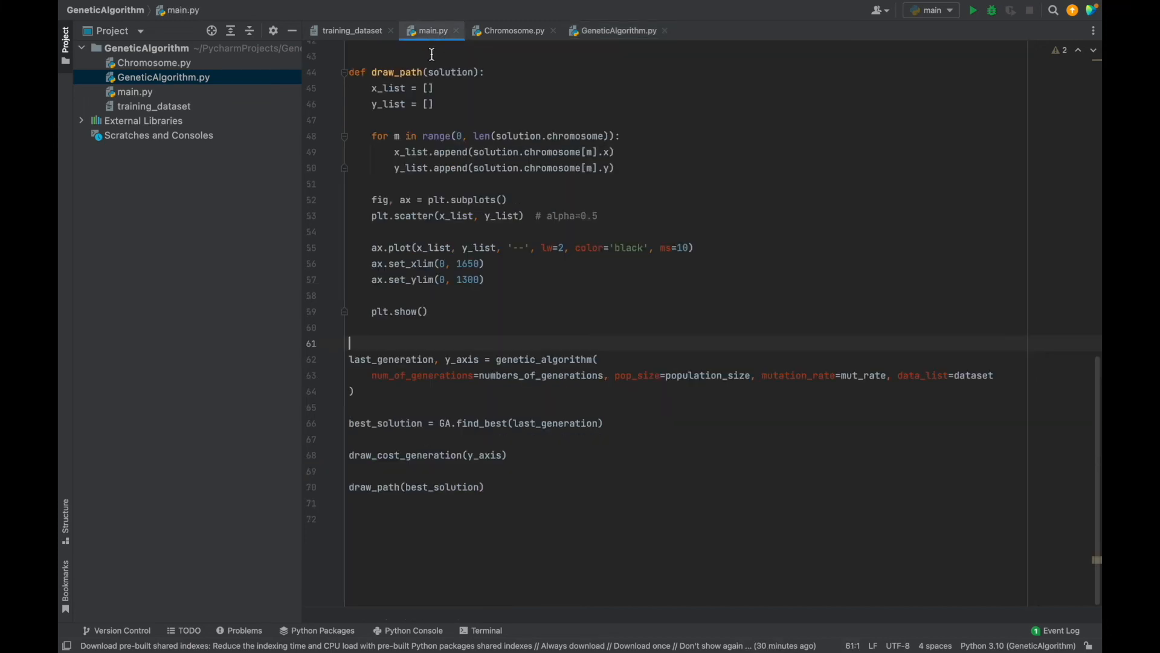
pyautogui.moveTo(929, 77)
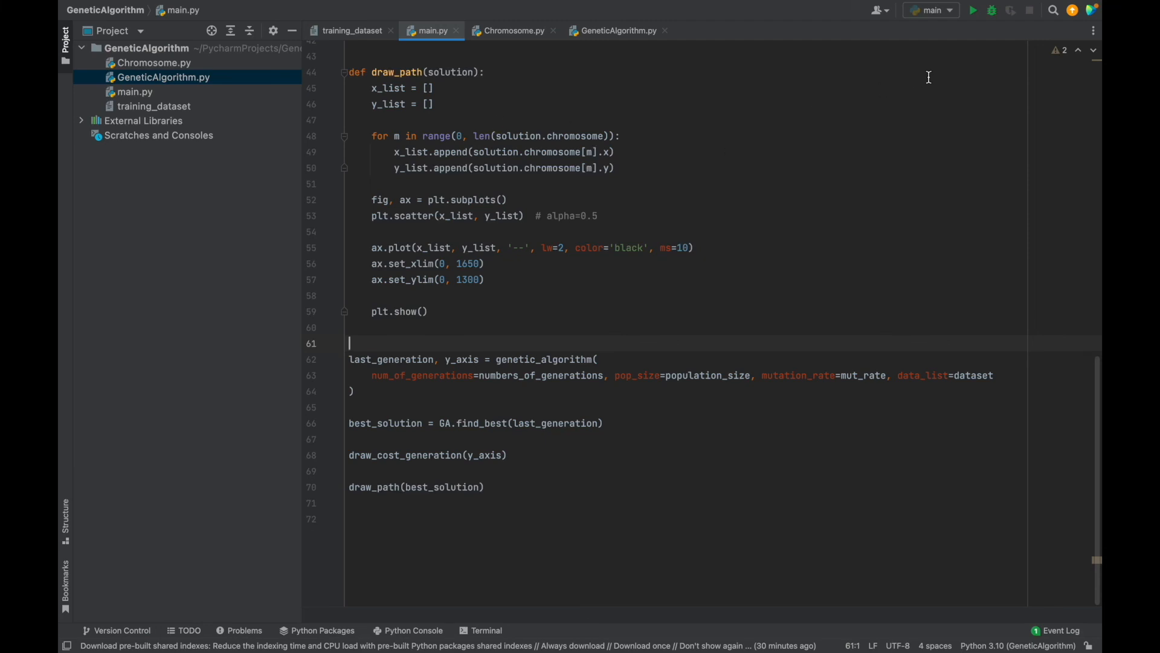
# Run main.py and view the Route Cost through Generations plot over 200 generations
pyautogui.click(973, 10)
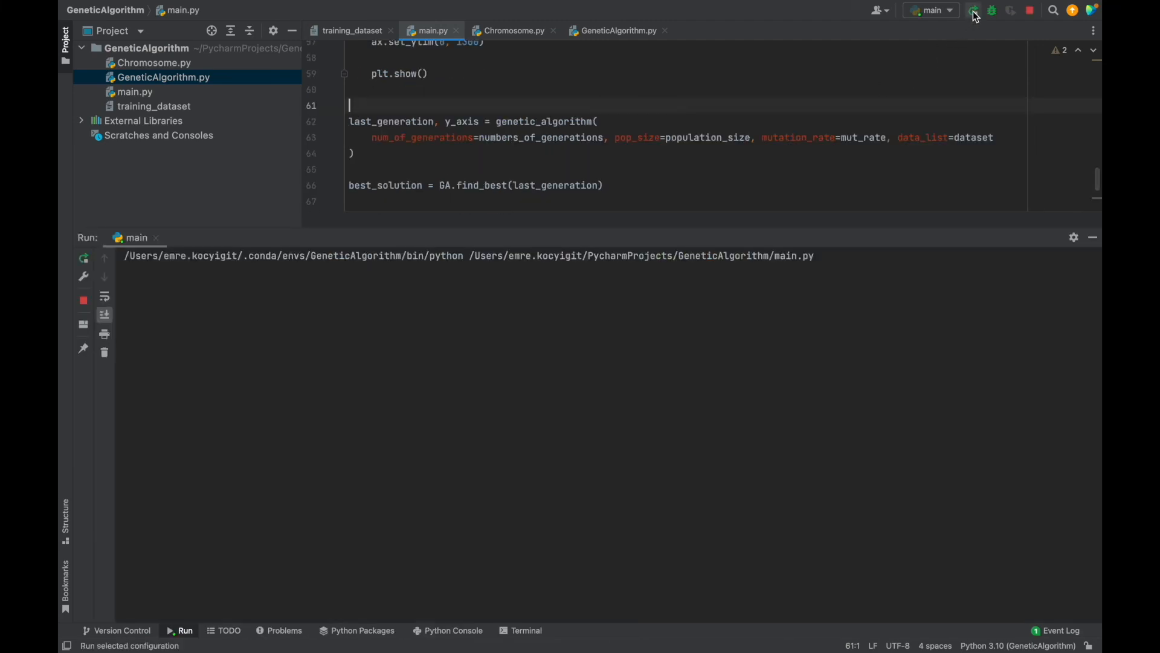
pyautogui.click(973, 10)
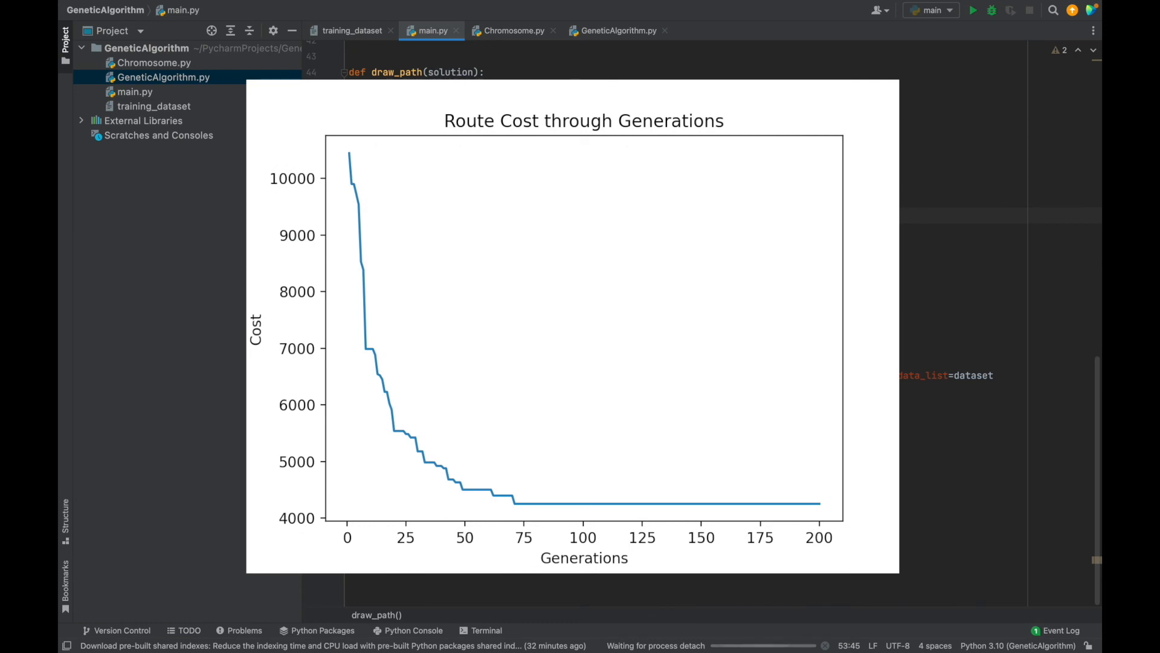